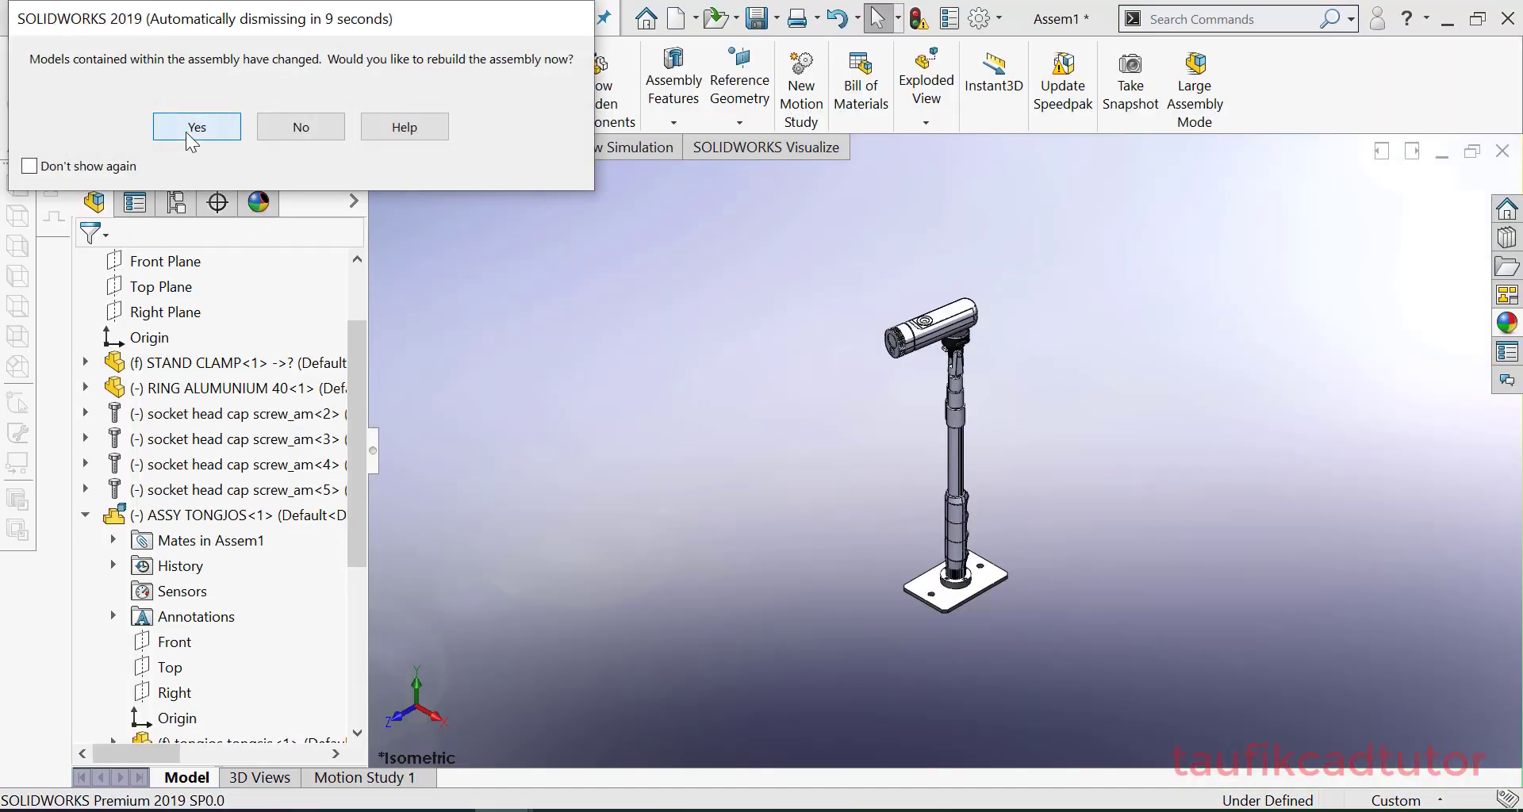
# Rebuild the assembly with the changed models and switch to the ASSY TONGJOS window
pyautogui.click(196, 126)
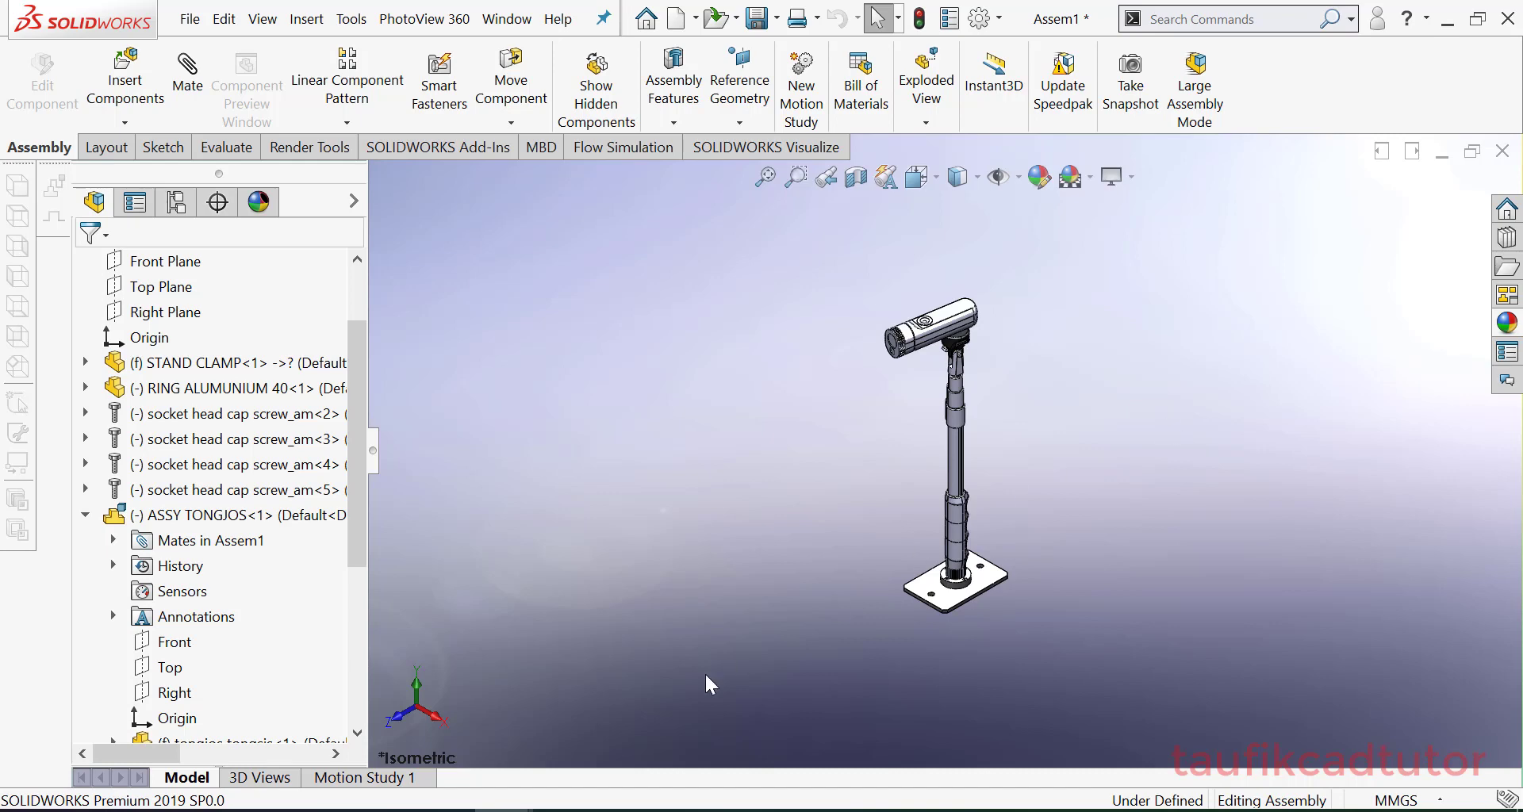
pyautogui.click(506, 19)
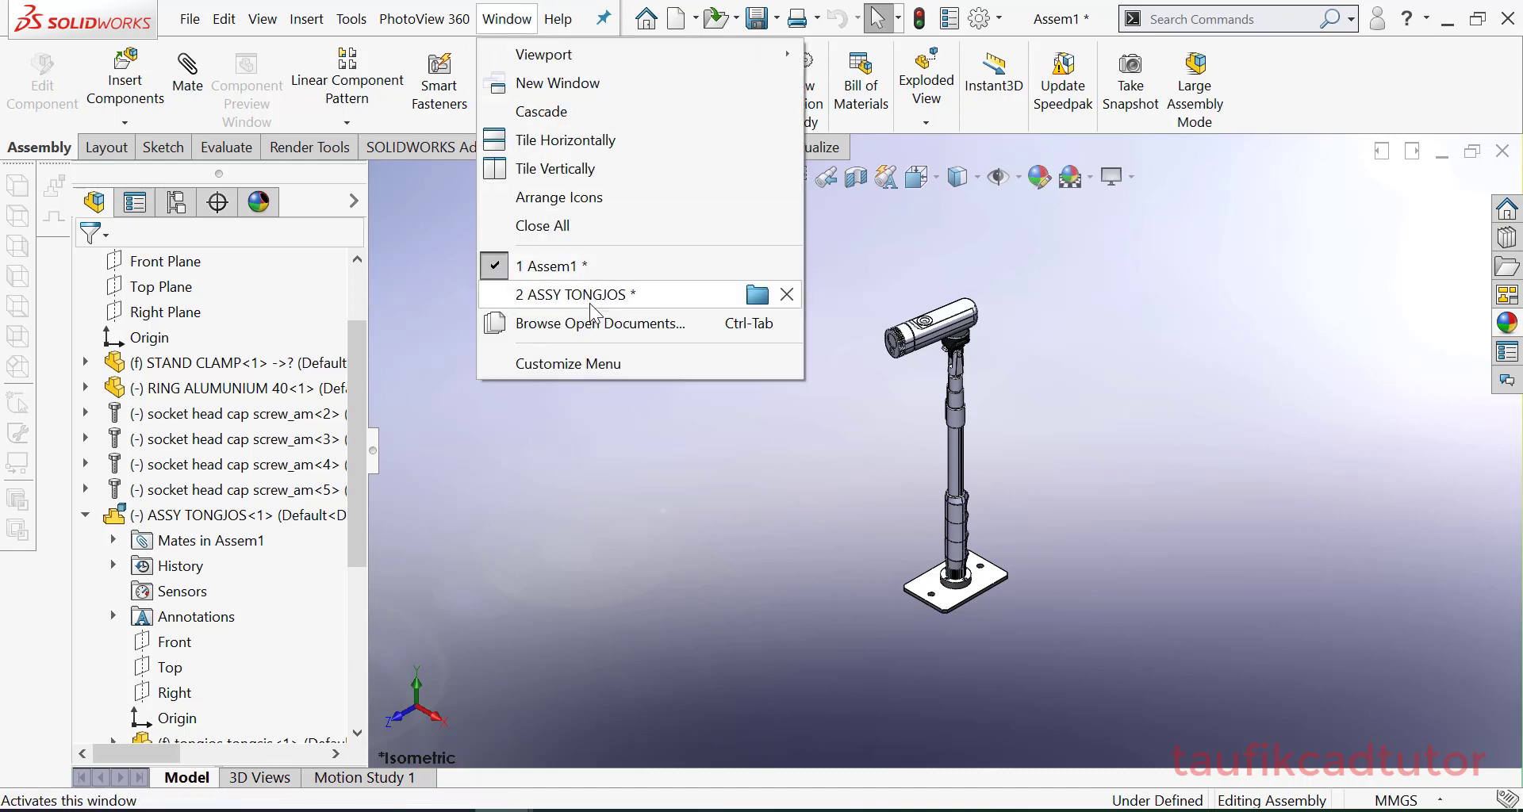
pyautogui.click(575, 295)
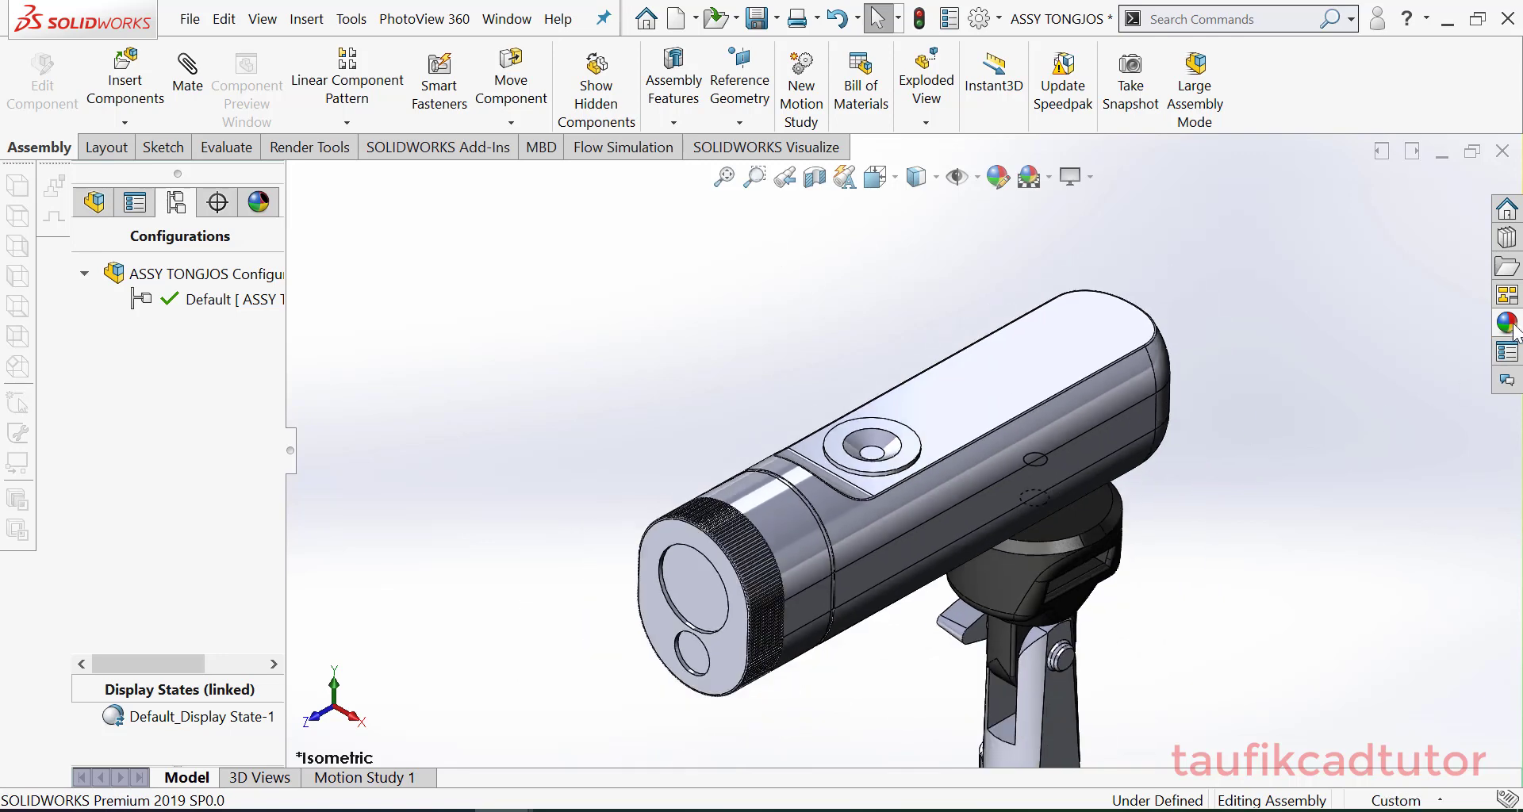
pyautogui.moveTo(1506, 322)
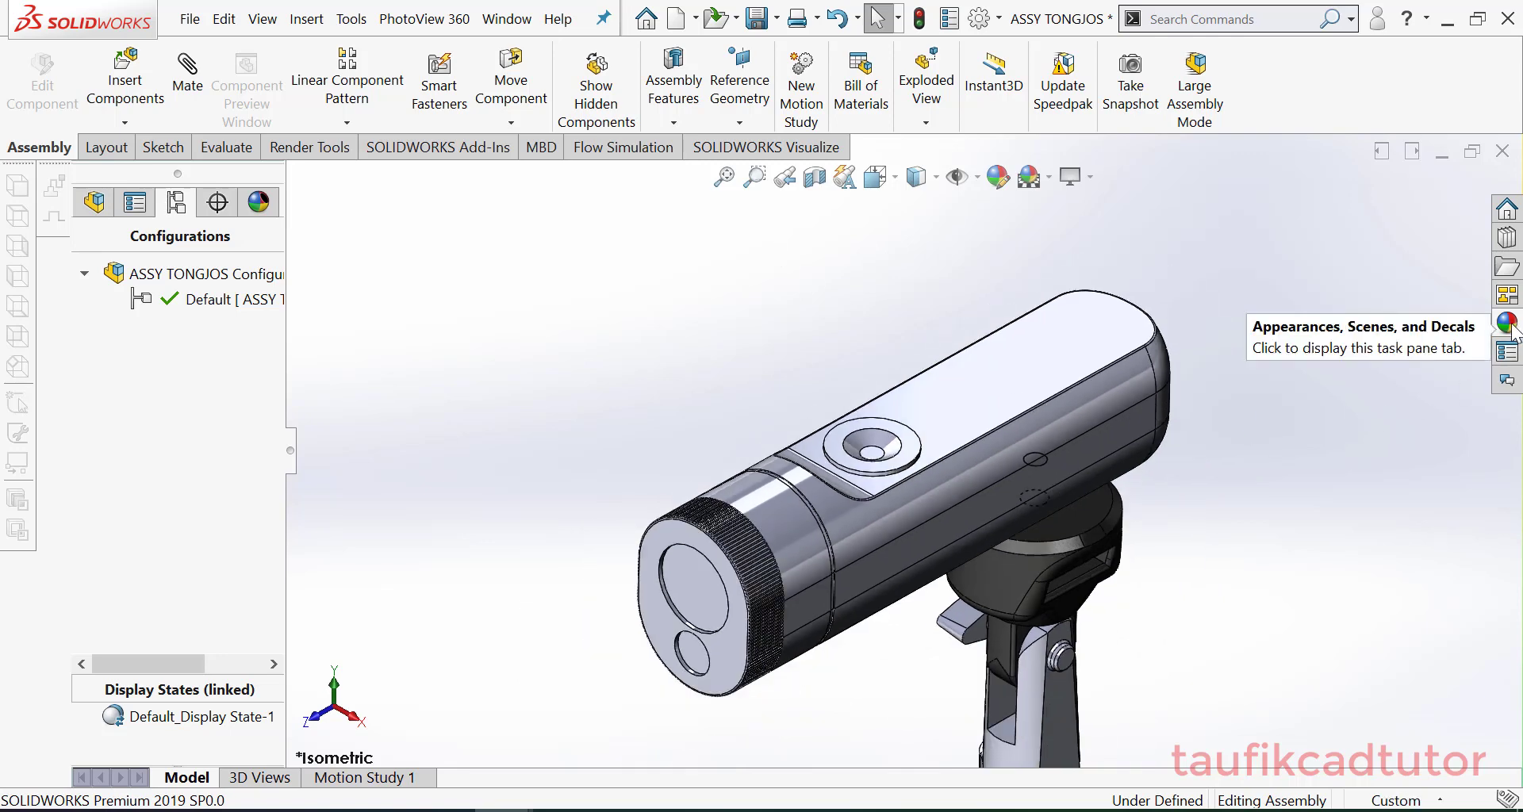
pyautogui.moveTo(1420, 440)
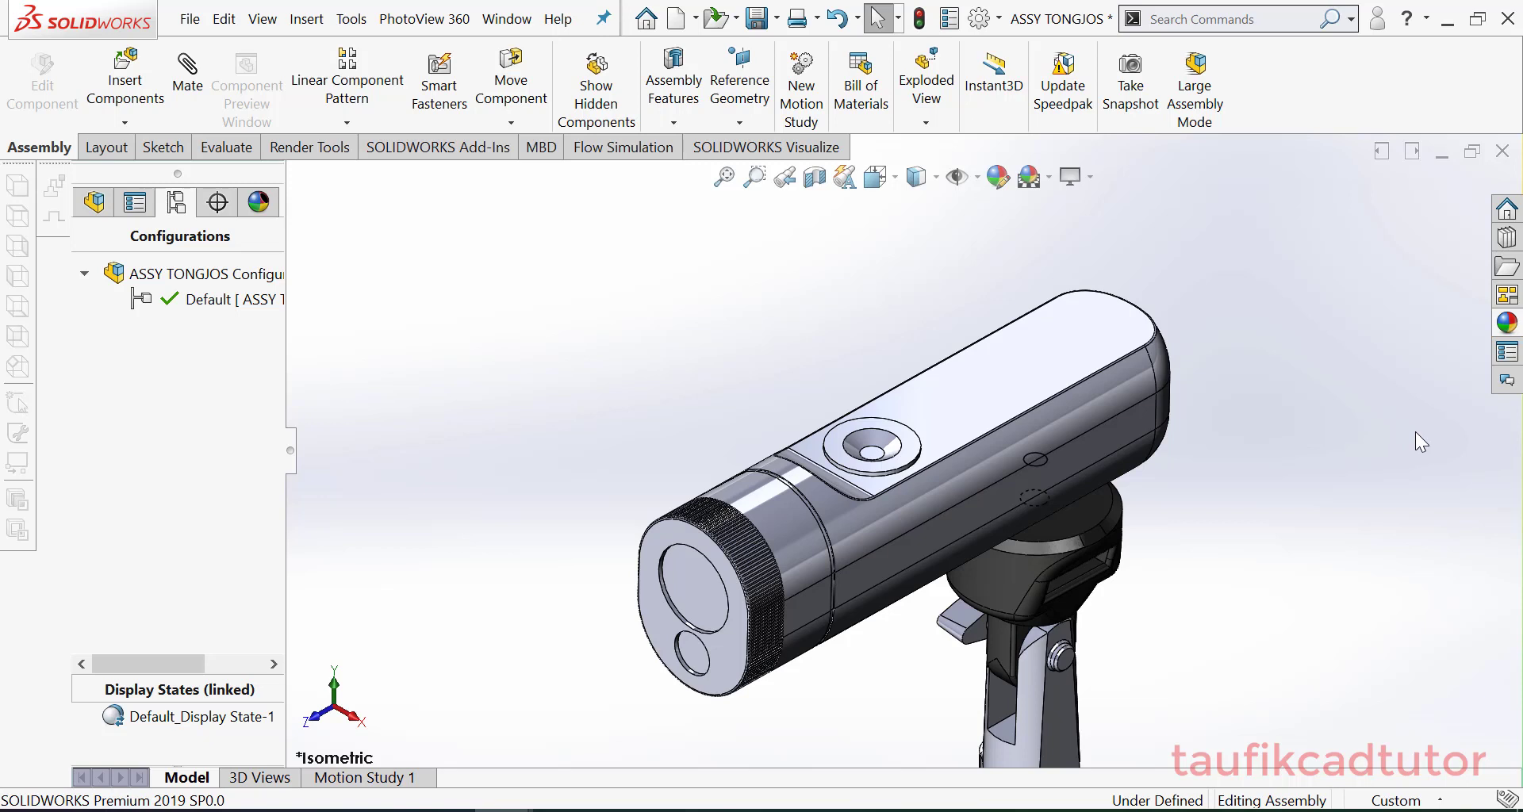
pyautogui.moveTo(952, 605)
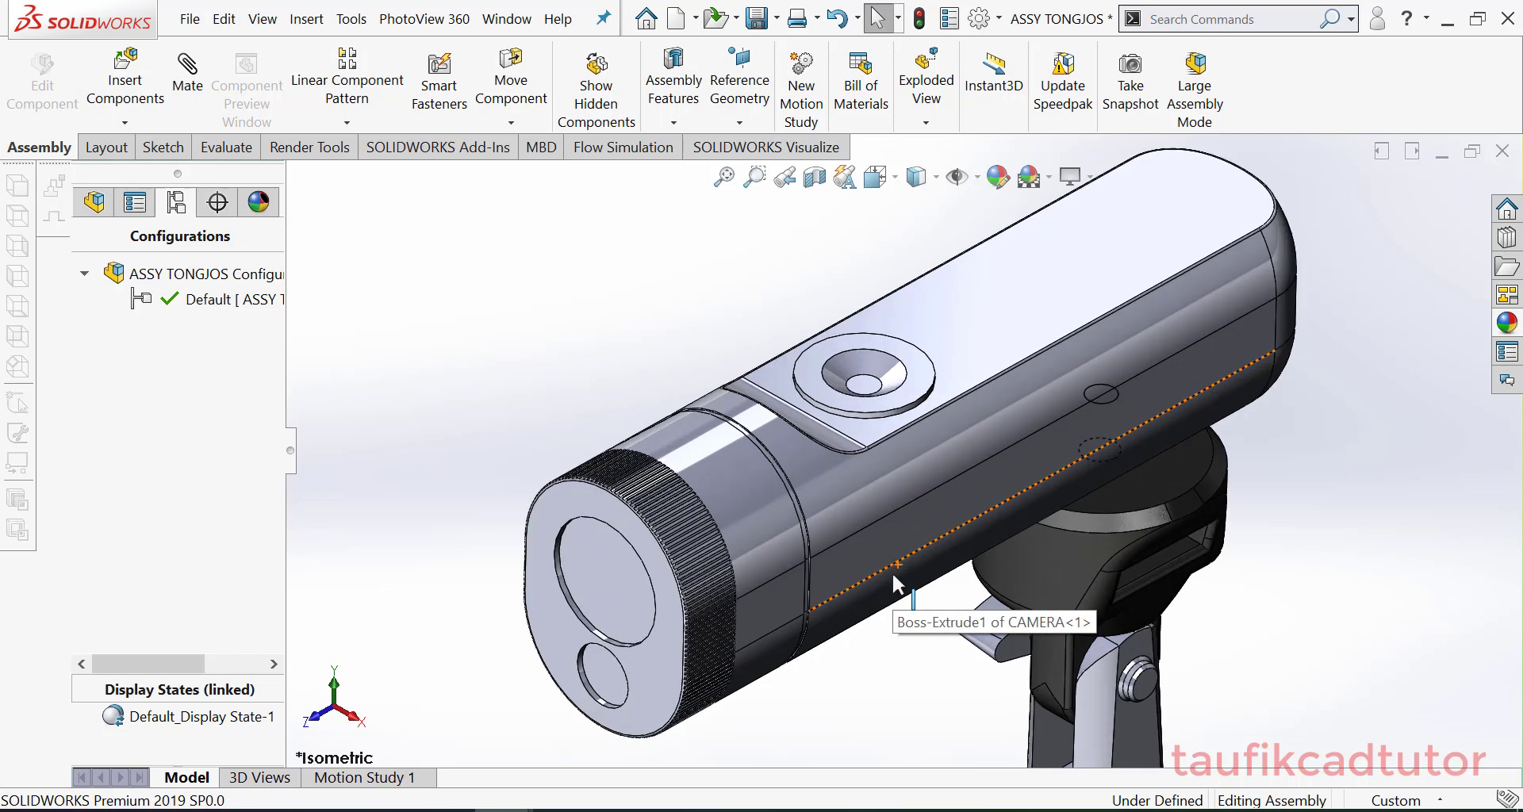
pyautogui.moveTo(1448, 535)
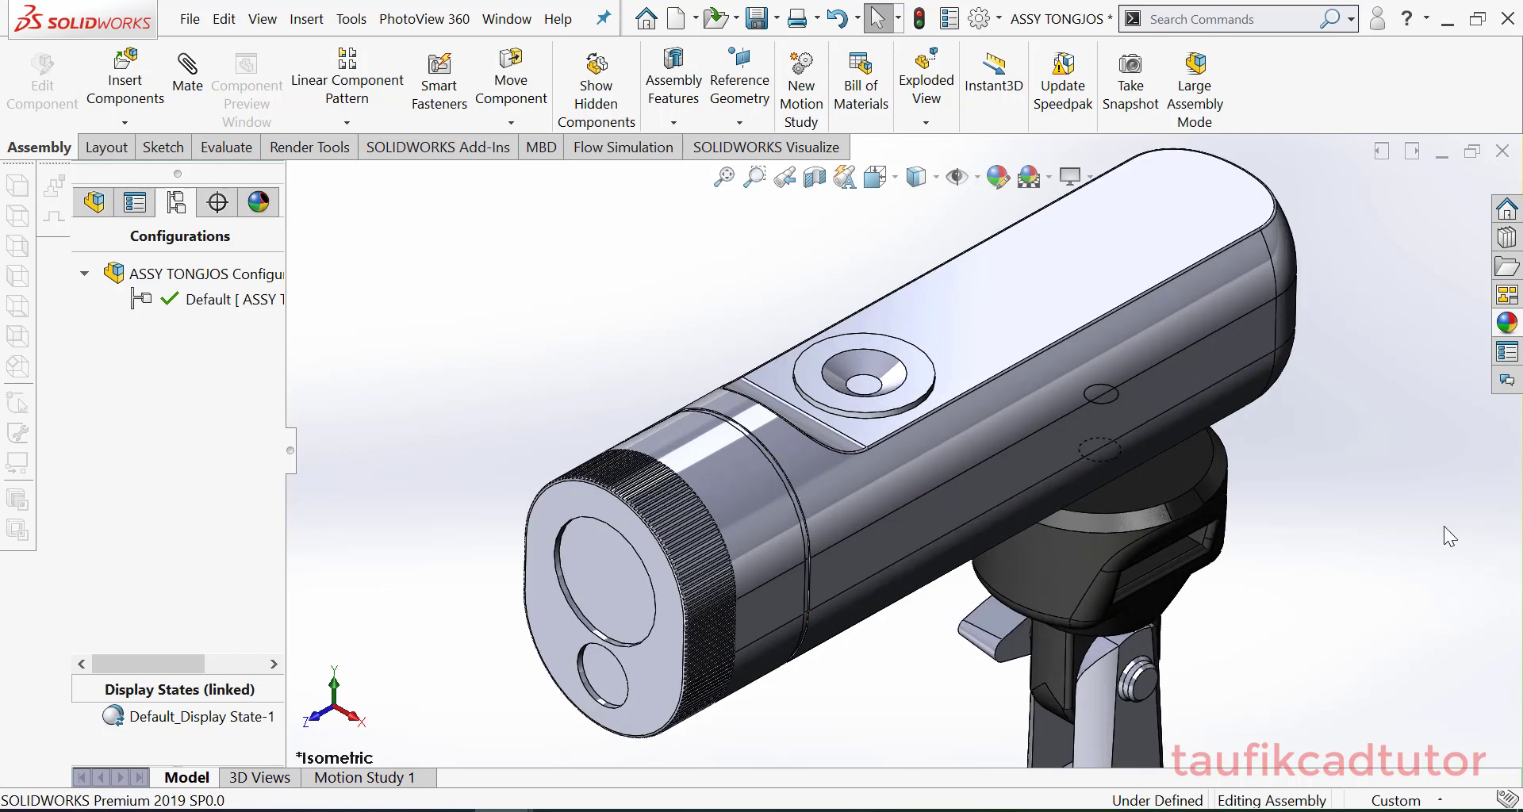
pyautogui.moveTo(1510, 323)
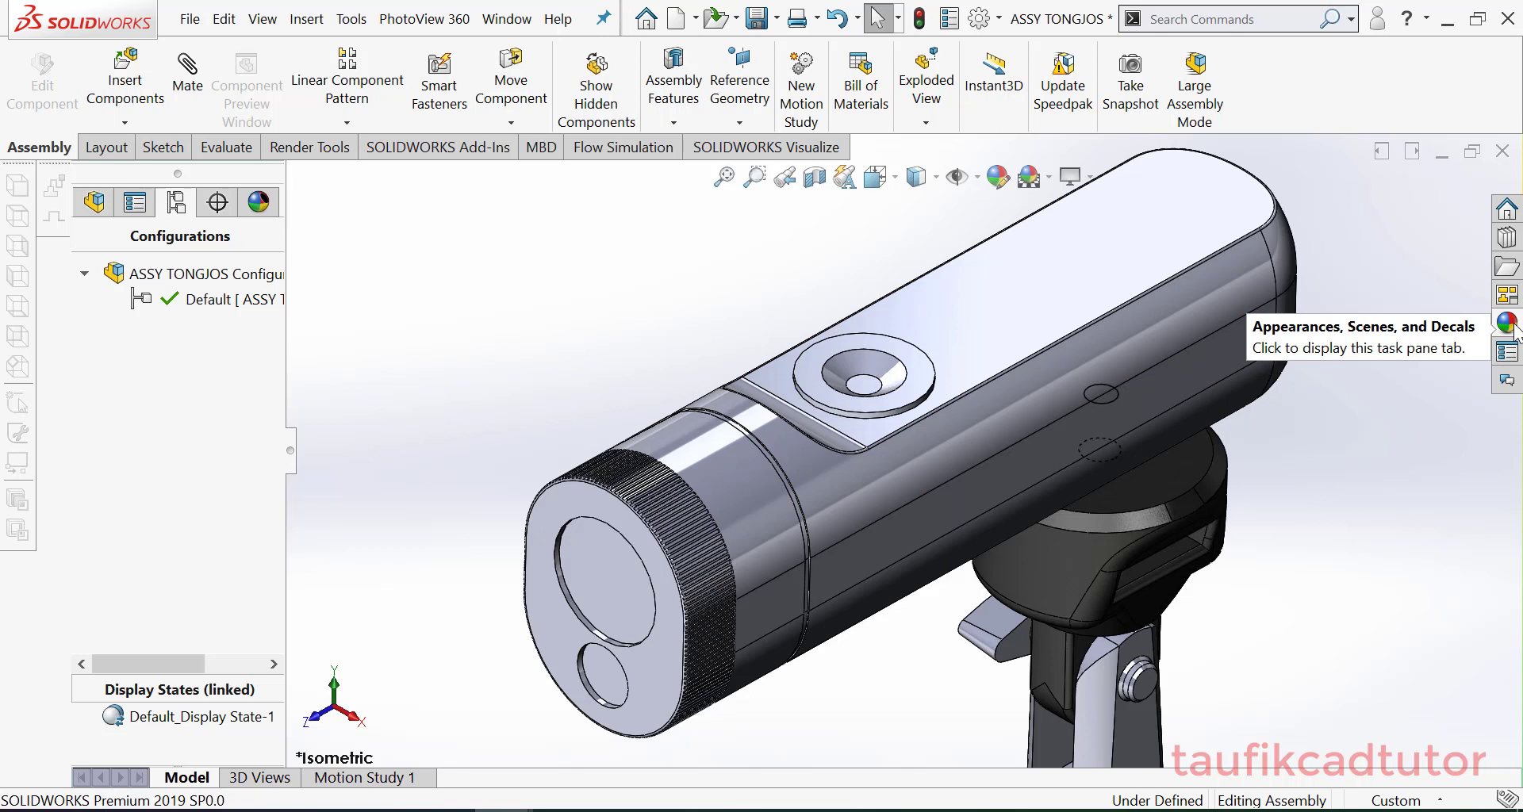
# Open the appearance library and show the Plastic appearances
pyautogui.click(1507, 321)
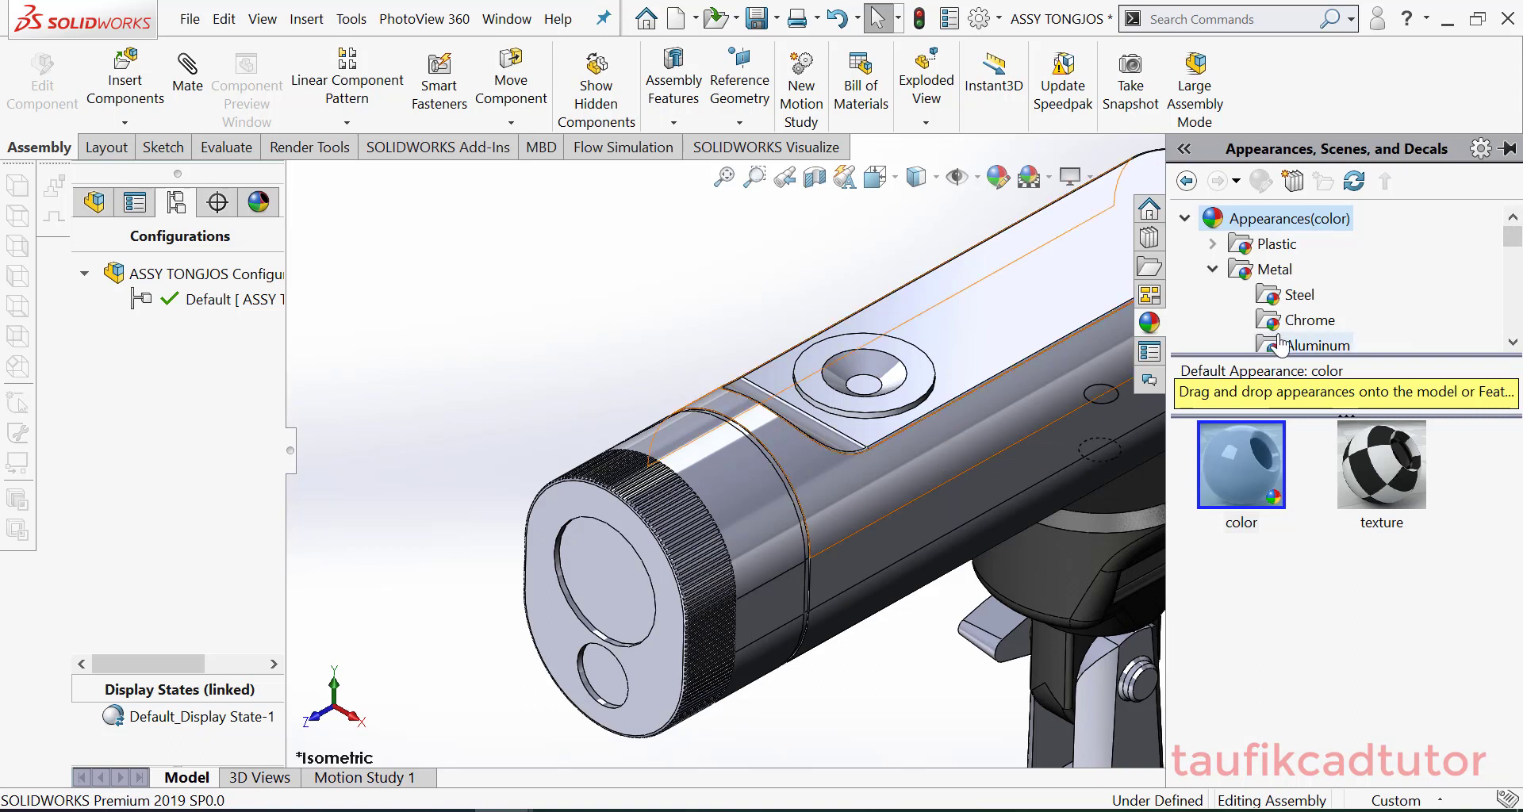
pyautogui.click(1212, 268)
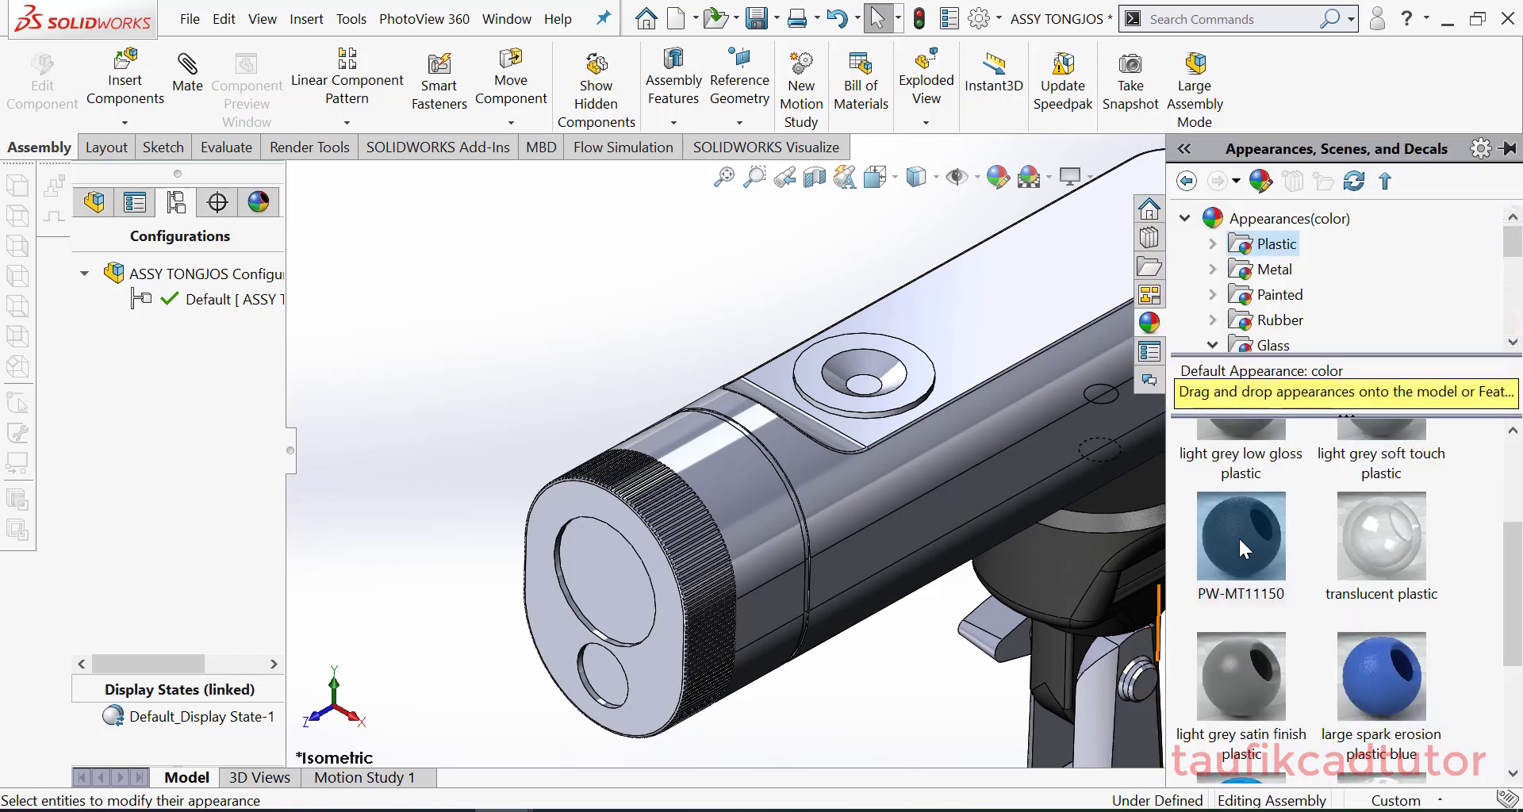
pyautogui.moveTo(1241, 539)
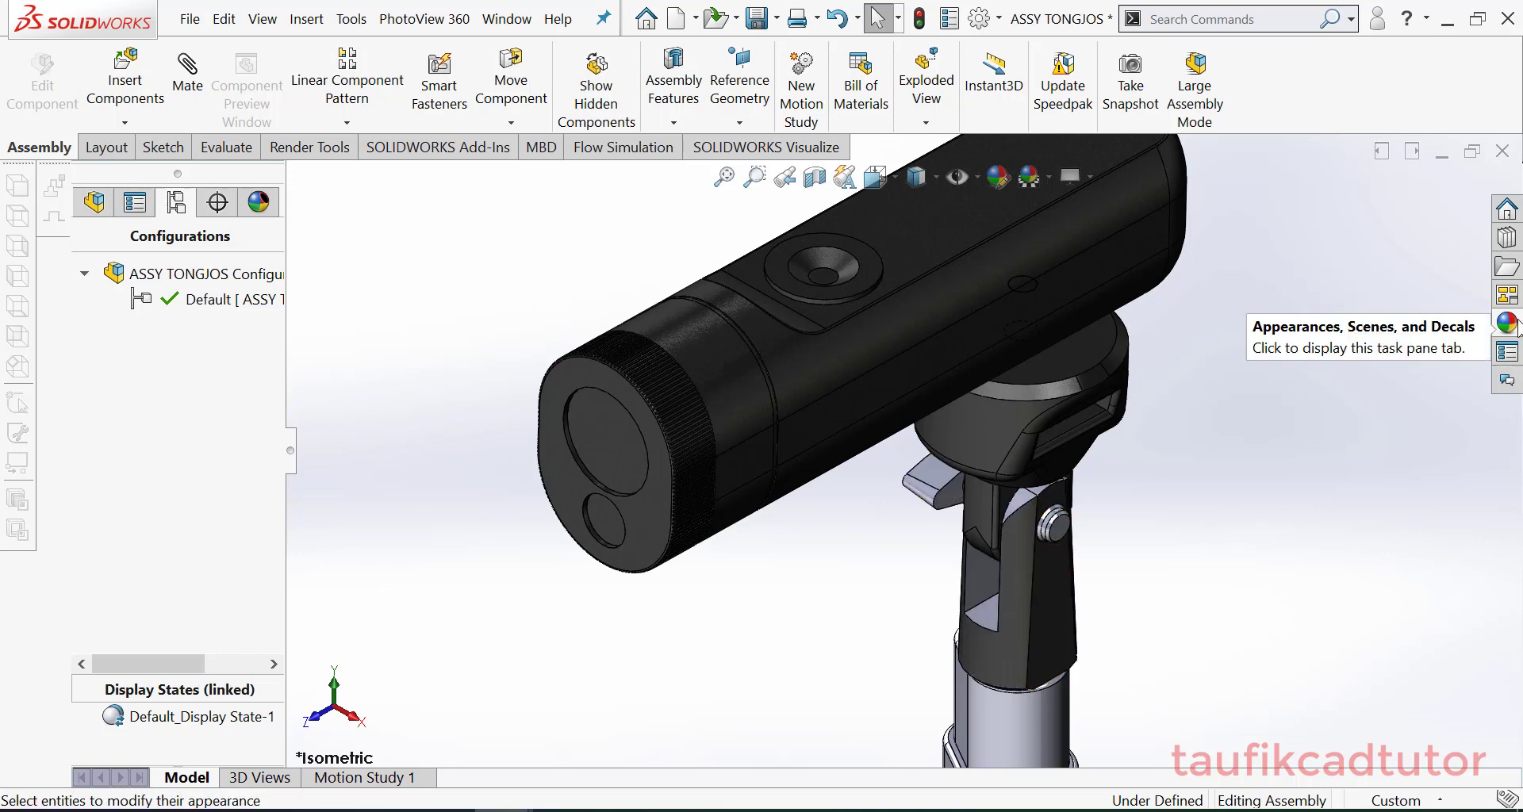
# Apply the dark plastic appearance to the entire stand tube body
pyautogui.click(1506, 321)
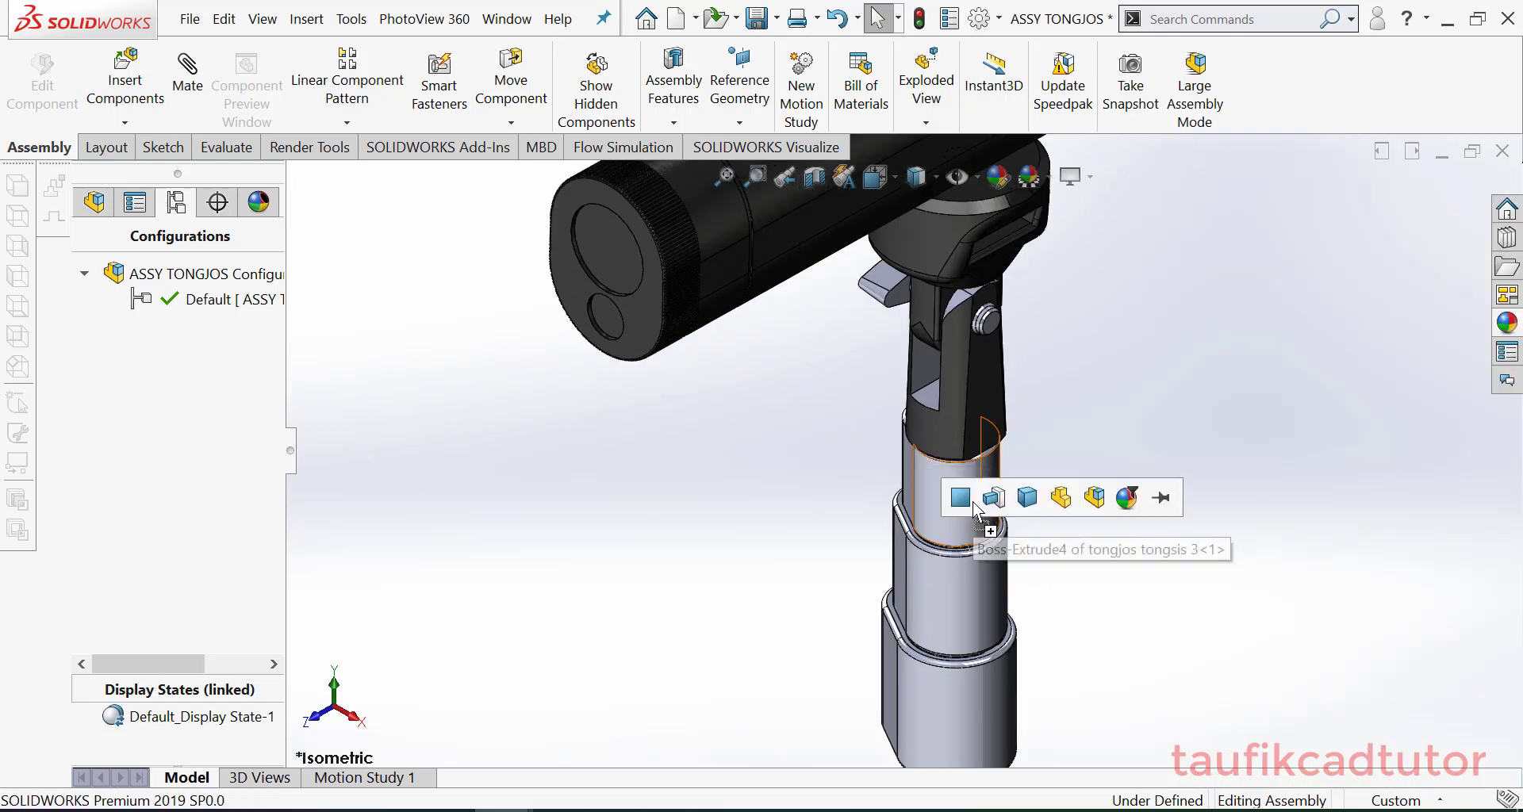
pyautogui.click(961, 497)
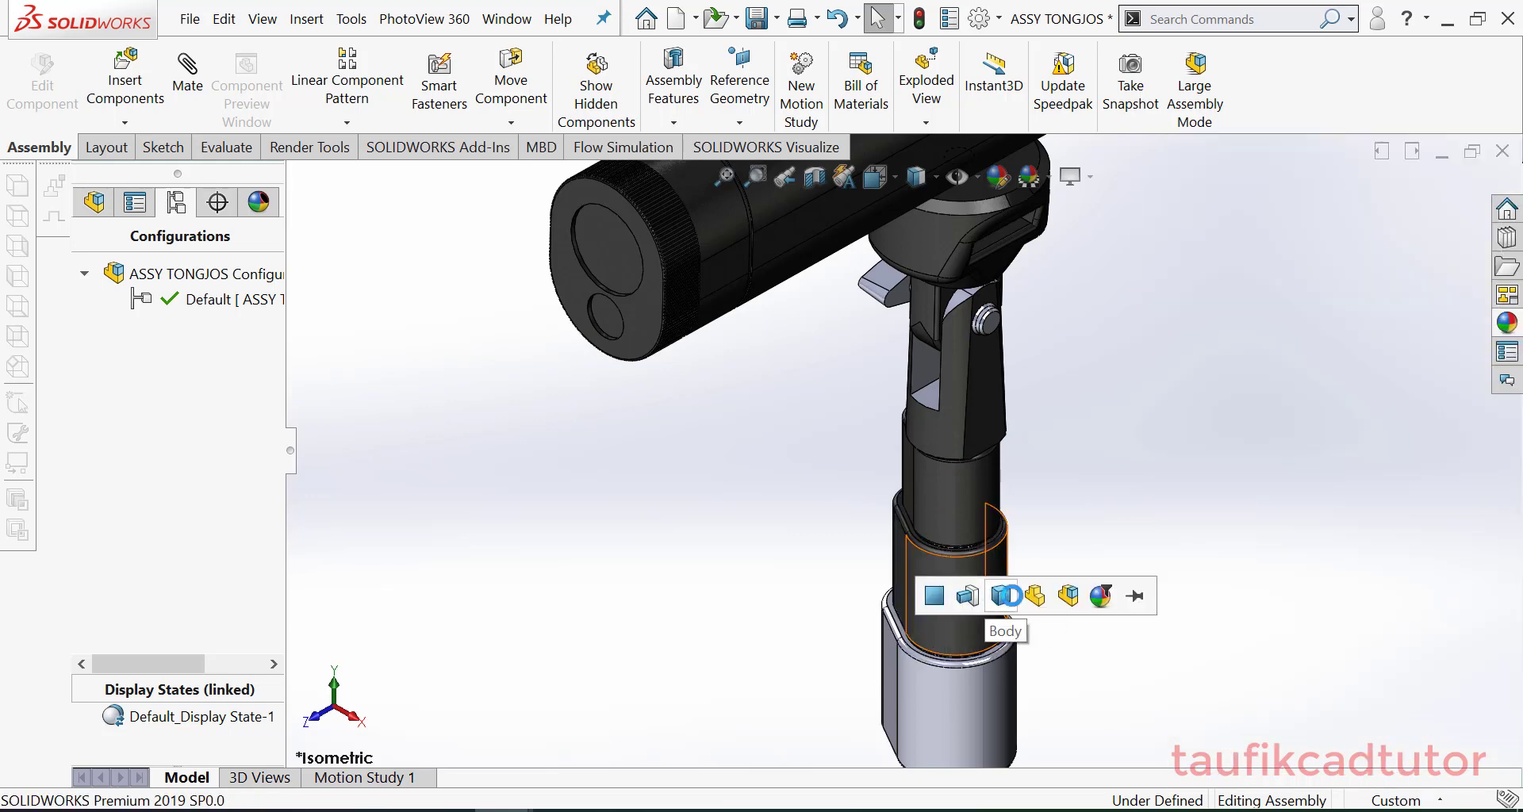
pyautogui.click(1099, 595)
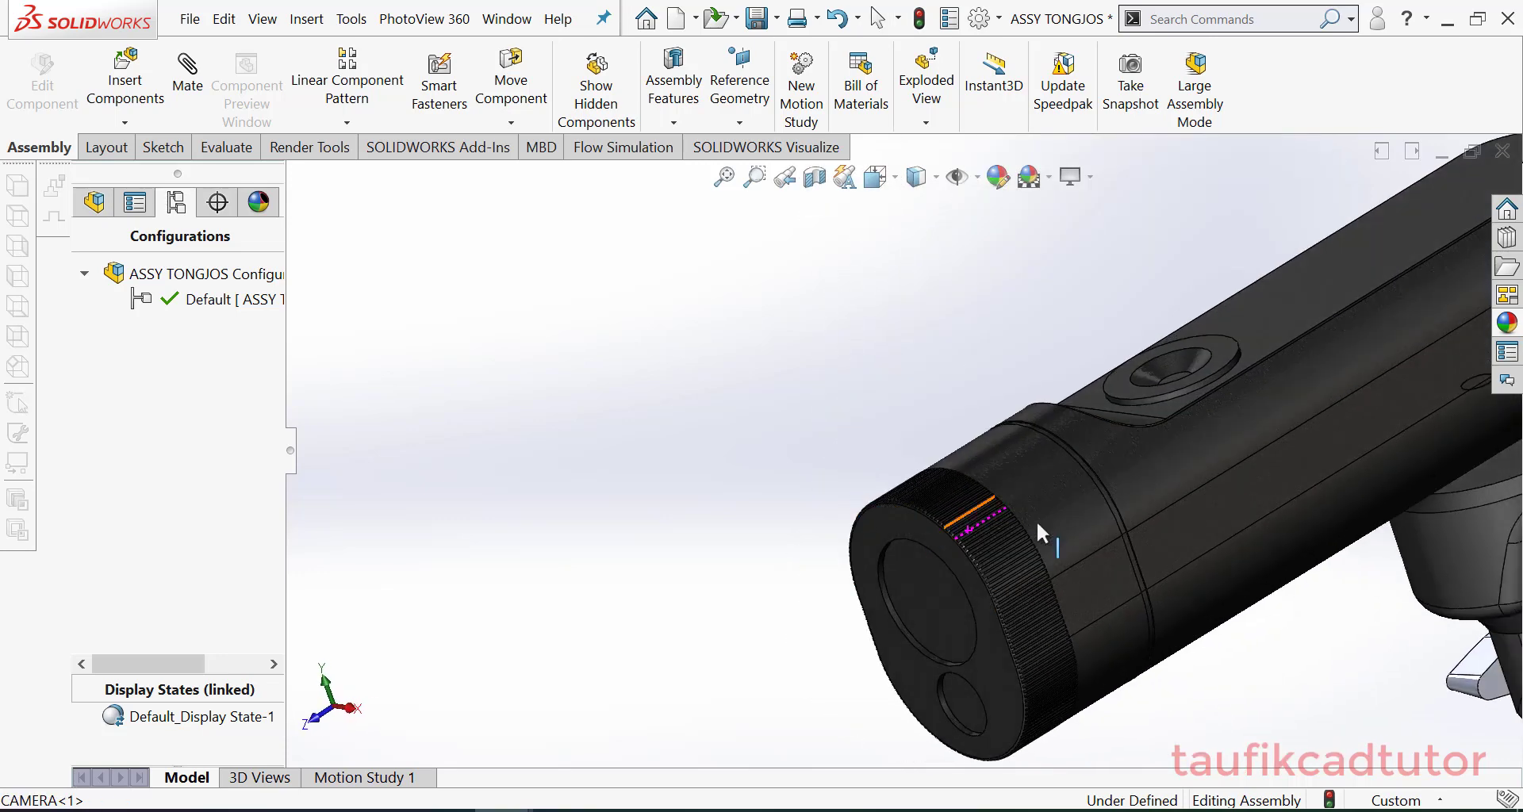
# Browse the metal and other appearance categories to give the camera barrel a red band
pyautogui.click(998, 176)
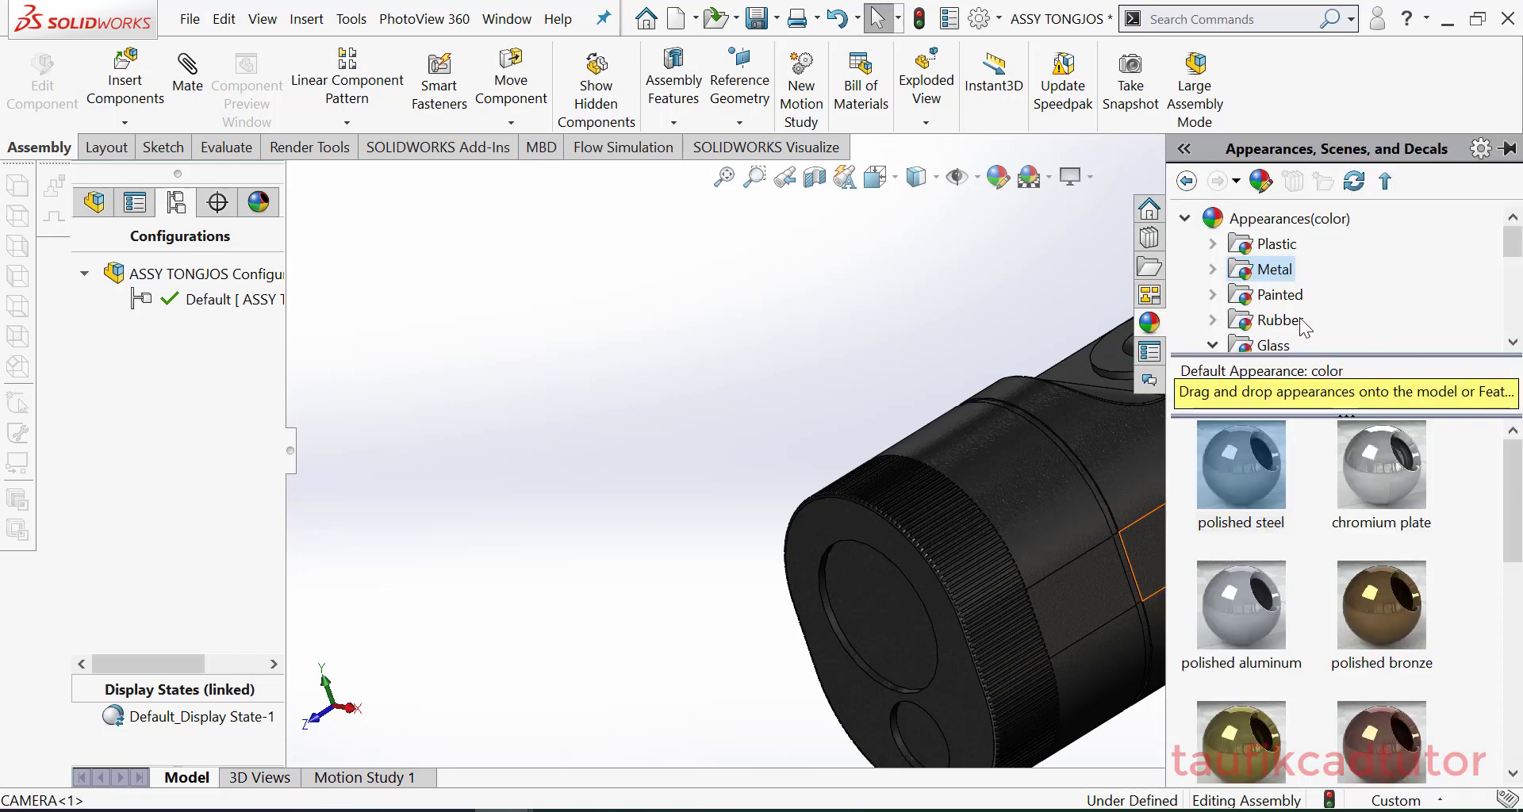
pyautogui.moveTo(1275, 269)
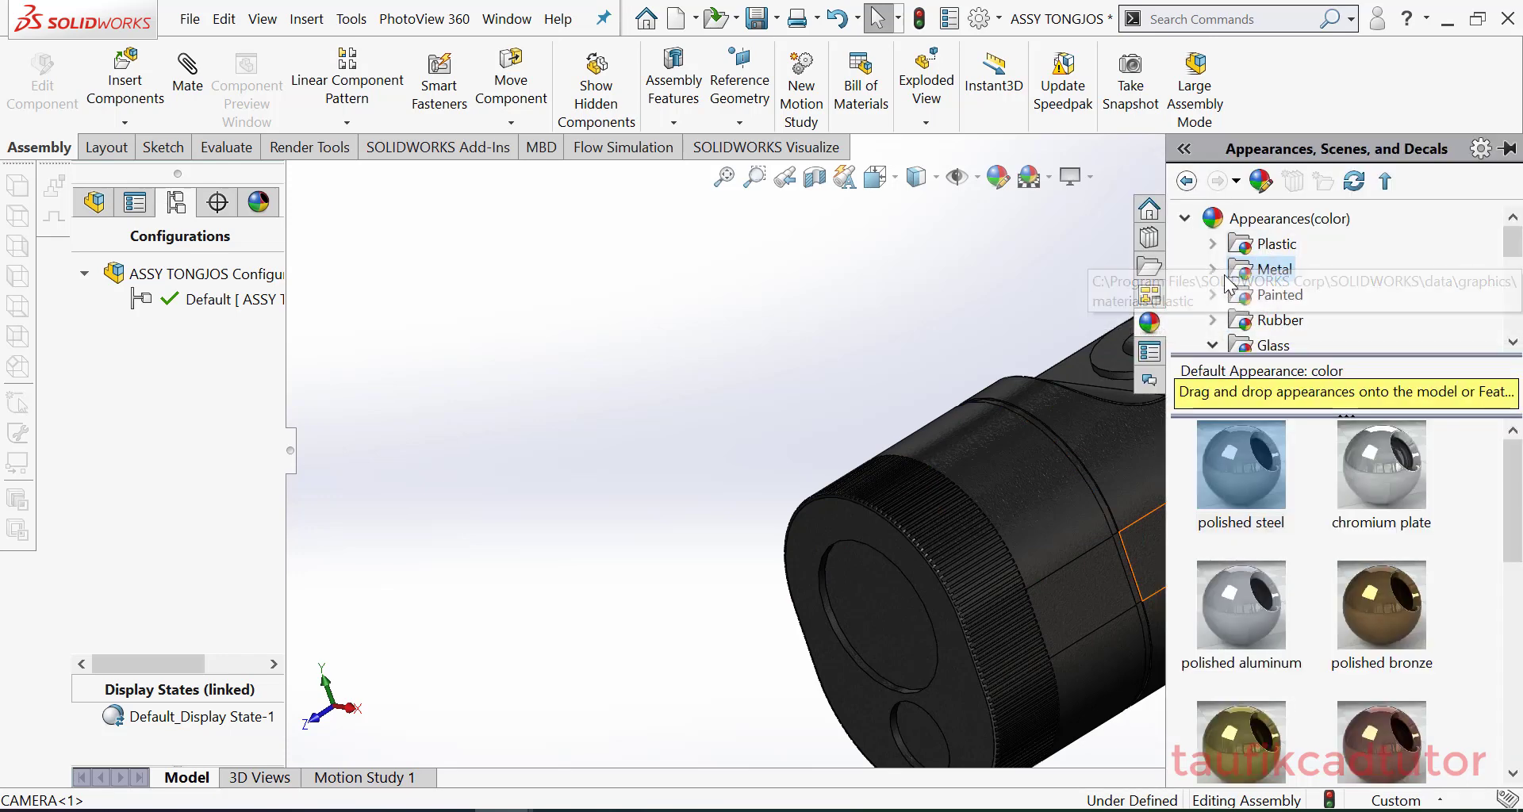
pyautogui.click(1276, 294)
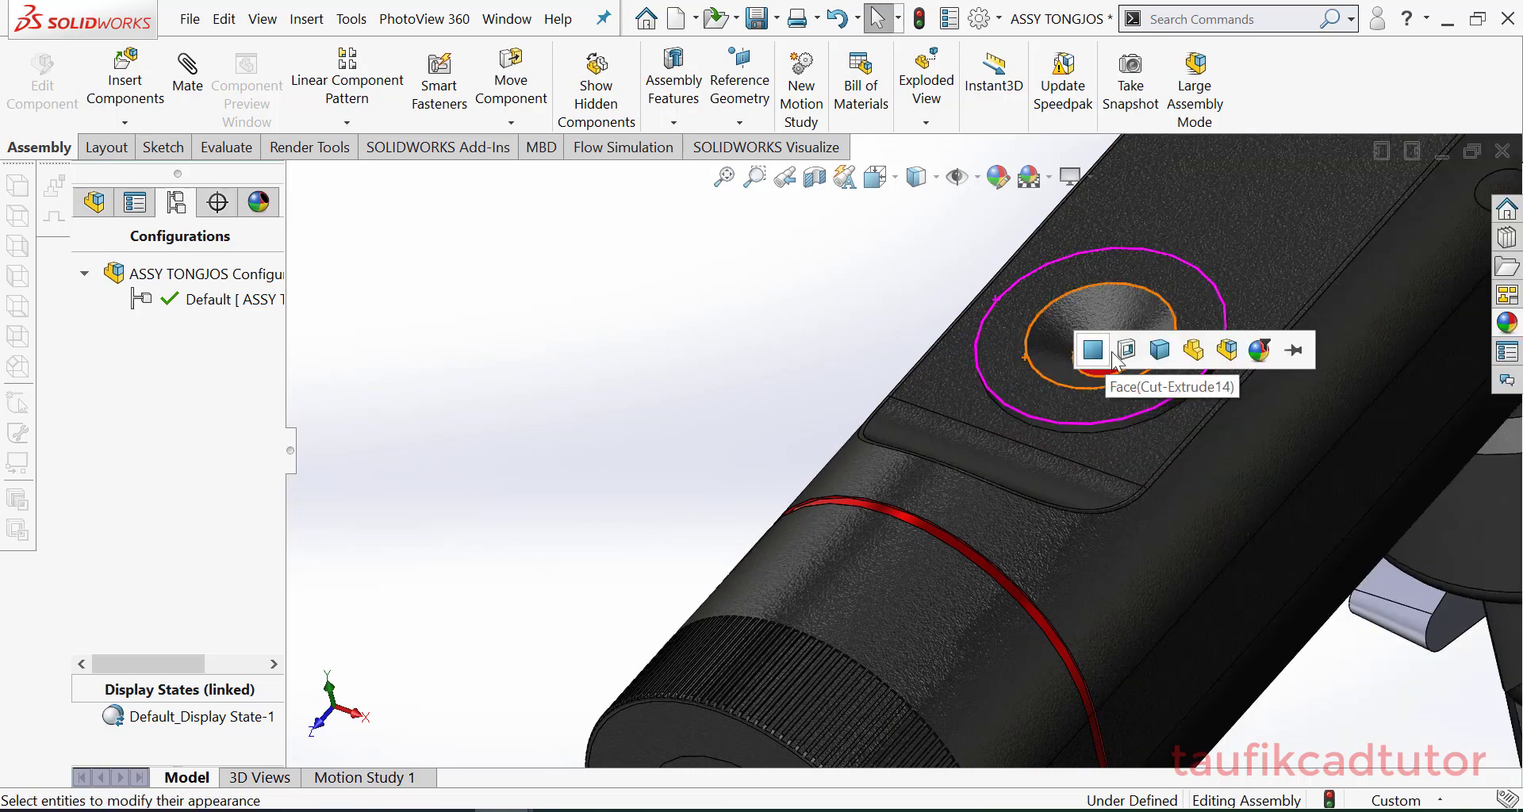
pyautogui.moveTo(1125, 351)
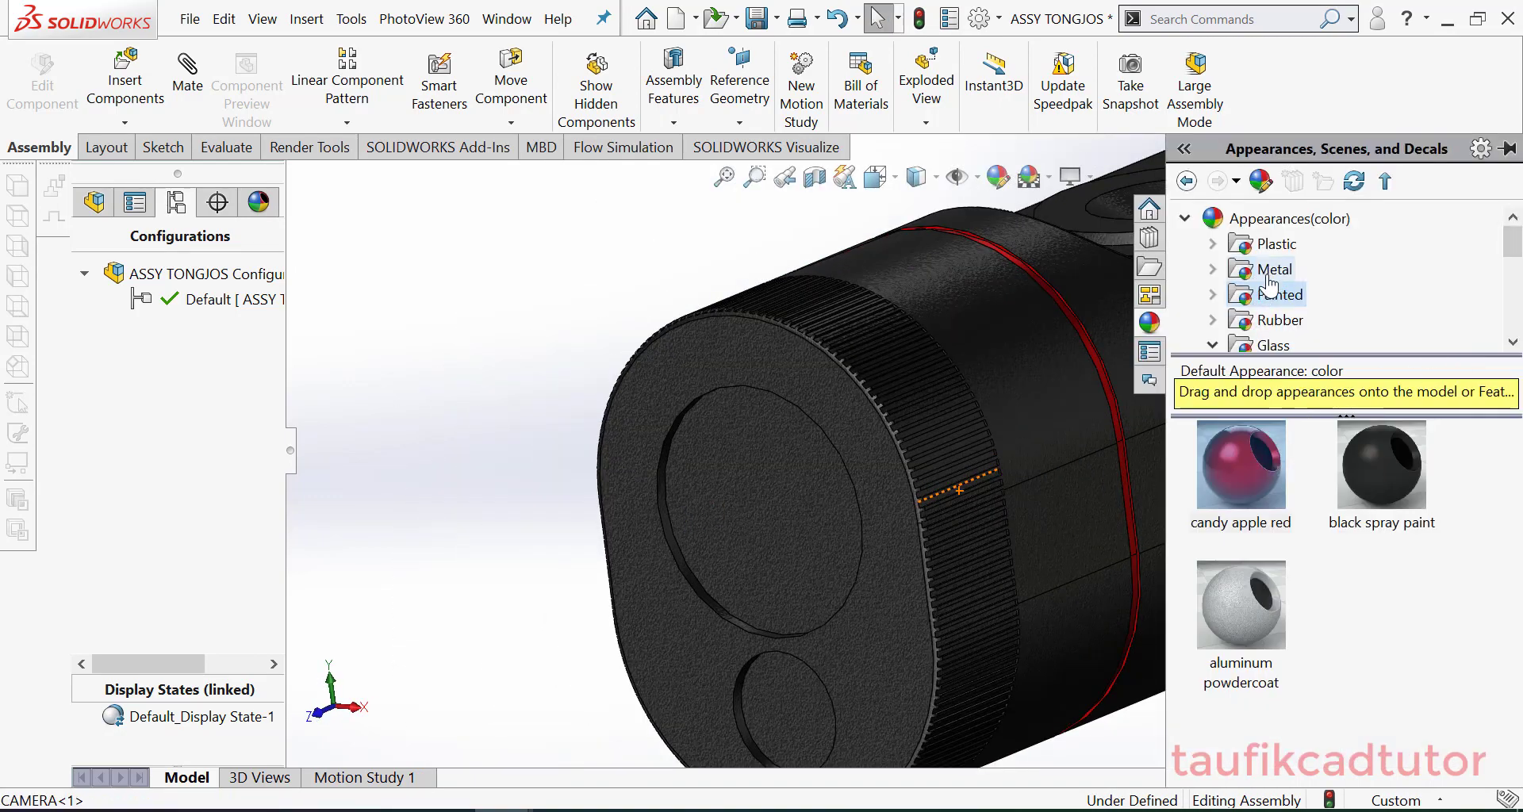
pyautogui.click(1267, 344)
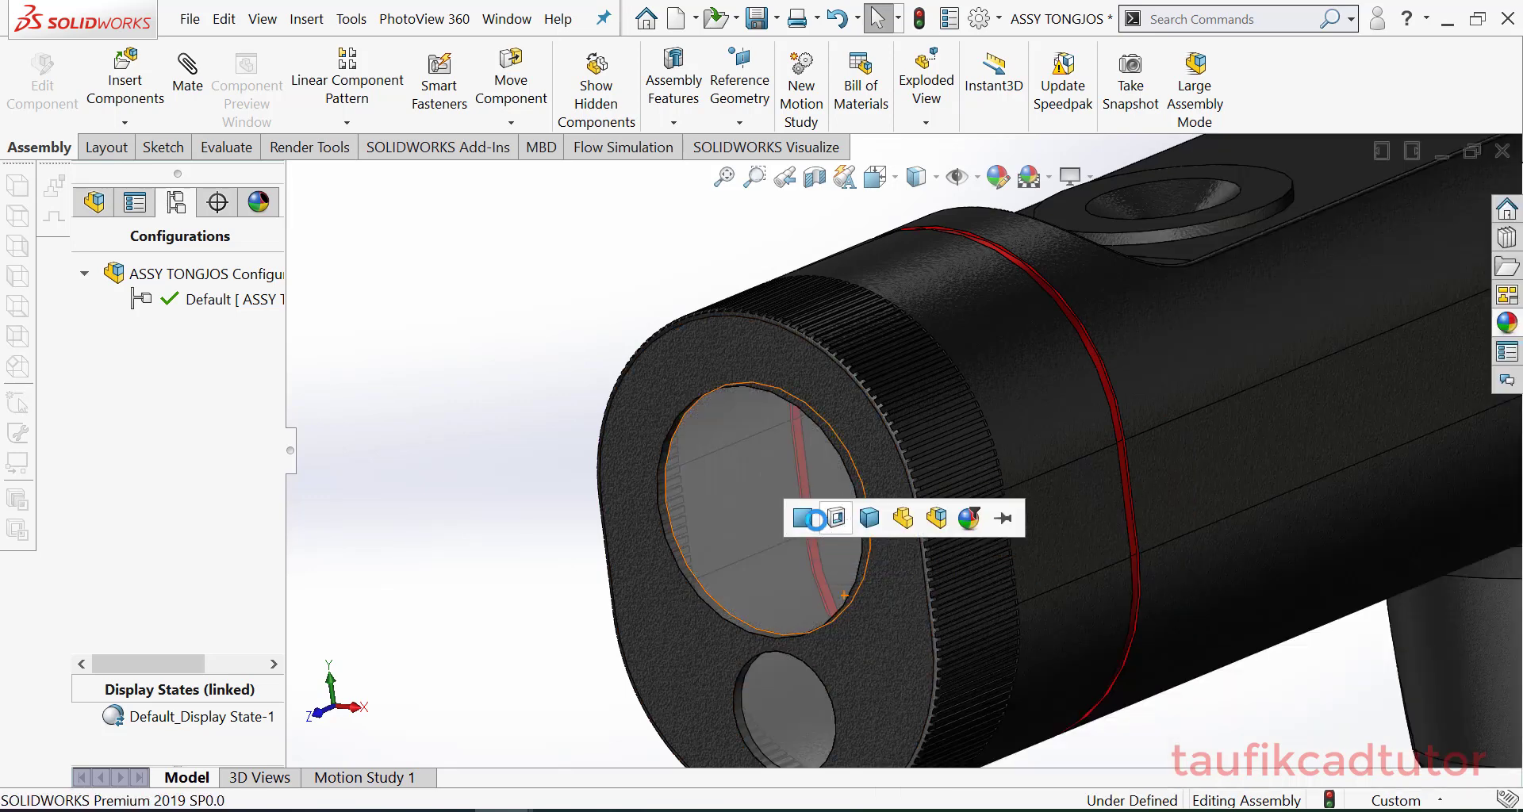
pyautogui.moveTo(836, 518)
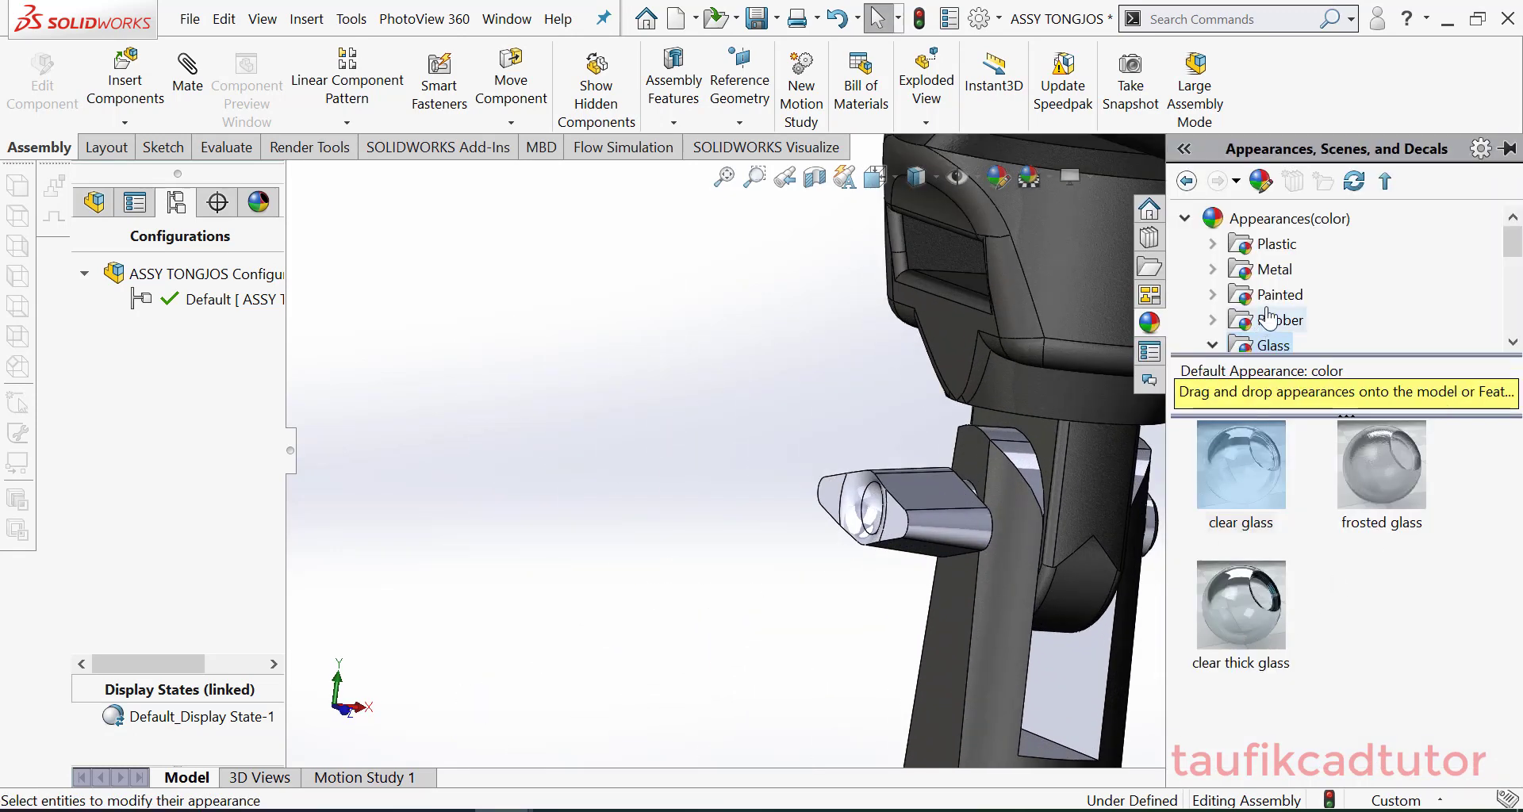
# Apply translucent plastic to the clamp knob tip, then show the Painted appearances
pyautogui.click(1274, 244)
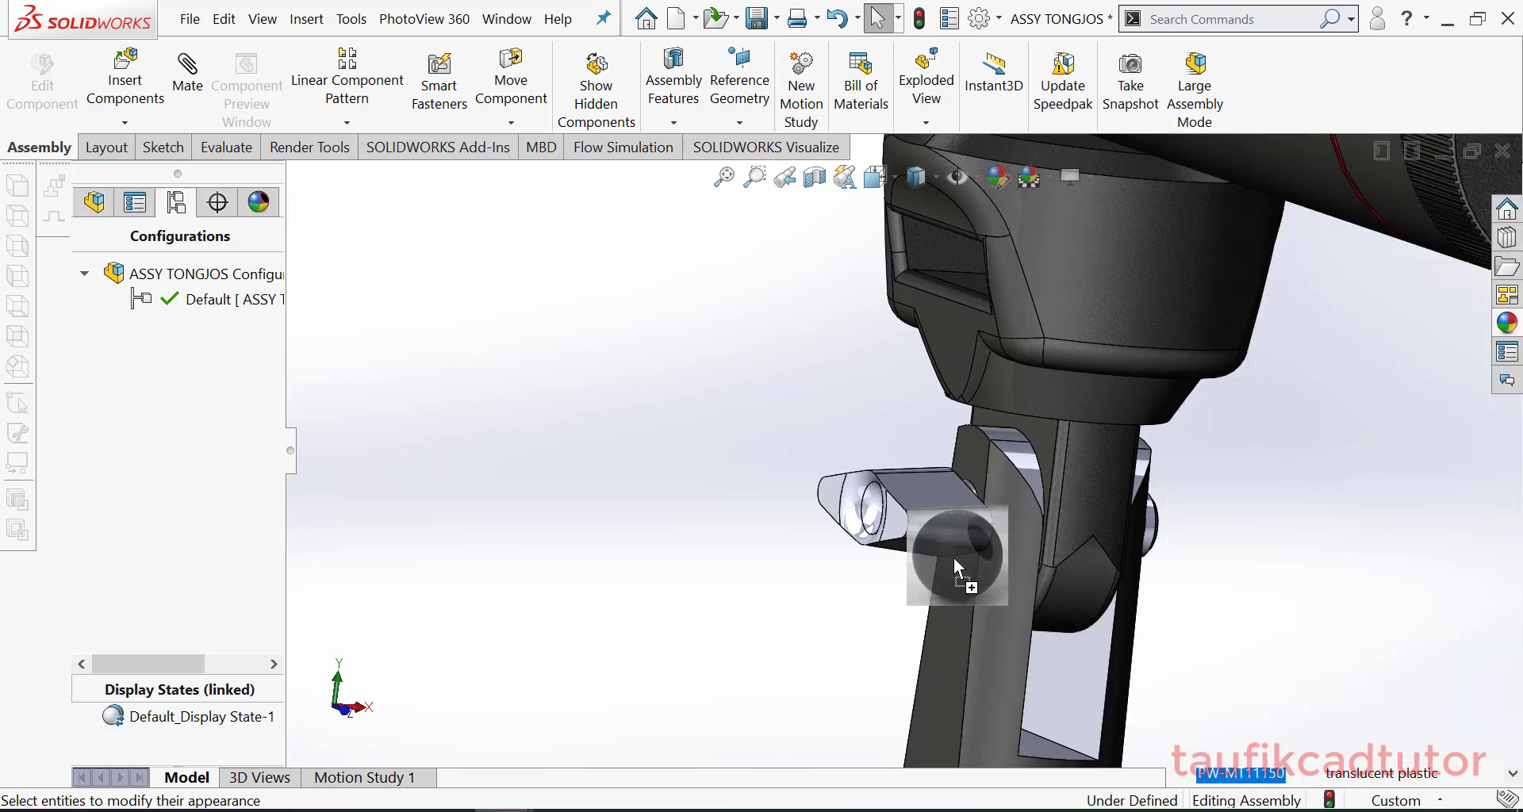
pyautogui.click(957, 563)
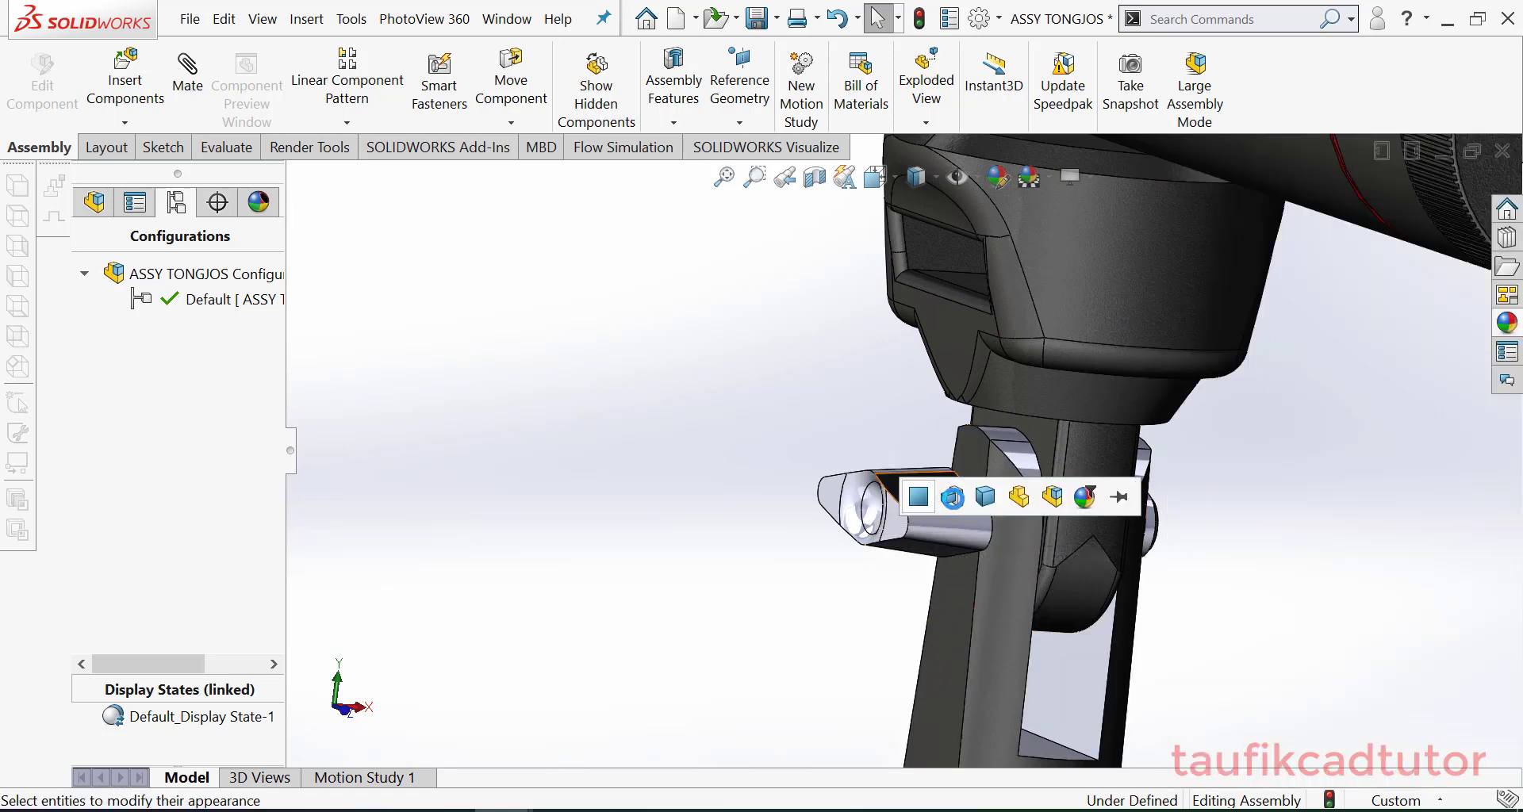
pyautogui.moveTo(982, 496)
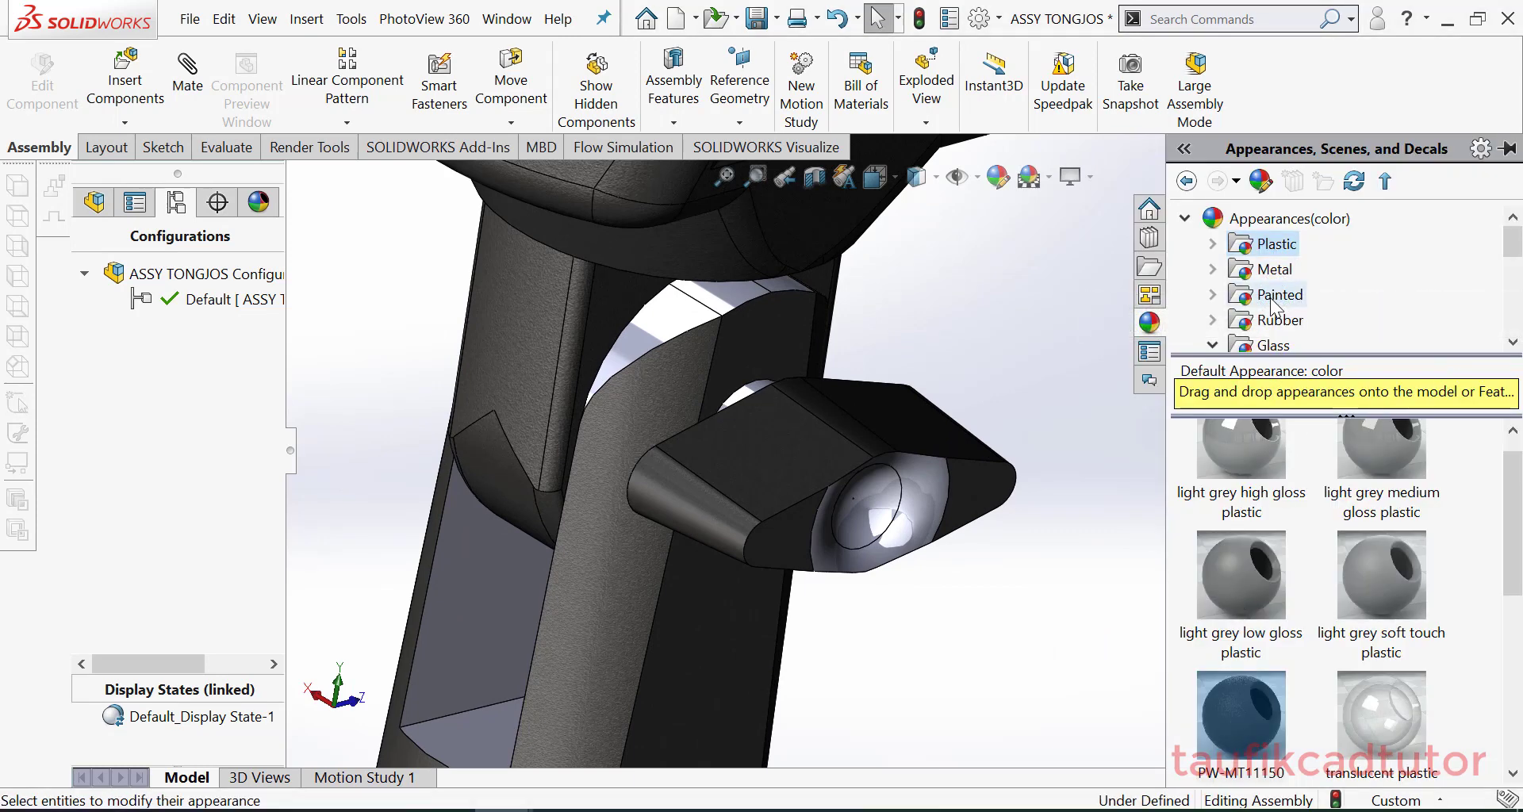
pyautogui.moveTo(1275, 268)
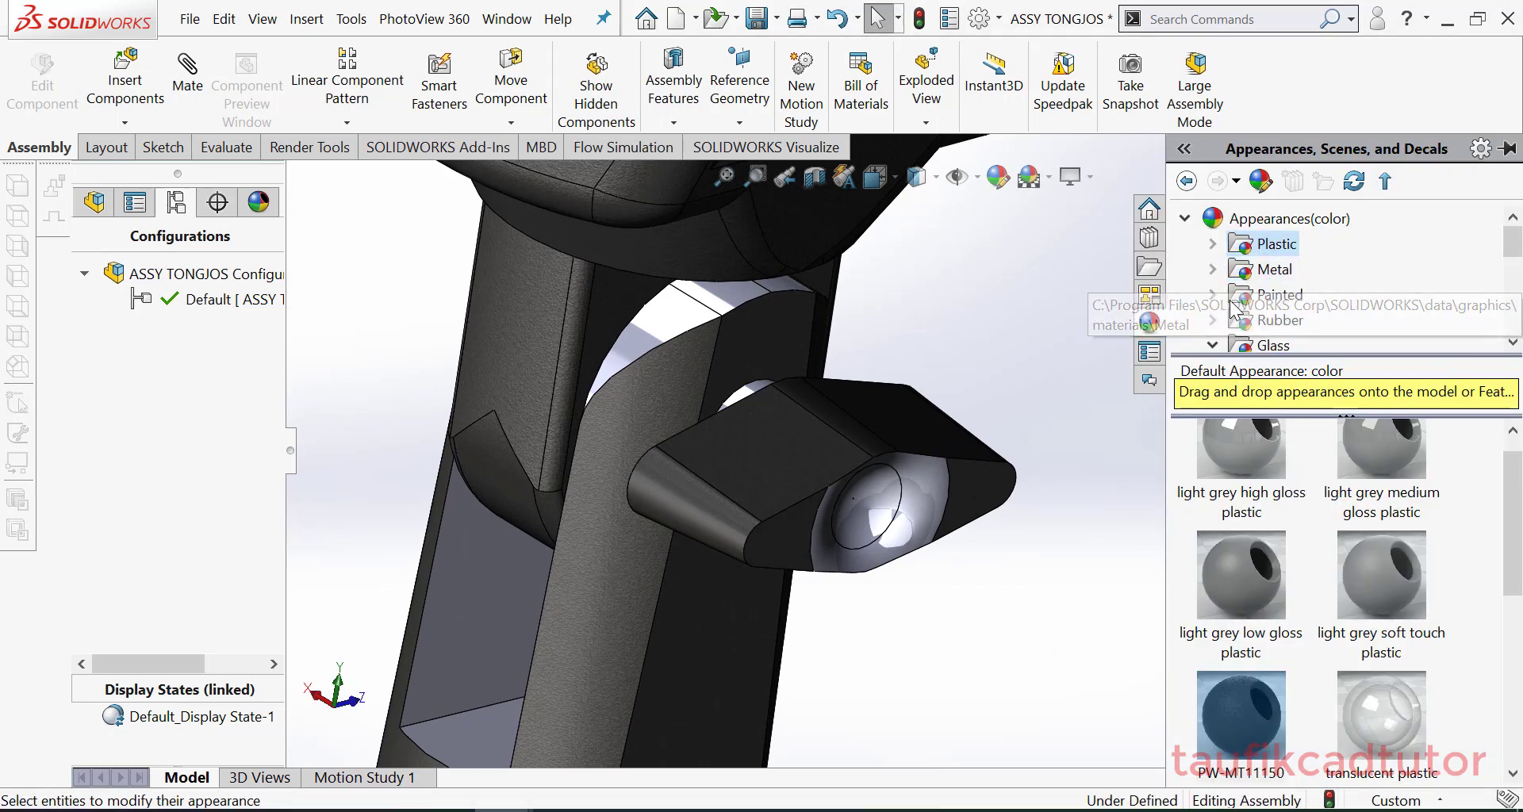
pyautogui.click(1212, 242)
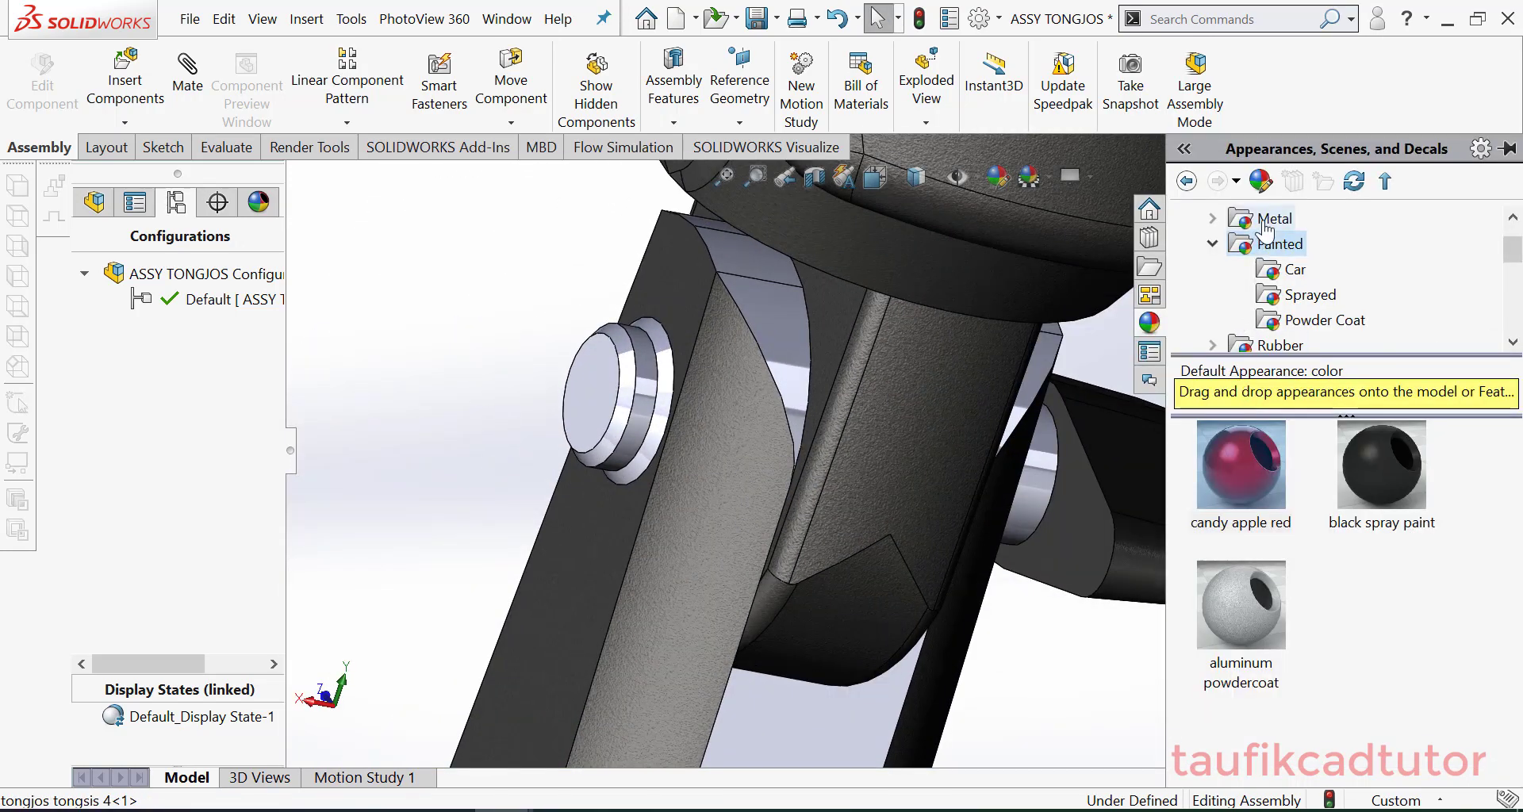
# Give the pin head a shiny metal finish and begin a thread on the knurled part
pyautogui.click(1273, 217)
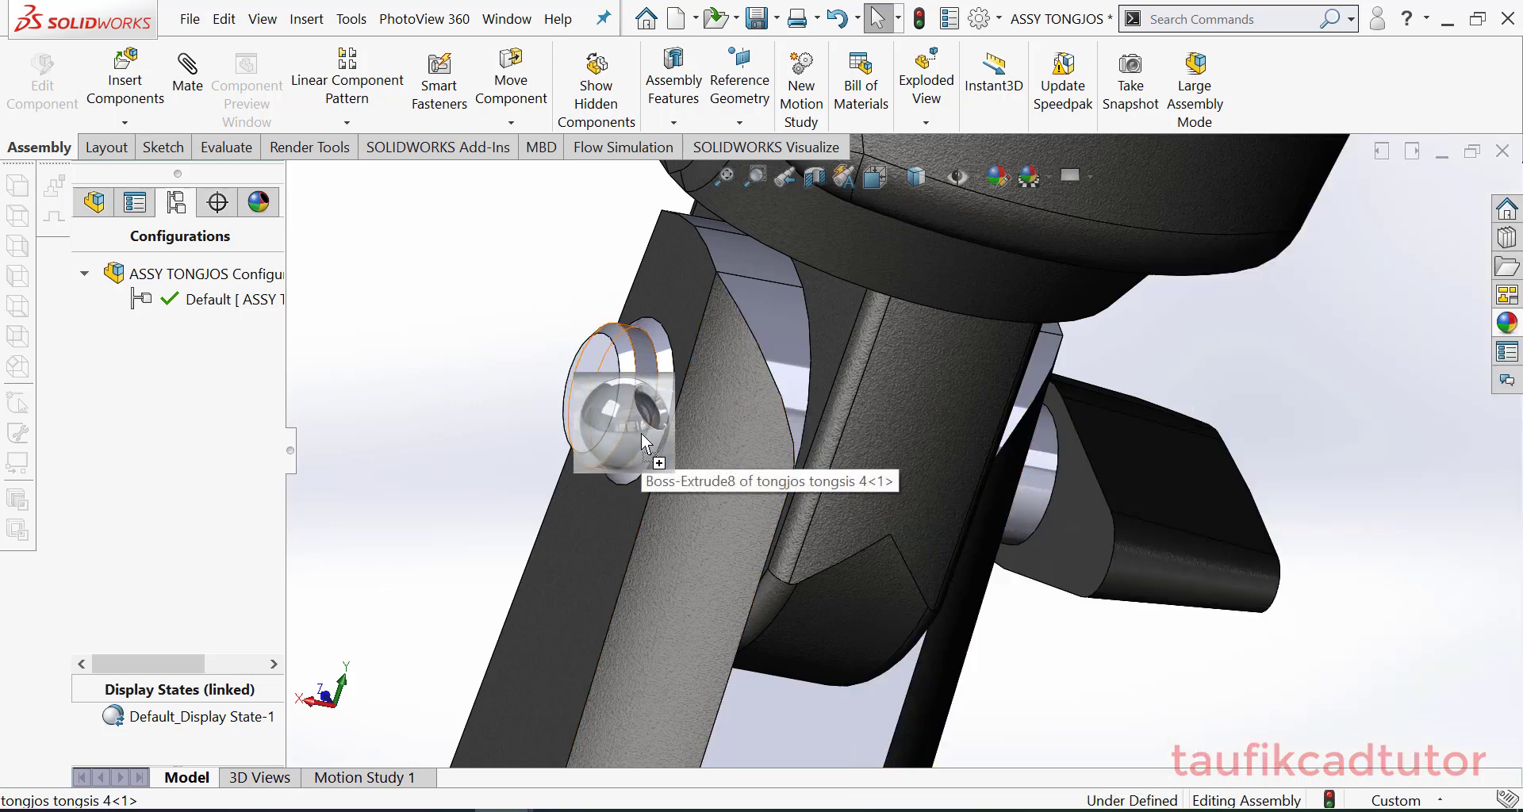
pyautogui.click(645, 442)
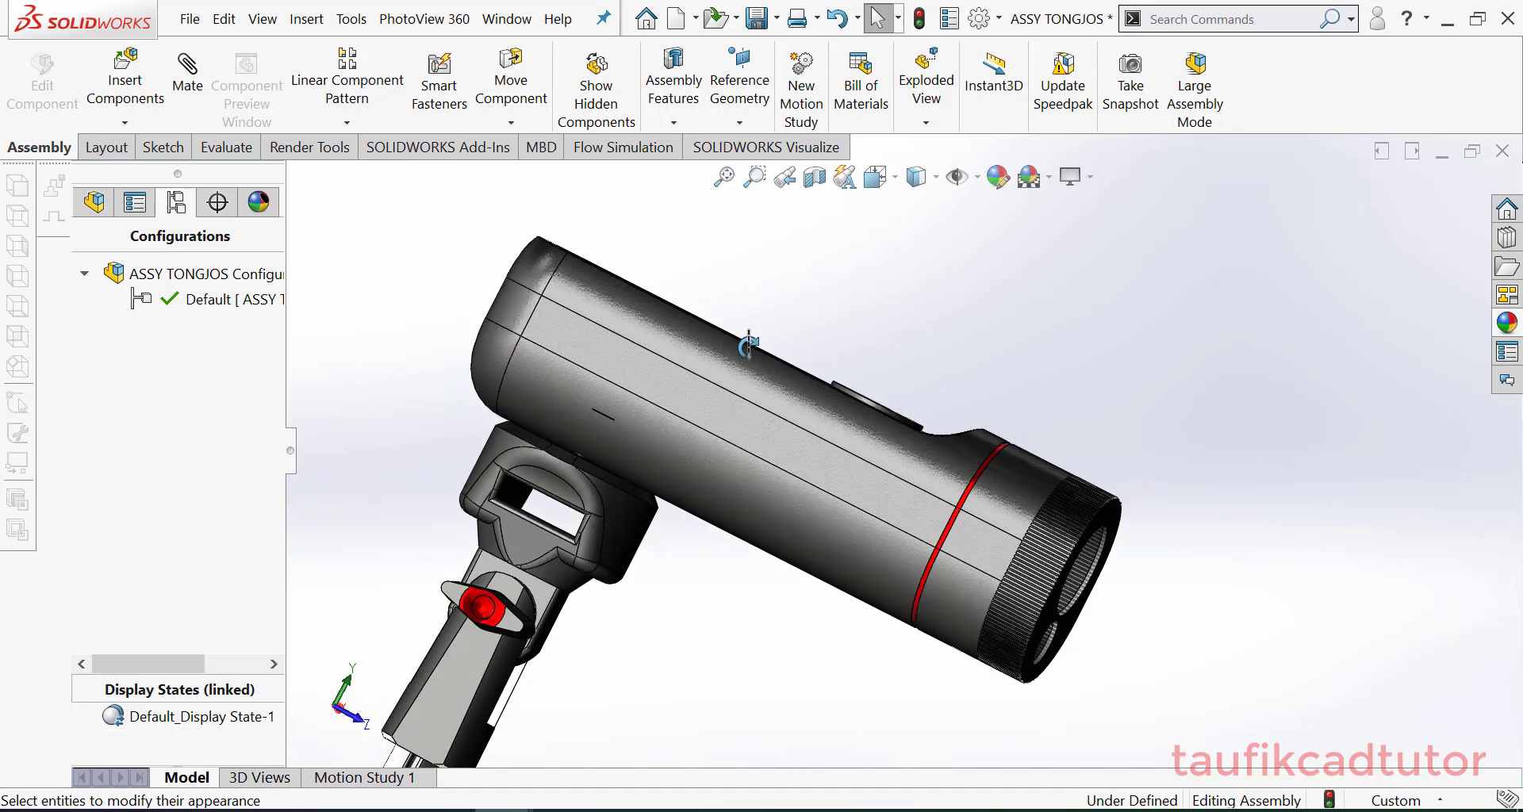
pyautogui.click(872, 176)
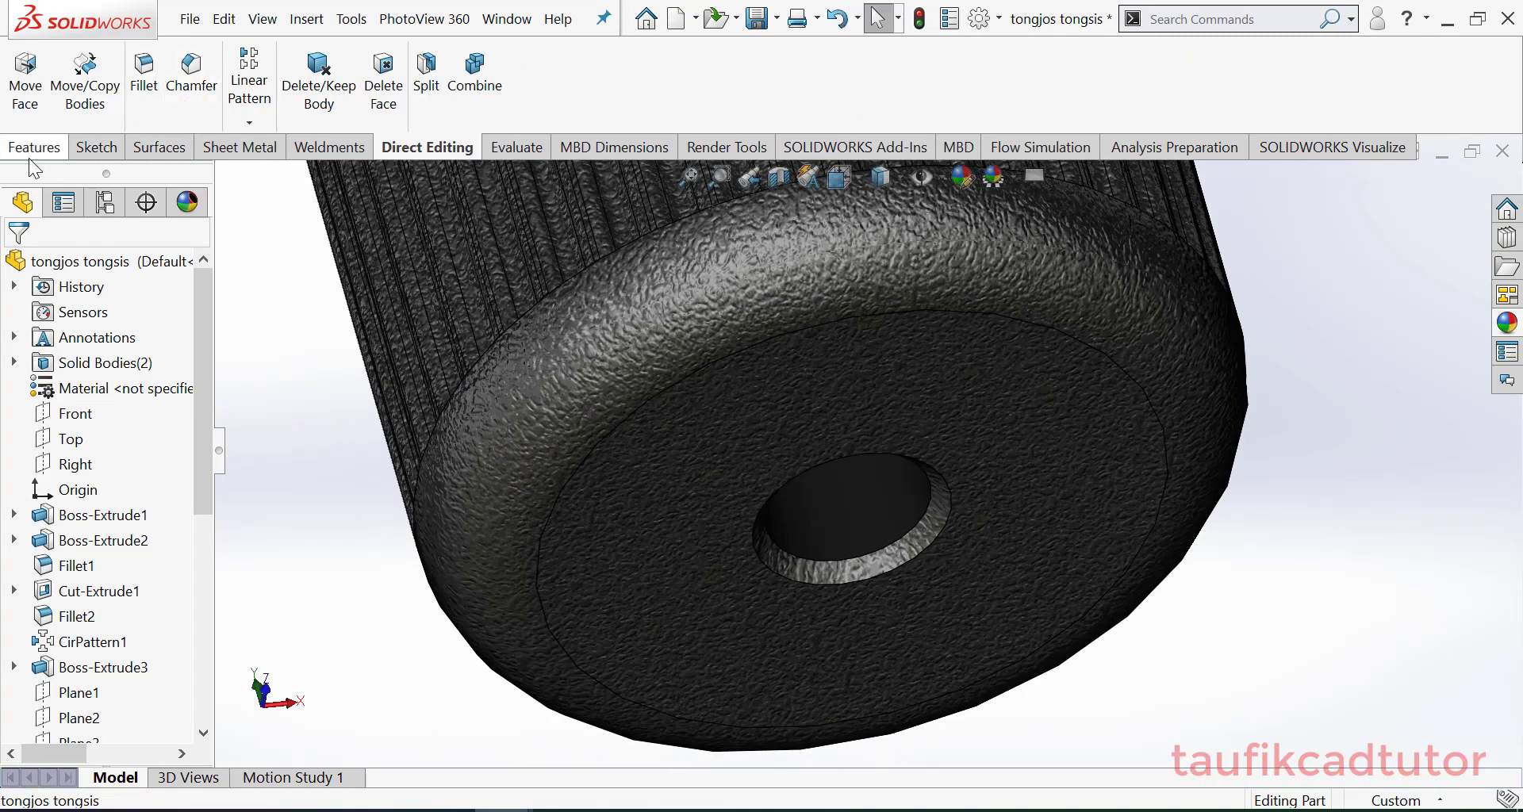
pyautogui.click(34, 147)
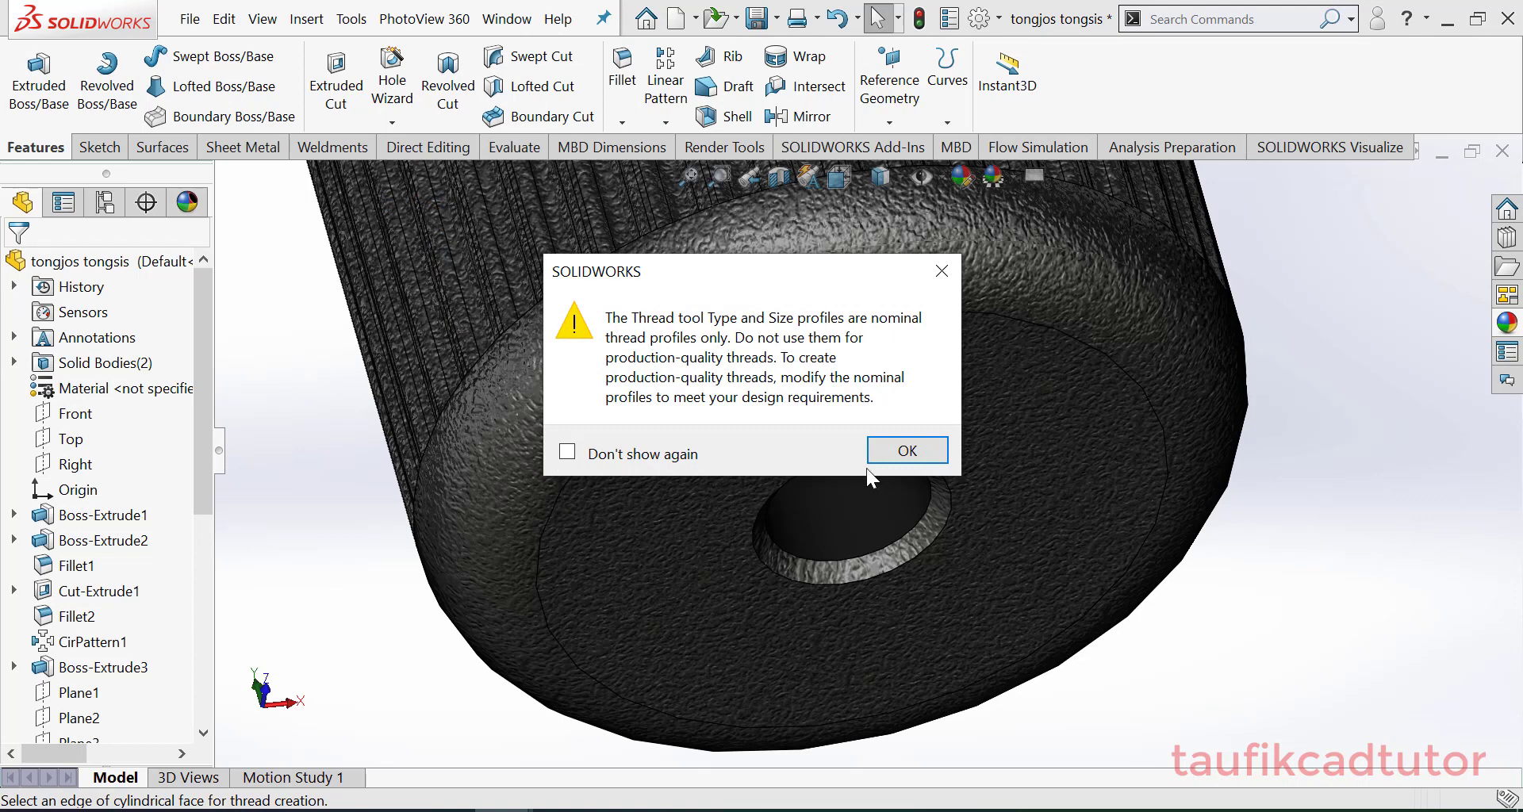
# Cut an M5x0.8 metric tap thread into the hole's edge
pyautogui.click(905, 450)
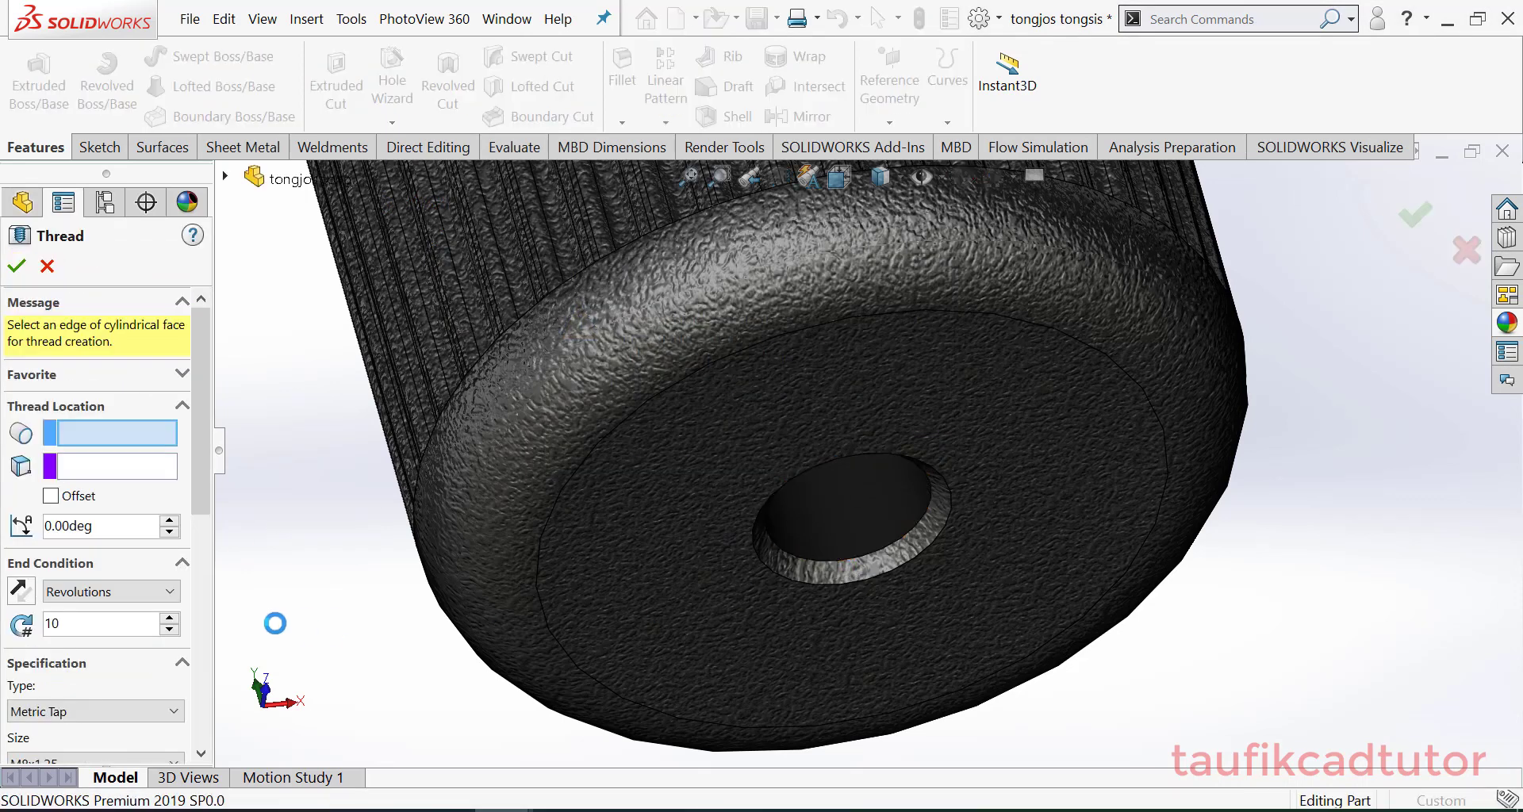
pyautogui.click(869, 505)
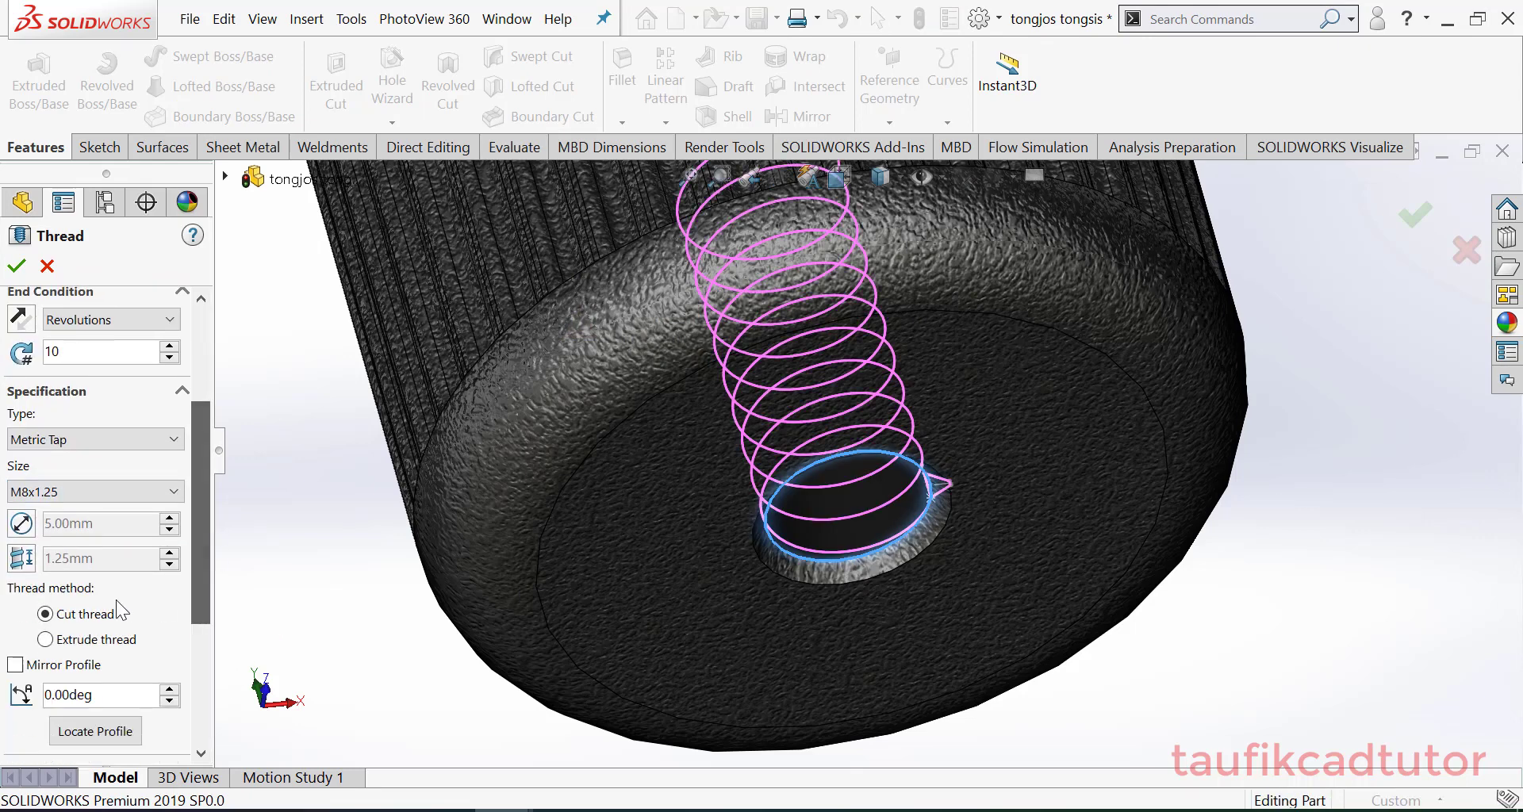
pyautogui.click(102, 523)
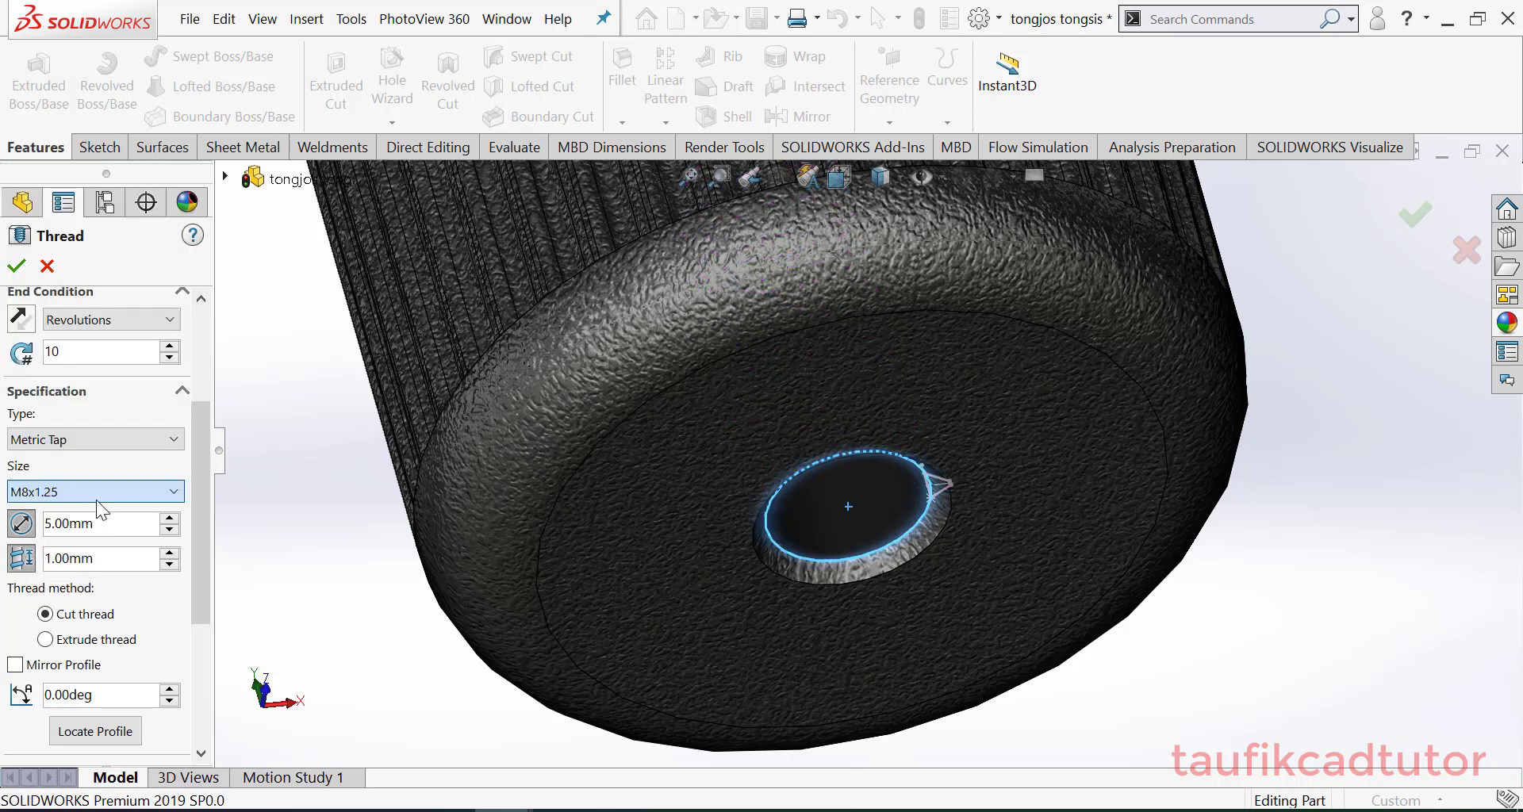
pyautogui.click(95, 490)
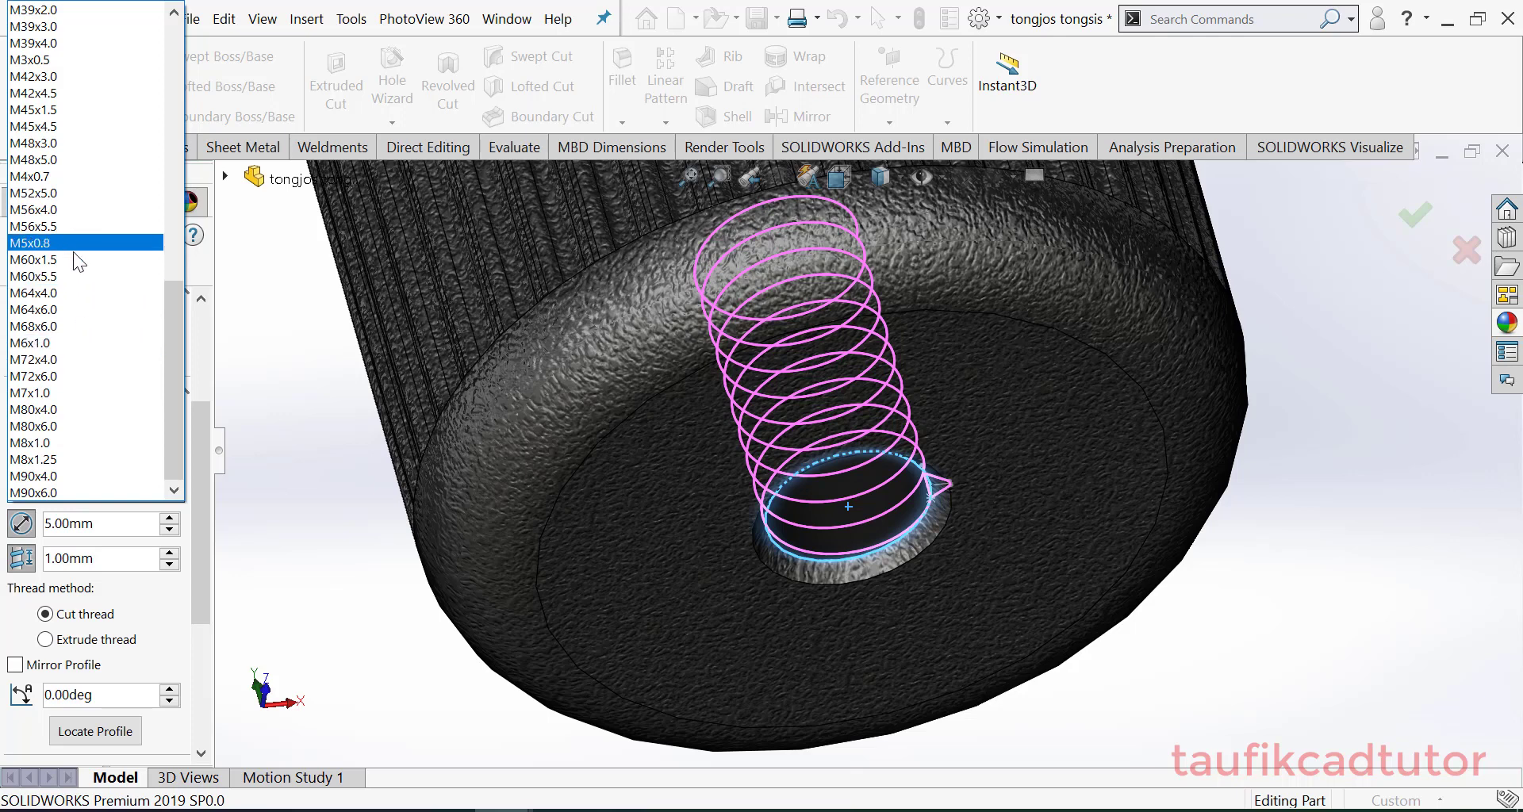
pyautogui.click(68, 143)
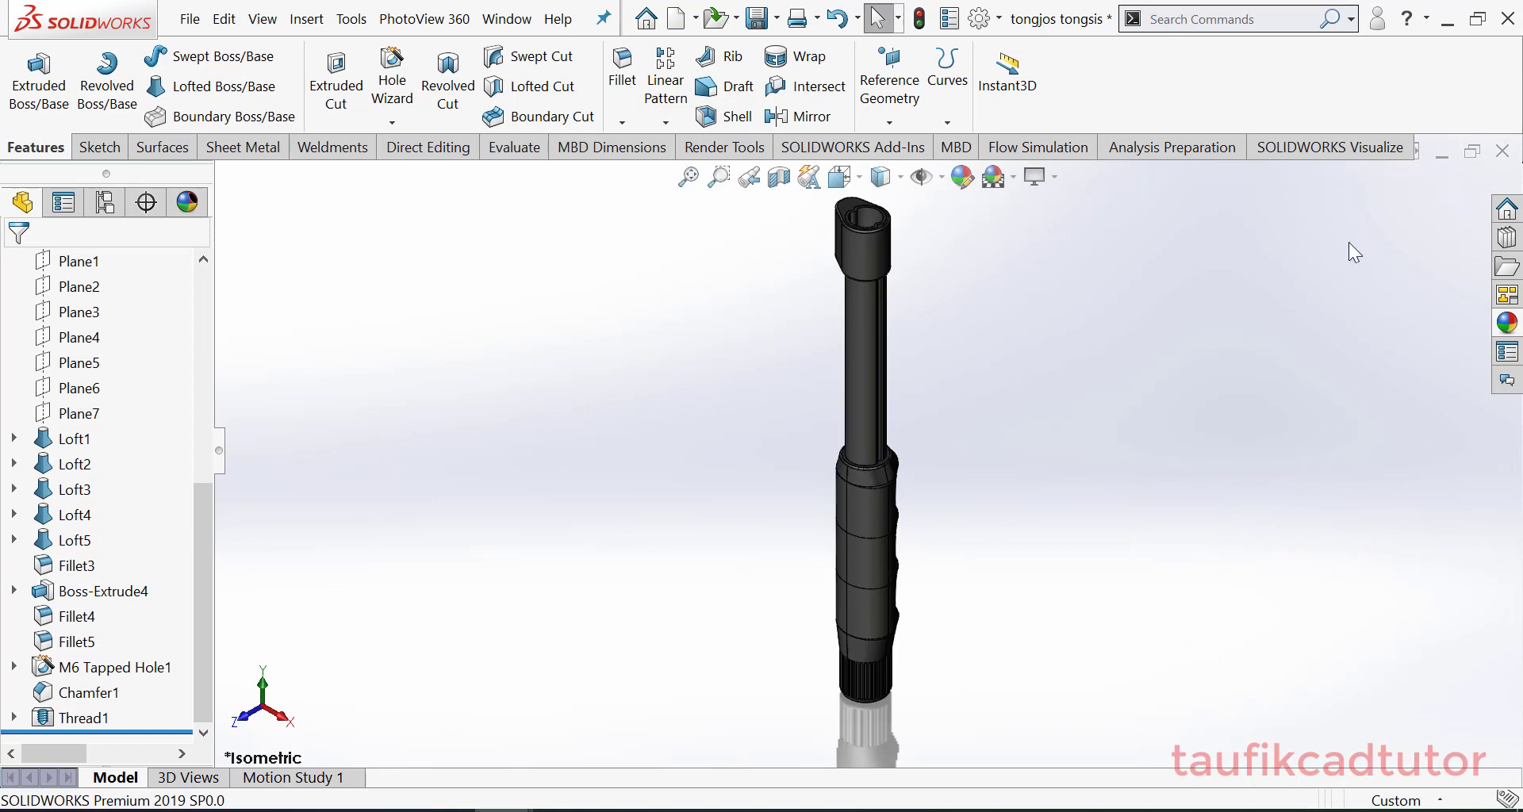
# Return to the ASSY TONGJOS camera stand assembly window
pyautogui.click(757, 17)
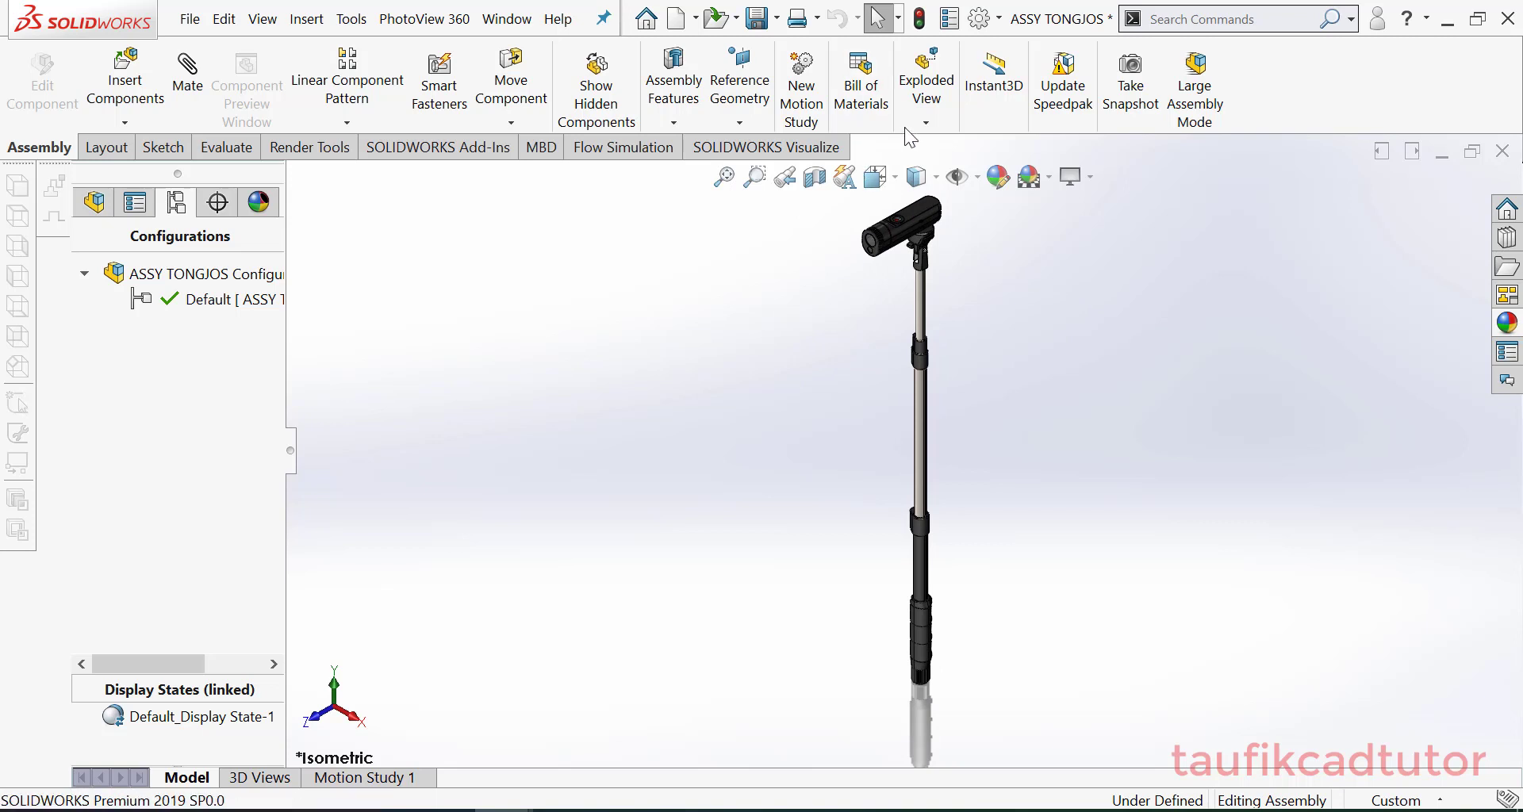
# Add a regular explode step lifting the camera above the stand, with auto-spacing off
pyautogui.click(924, 82)
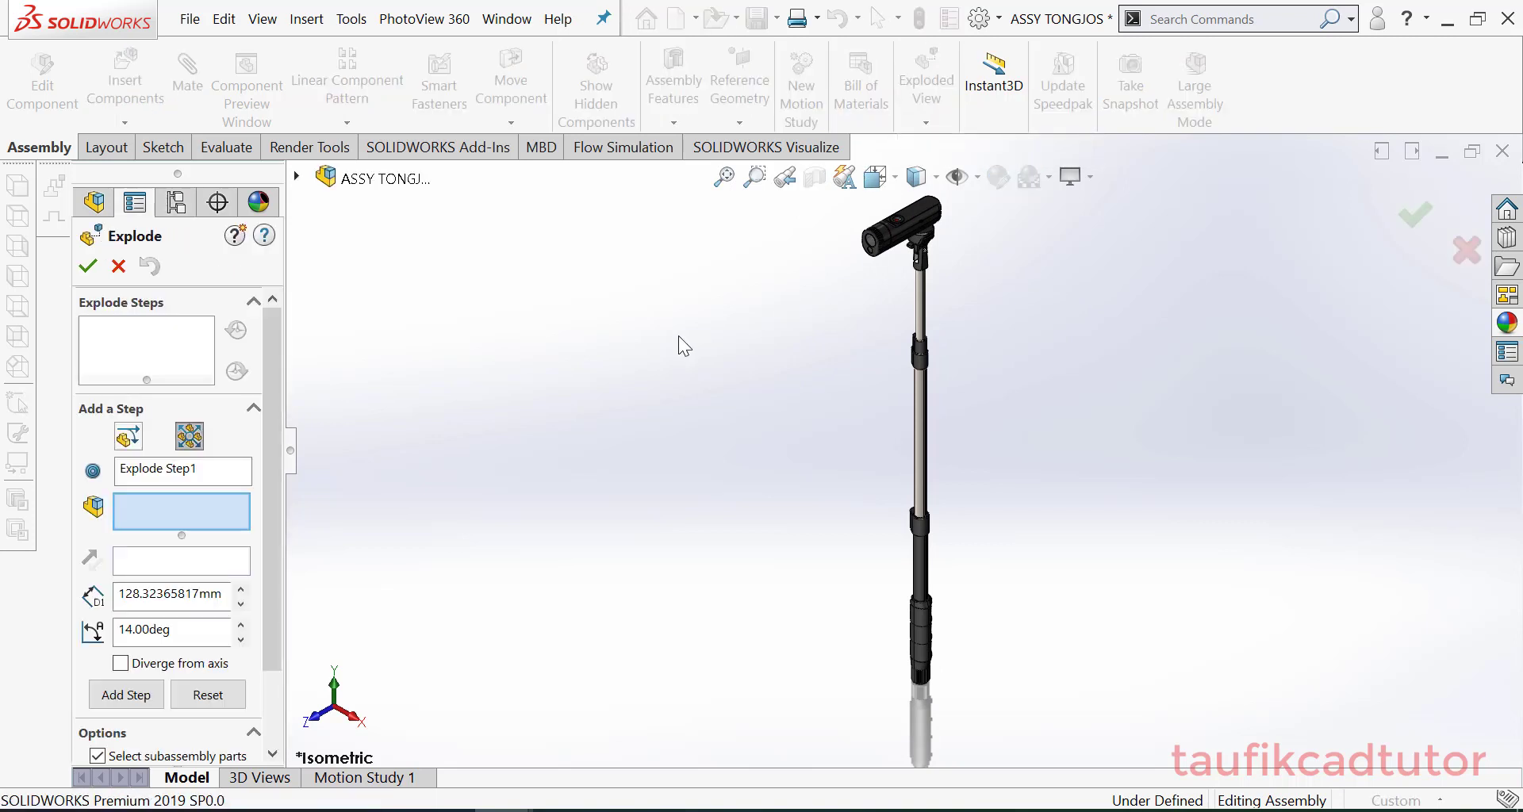
pyautogui.click(181, 470)
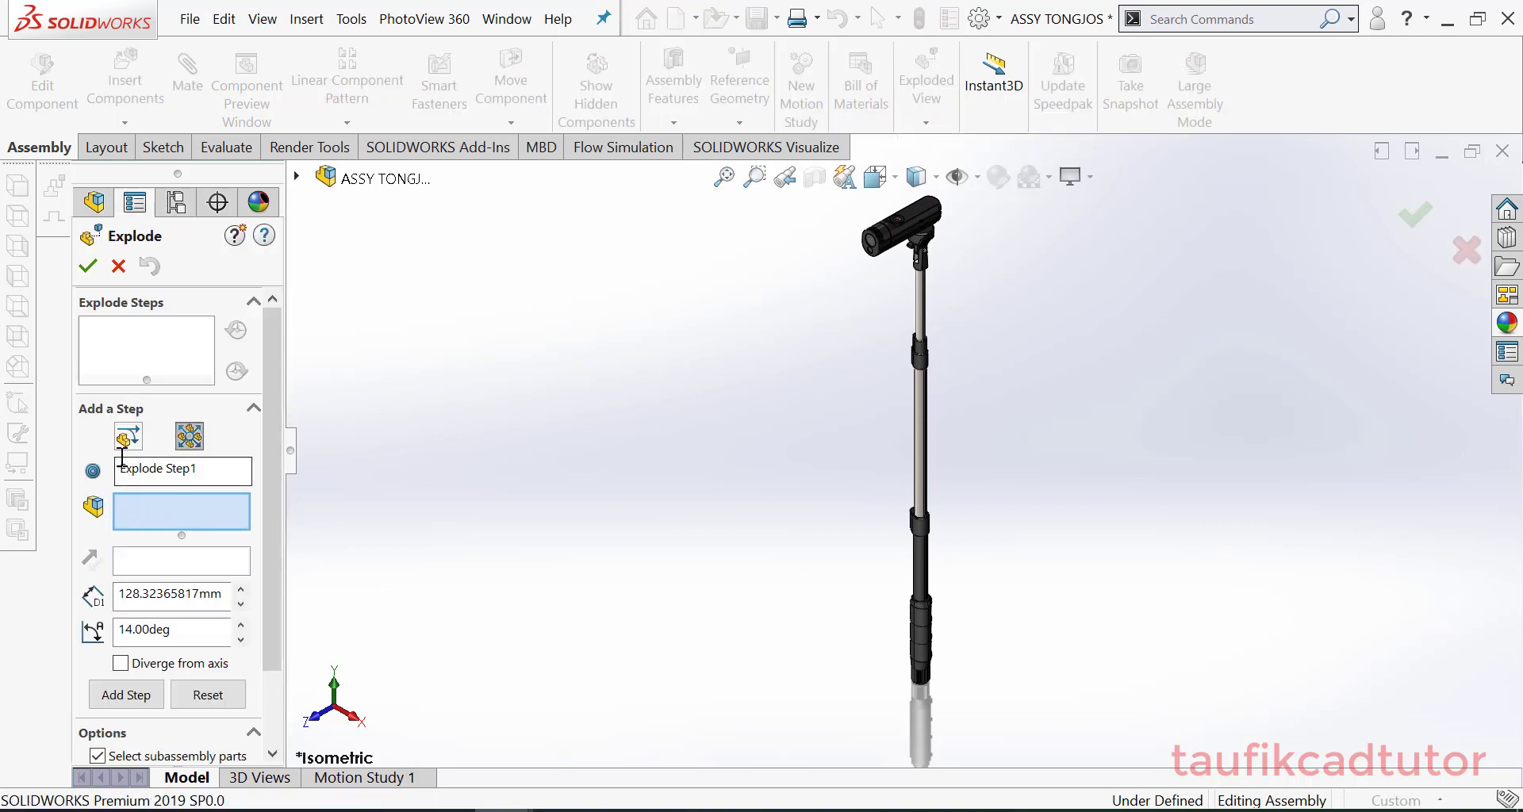
pyautogui.click(904, 209)
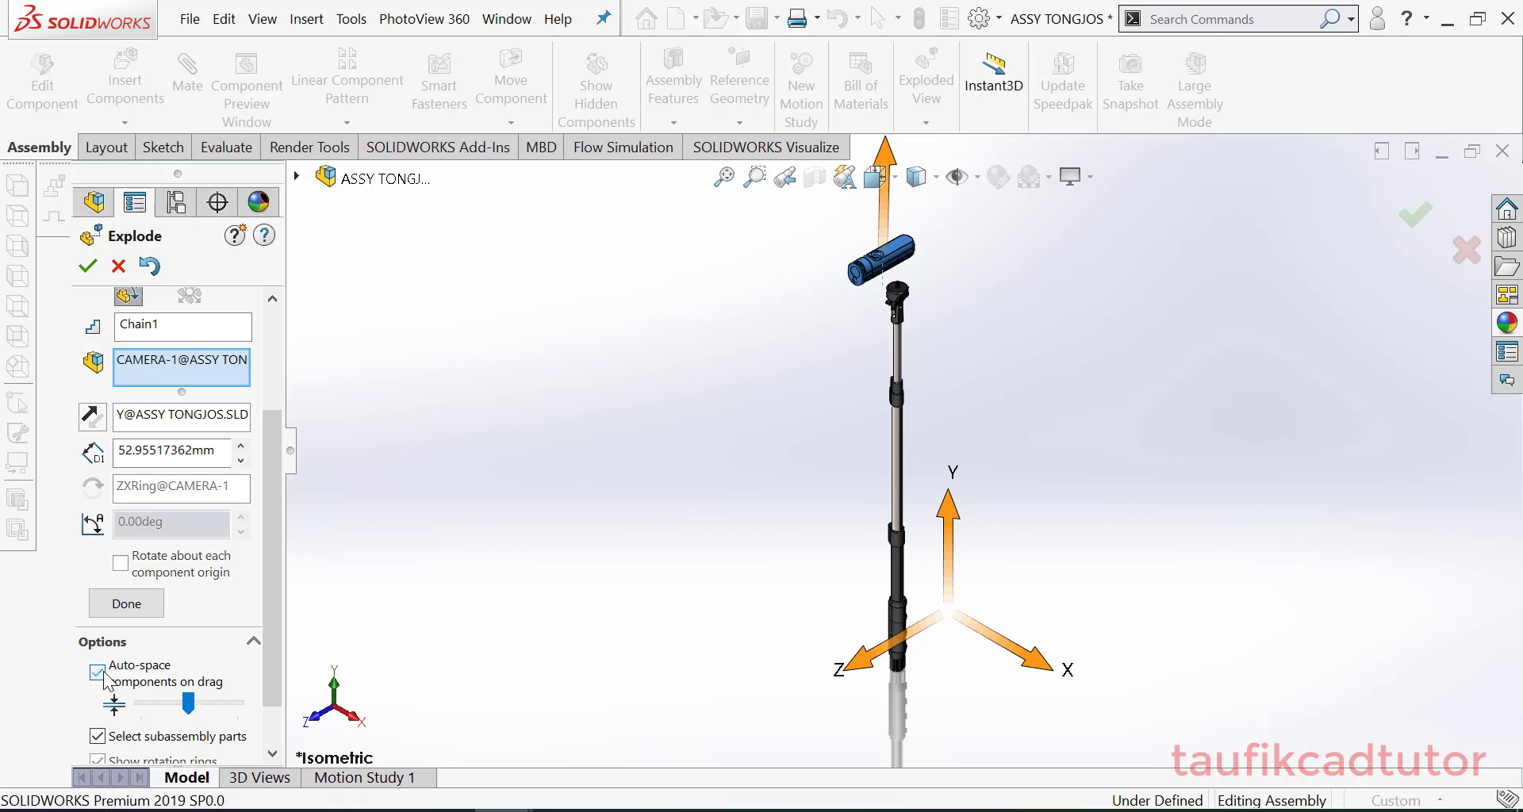
pyautogui.click(97, 673)
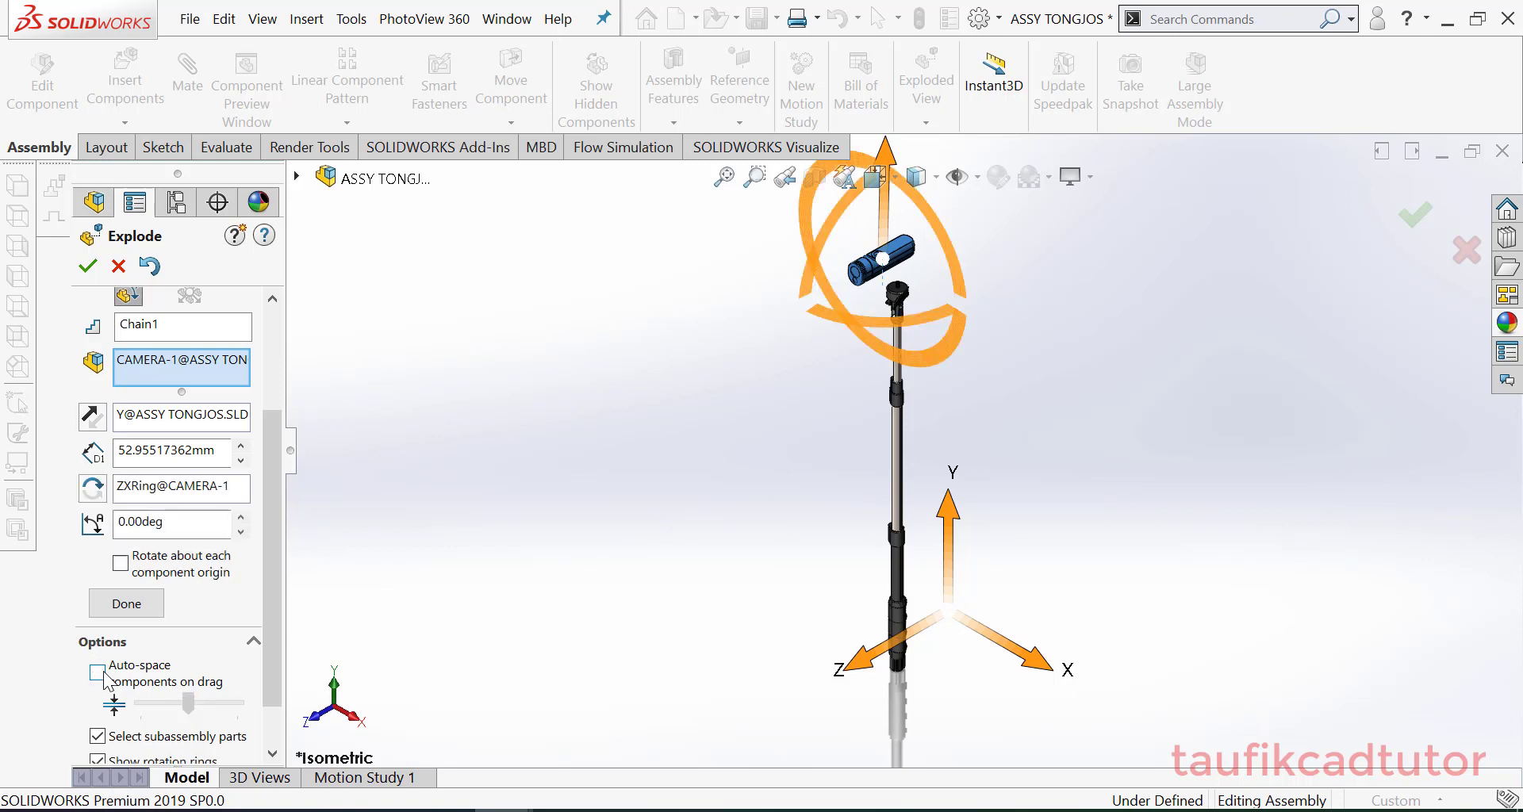
pyautogui.moveTo(103, 681)
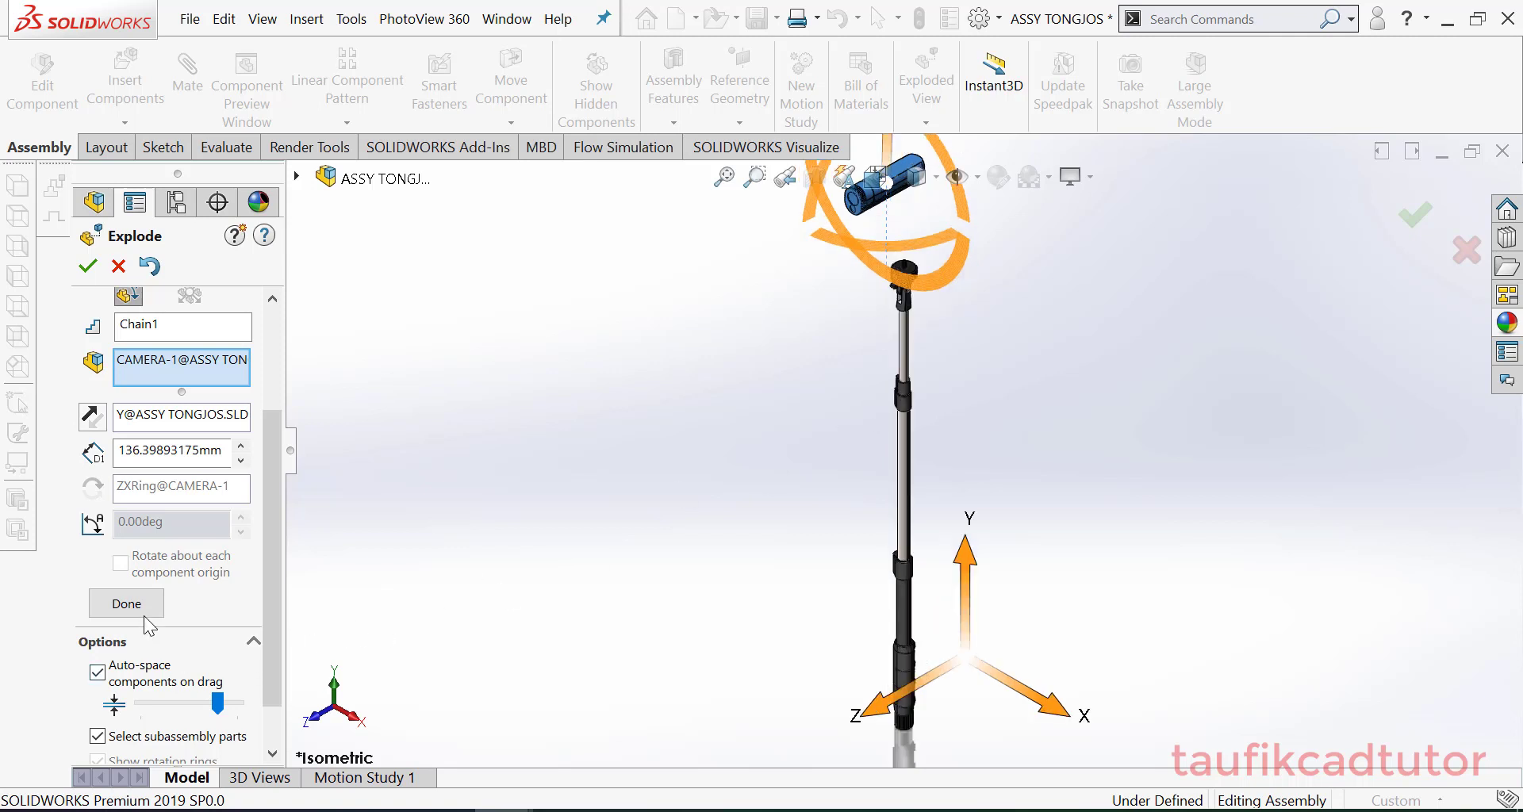
pyautogui.click(126, 601)
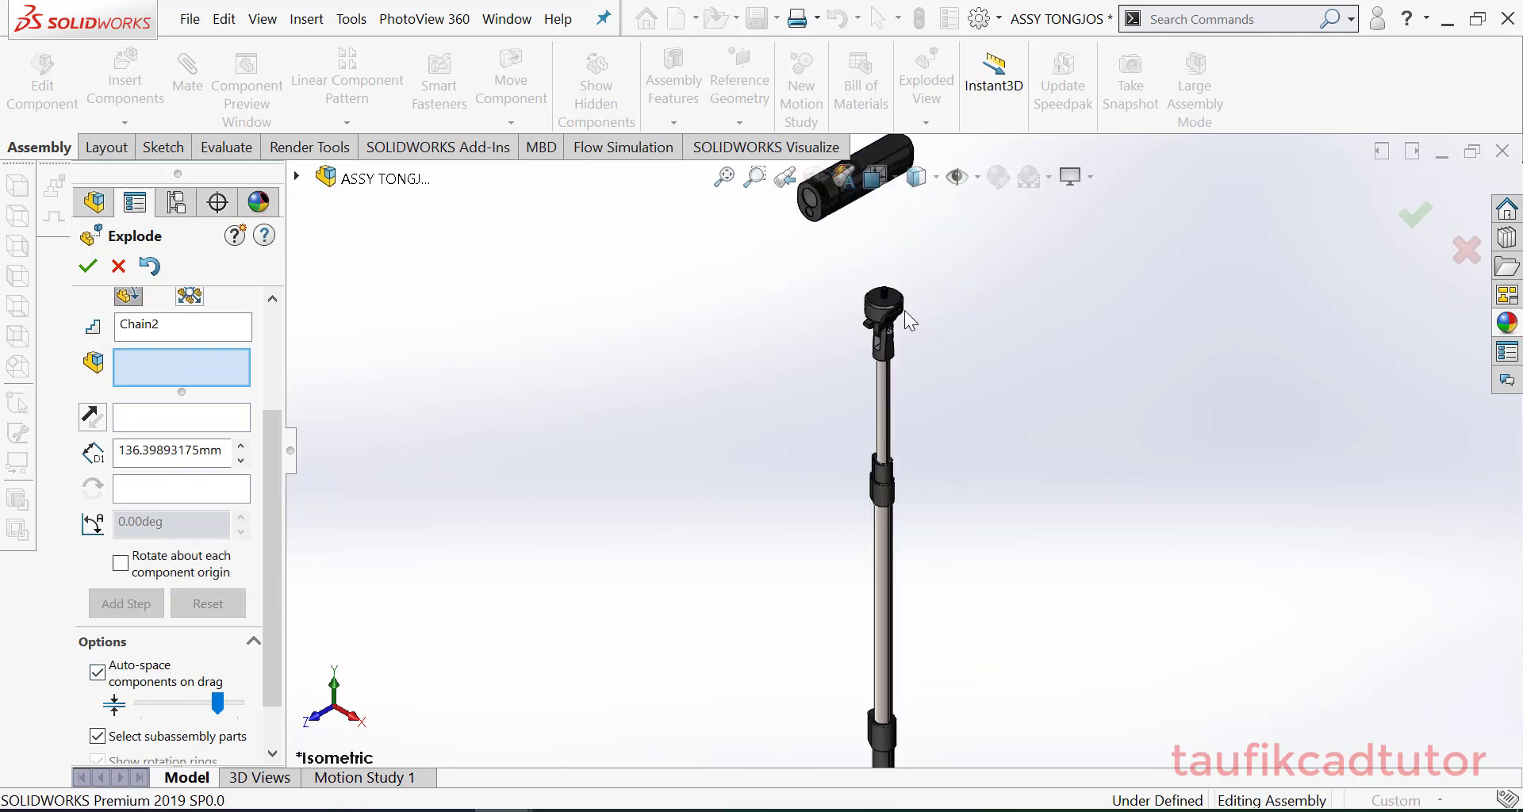
# Add explode steps separating the mount head, clamp and tube sections vertically
pyautogui.click(877, 302)
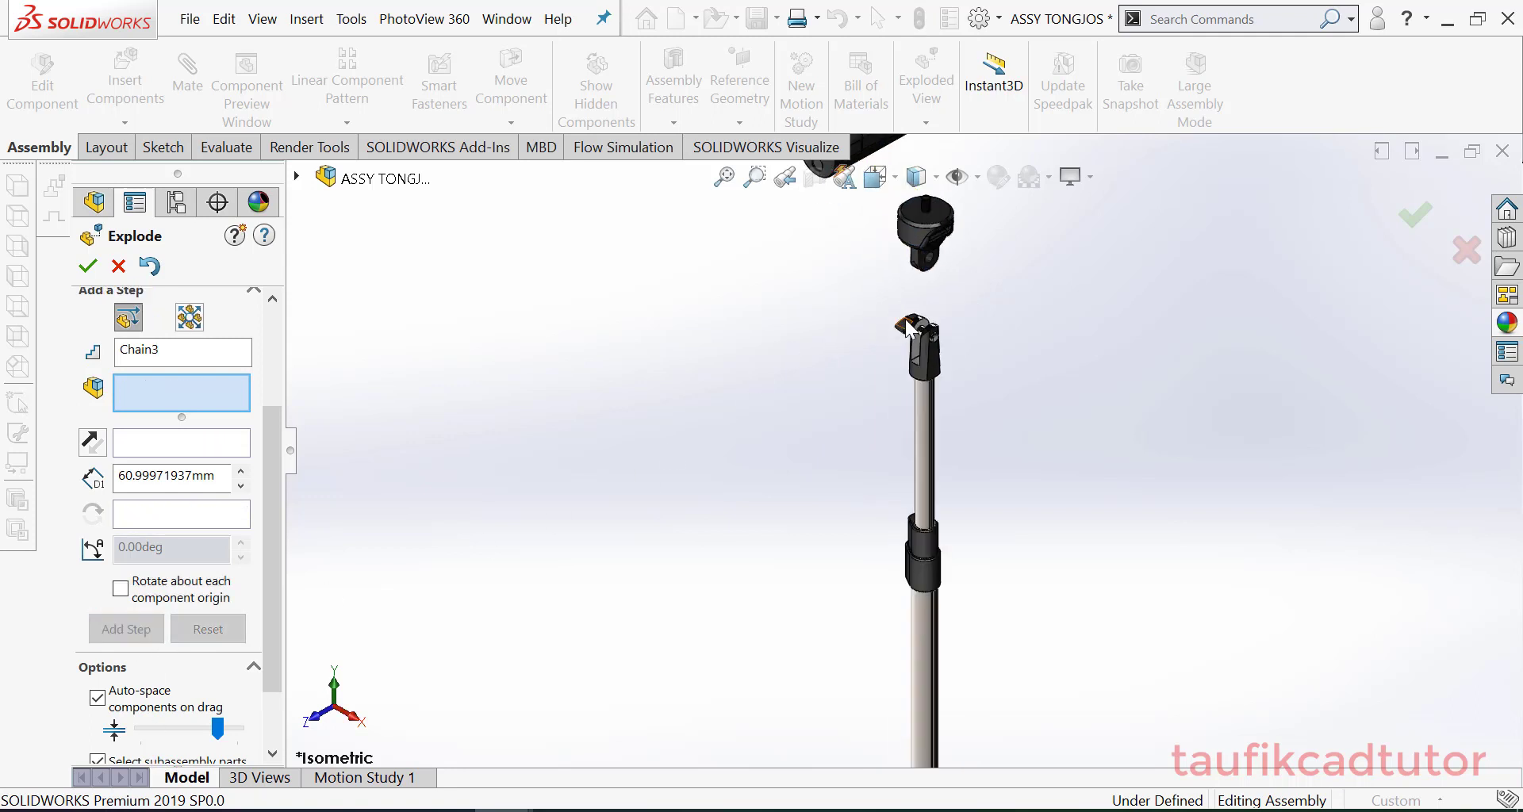
pyautogui.click(915, 336)
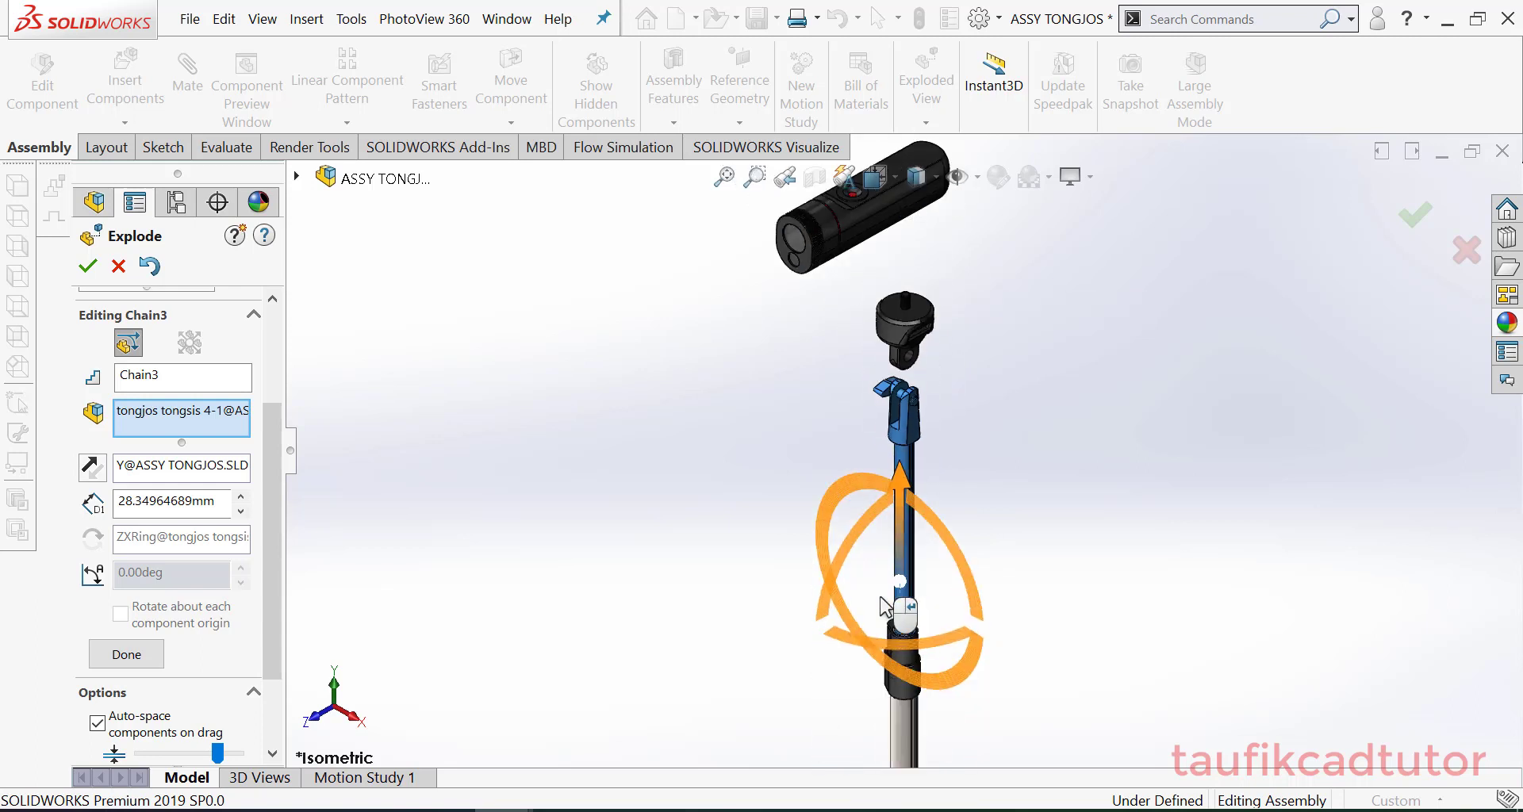
pyautogui.click(125, 653)
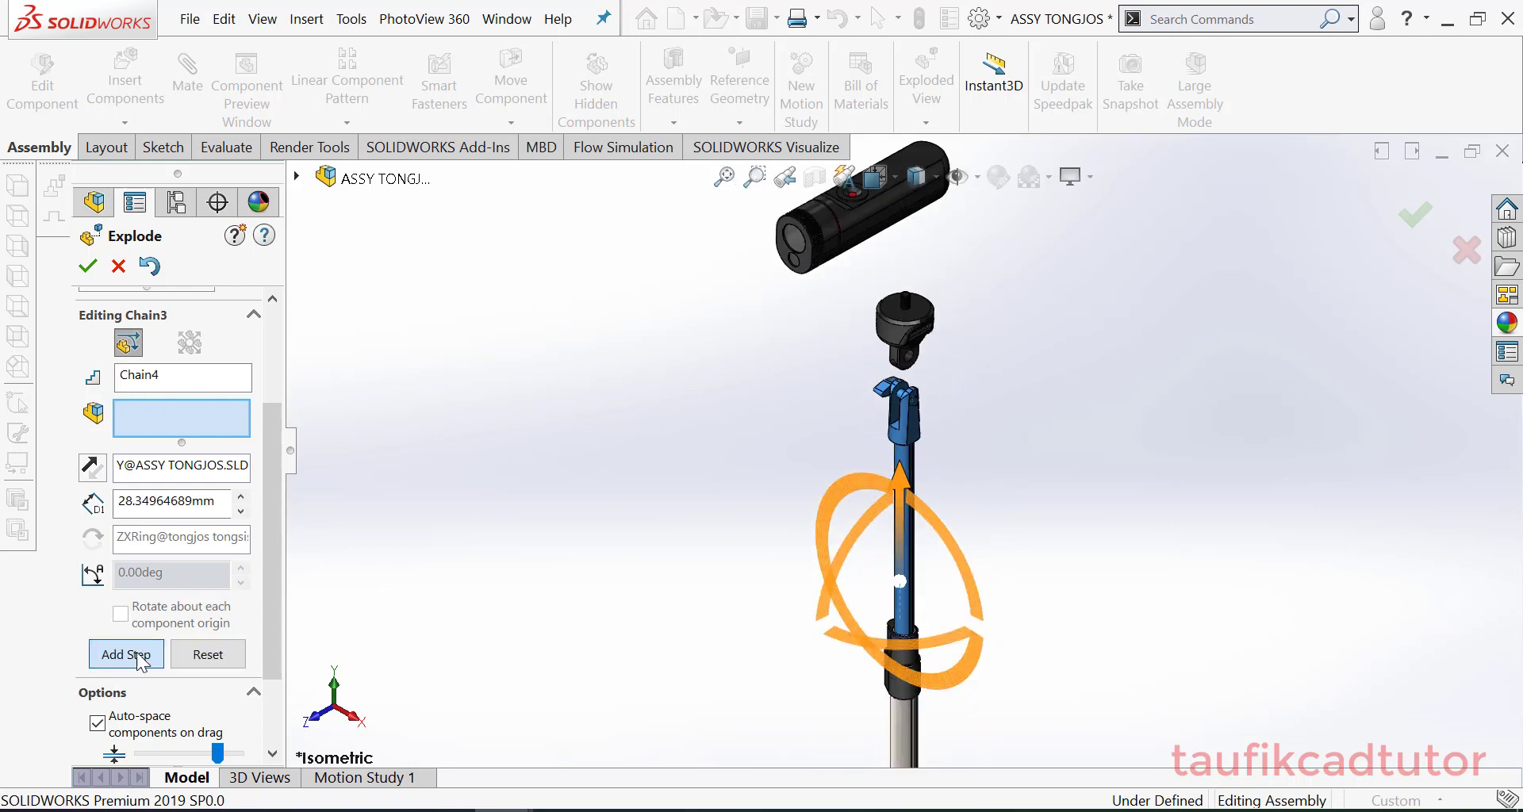
pyautogui.click(125, 653)
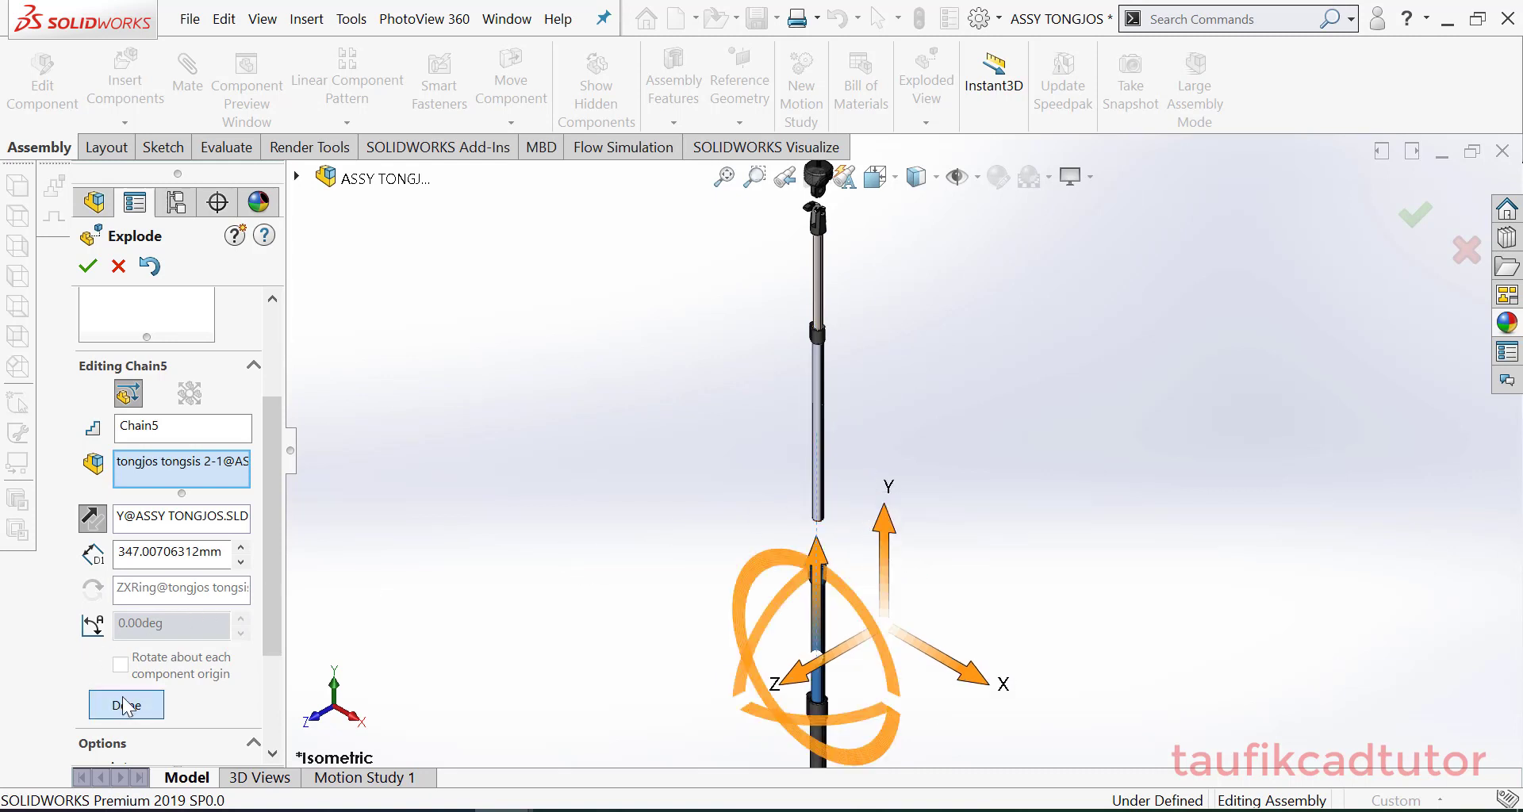
pyautogui.click(124, 704)
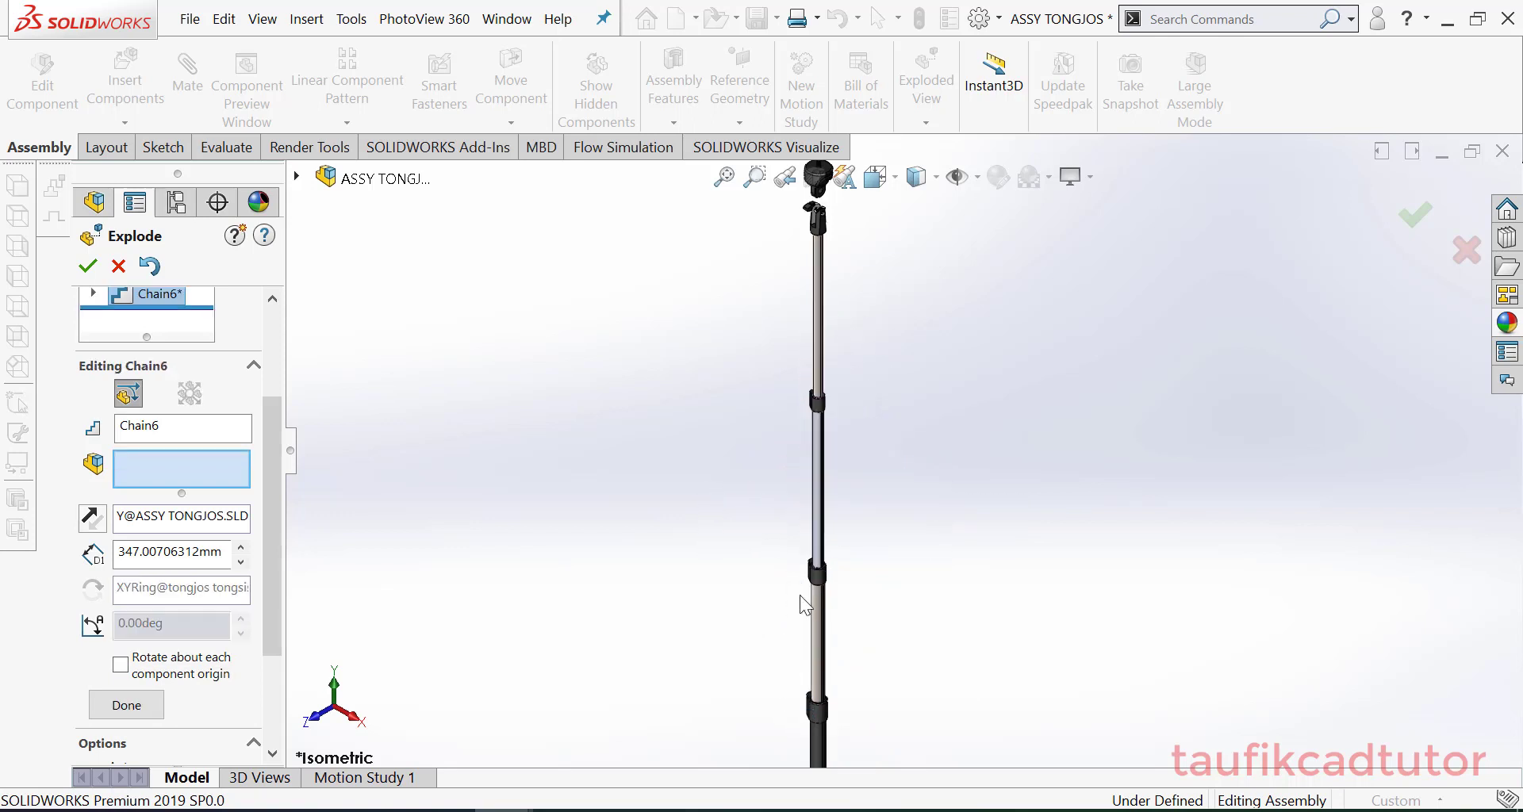
pyautogui.click(816, 617)
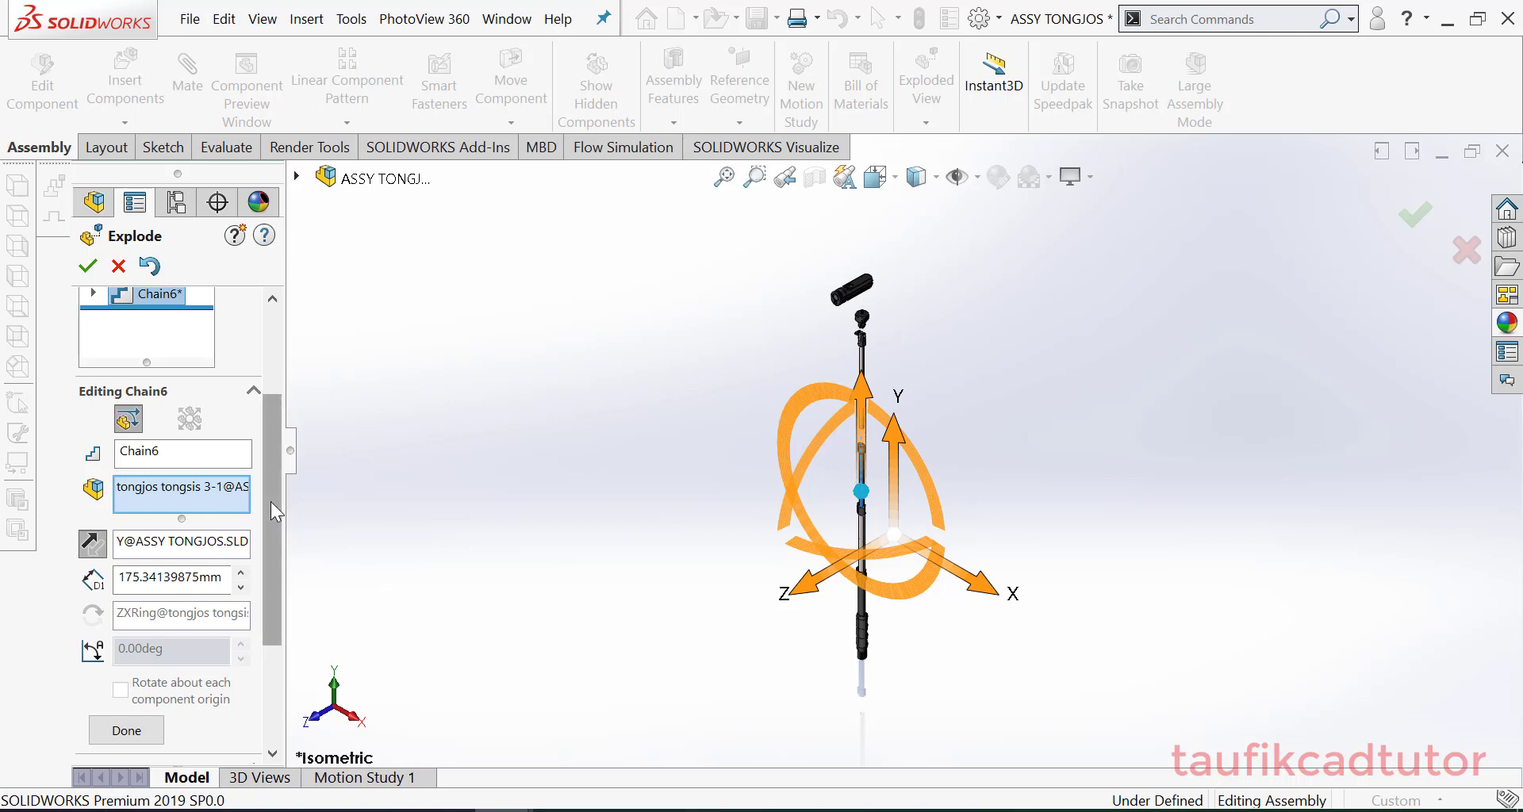
pyautogui.click(125, 730)
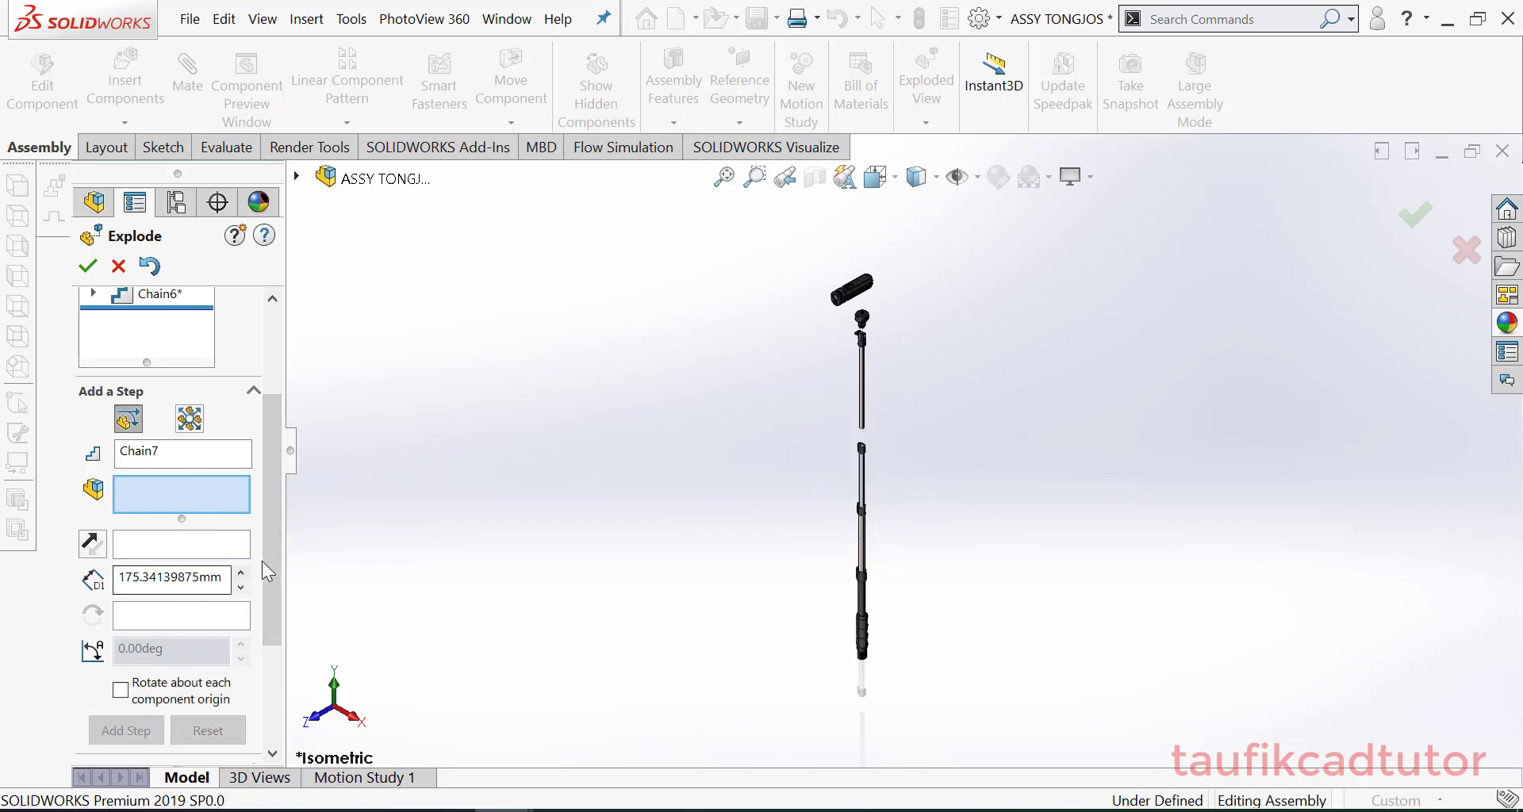
# Edit explode steps Chain4 and Chain5, dragging the tube section higher along the stand
pyautogui.click(153, 406)
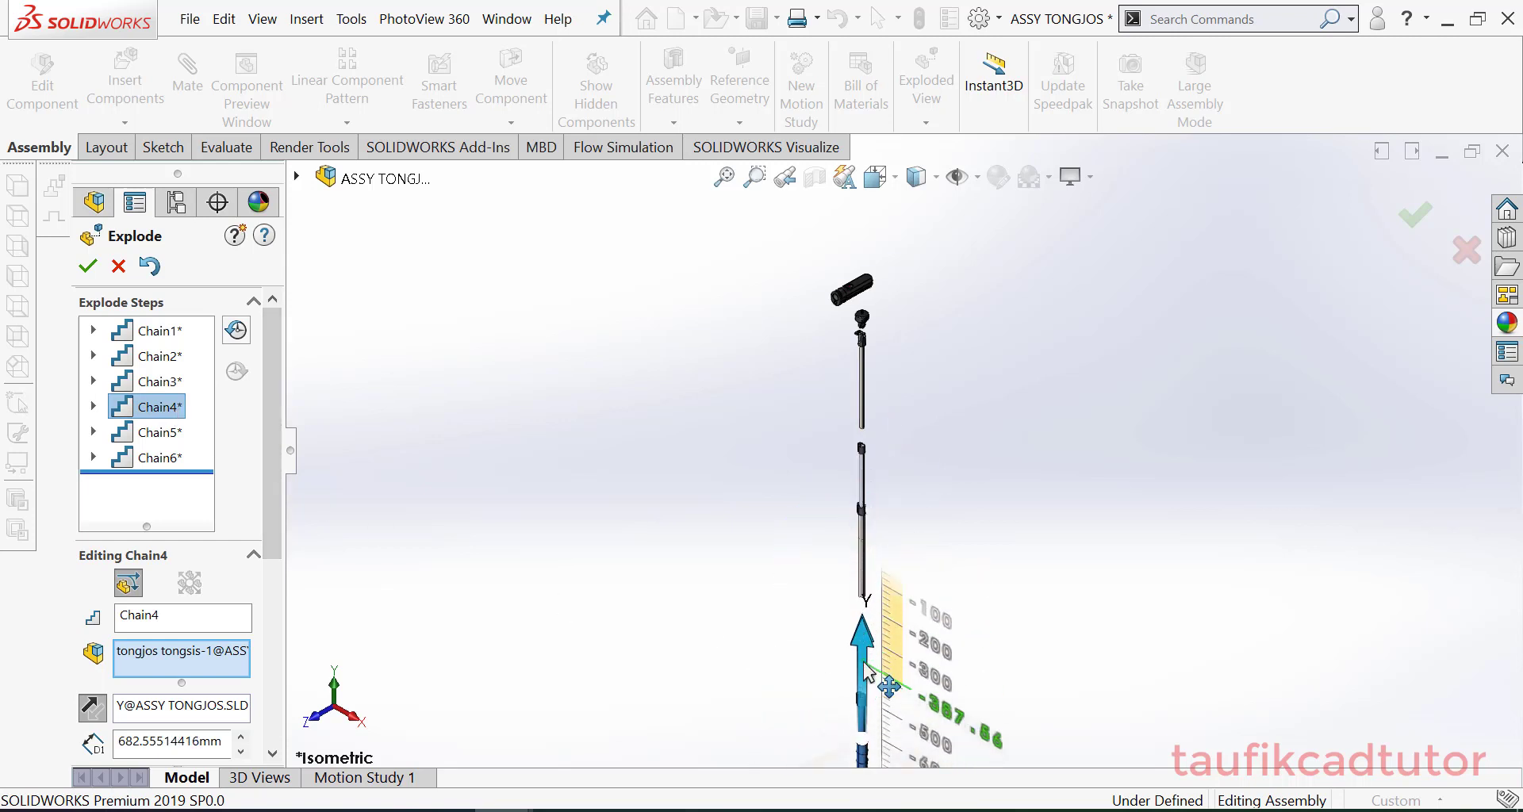
pyautogui.click(153, 432)
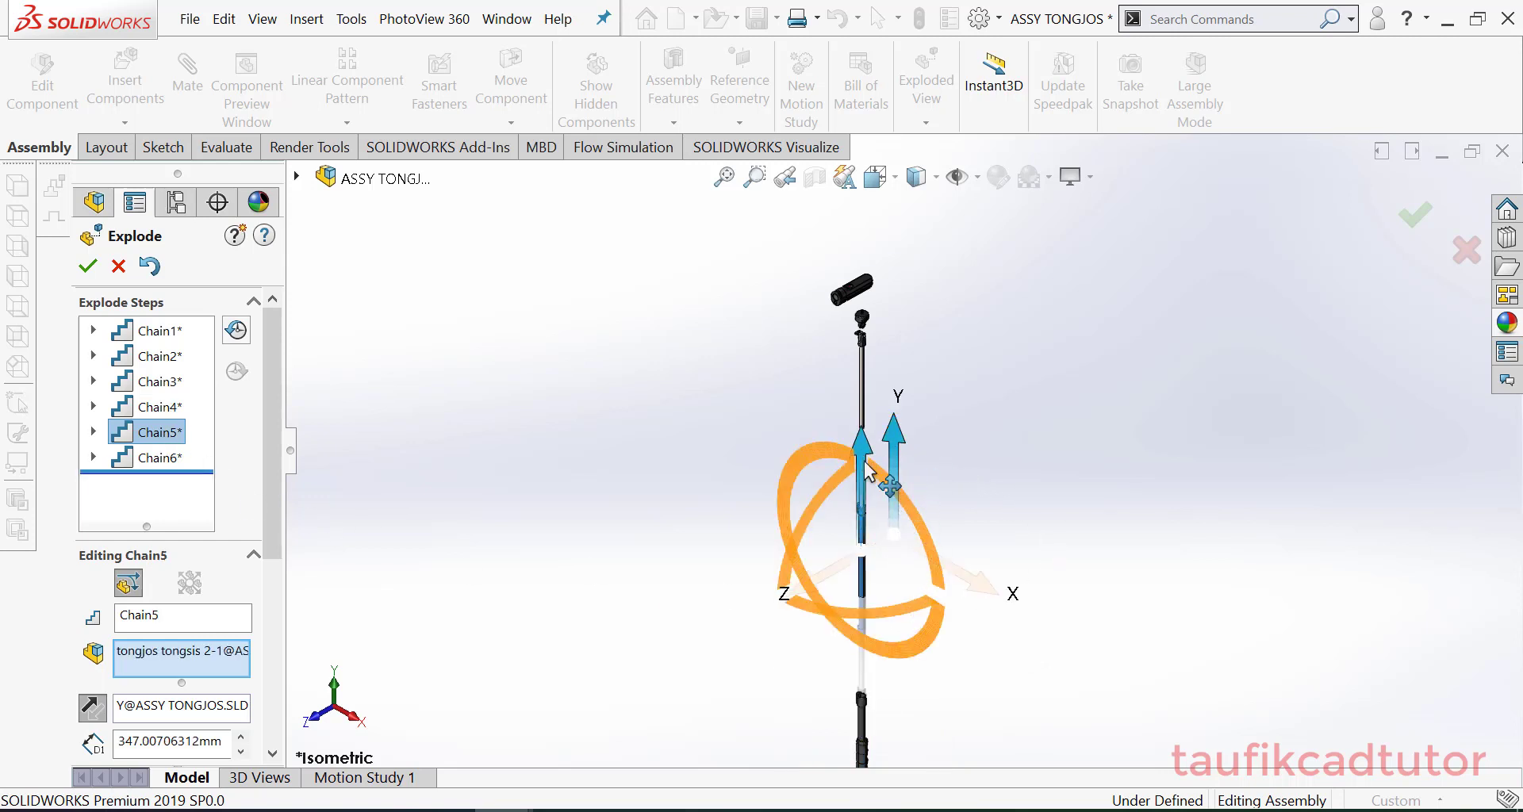
pyautogui.moveTo(889, 495); pyautogui.dragTo(899, 583)
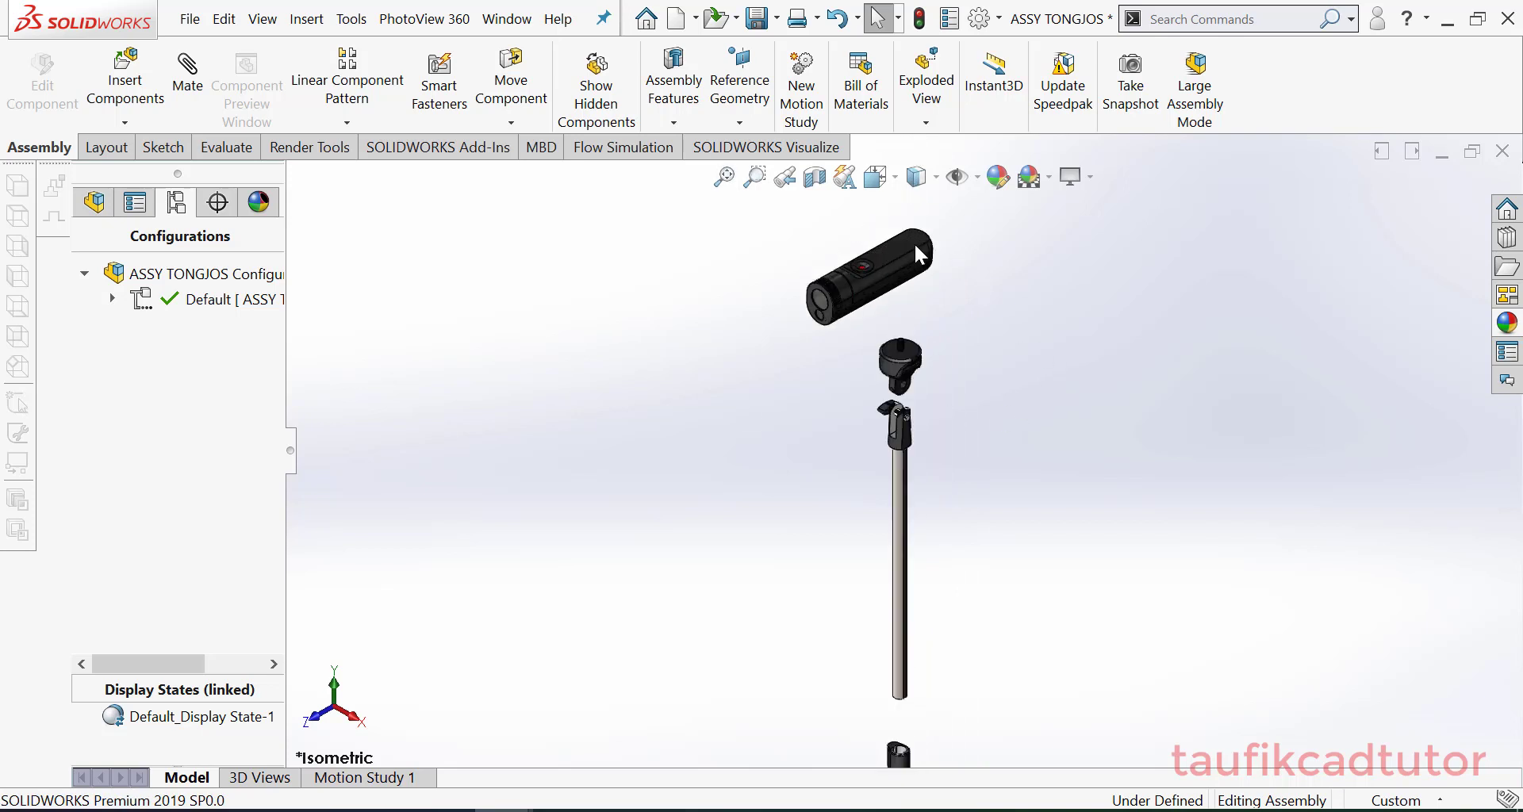
# Zoom to fit the exploded stand and show the Exploded View dropdown options
pyautogui.click(723, 177)
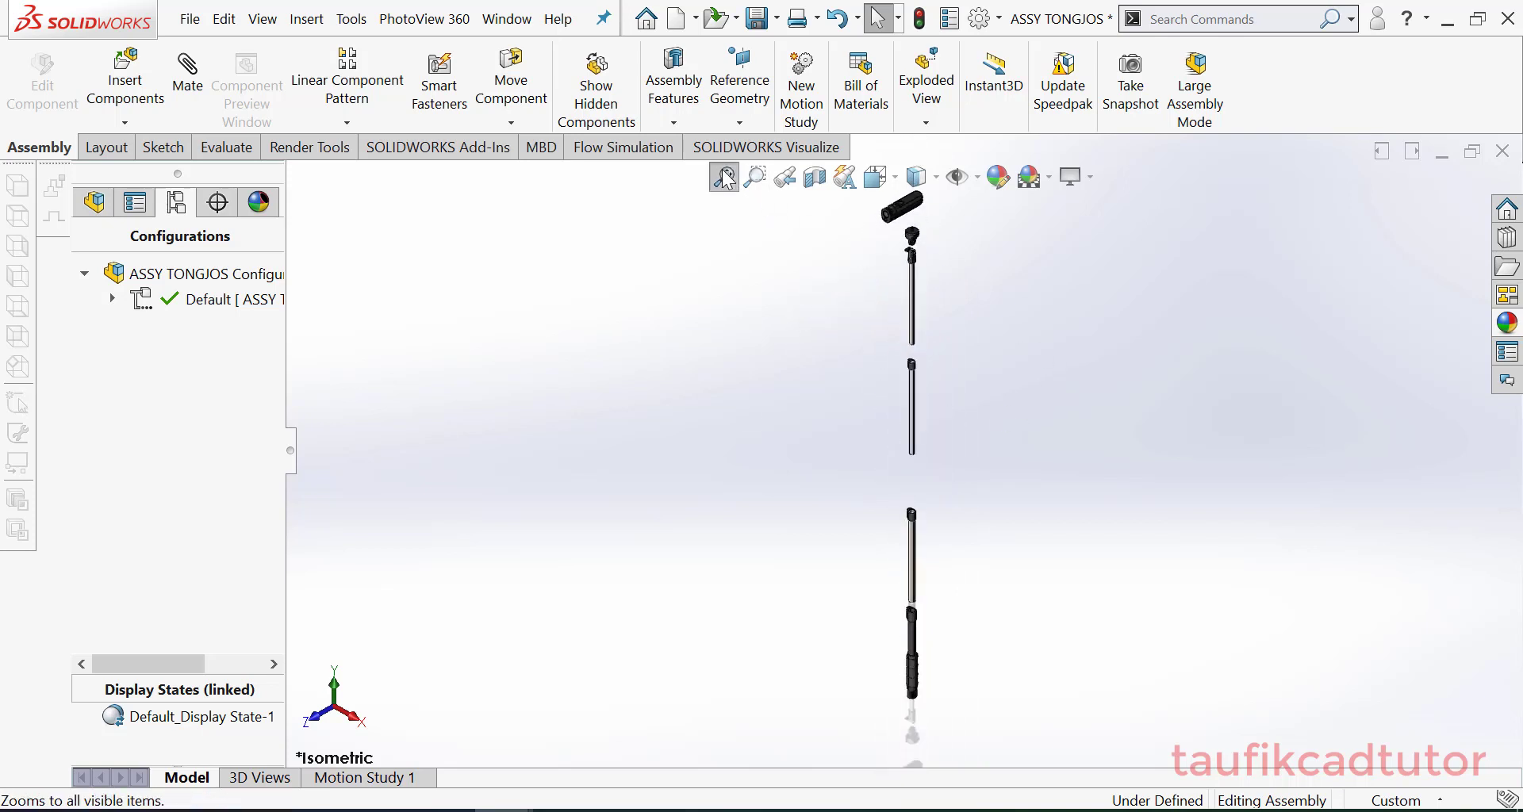
pyautogui.moveTo(723, 176)
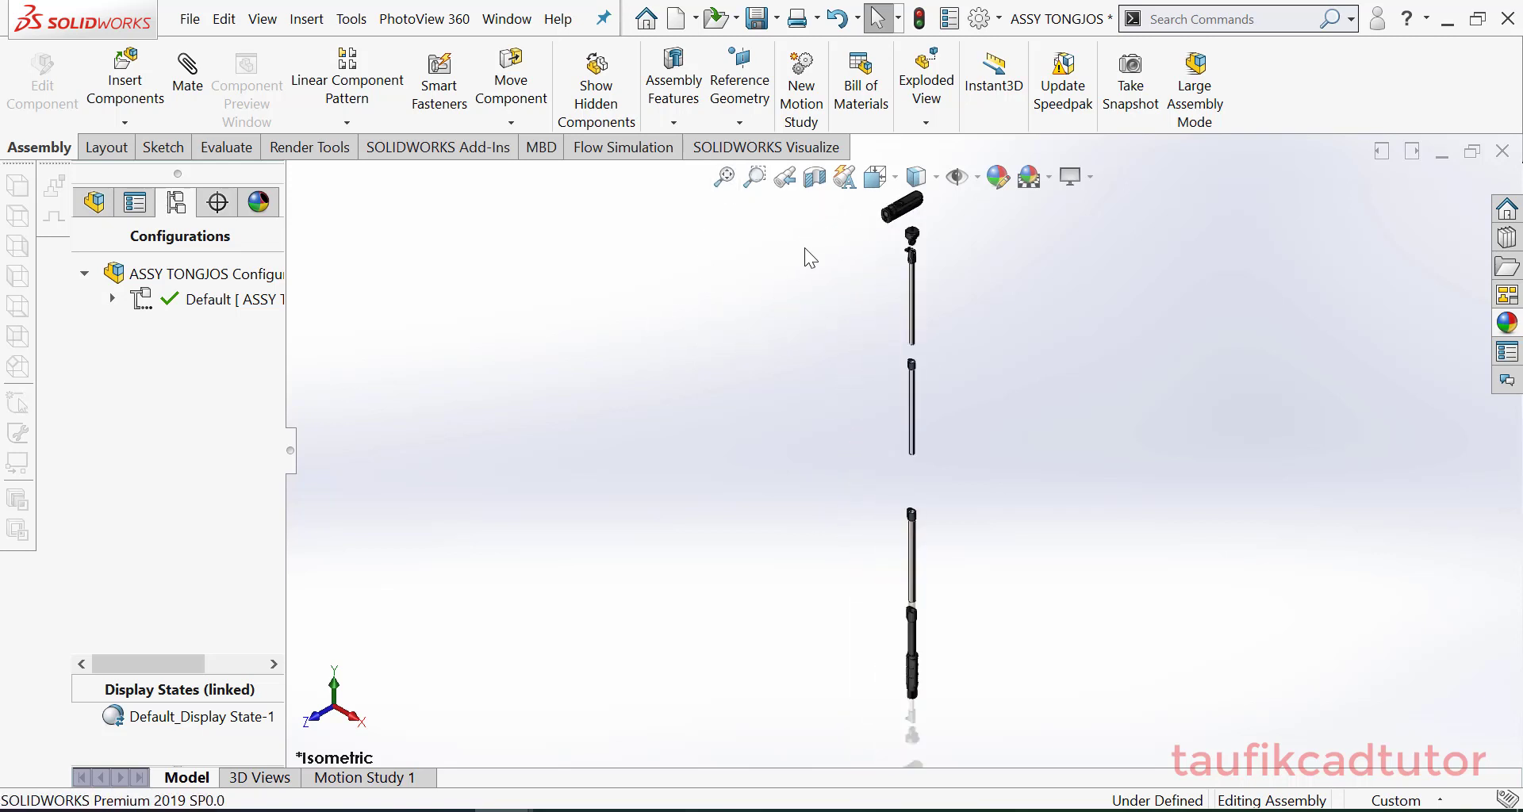
pyautogui.click(924, 124)
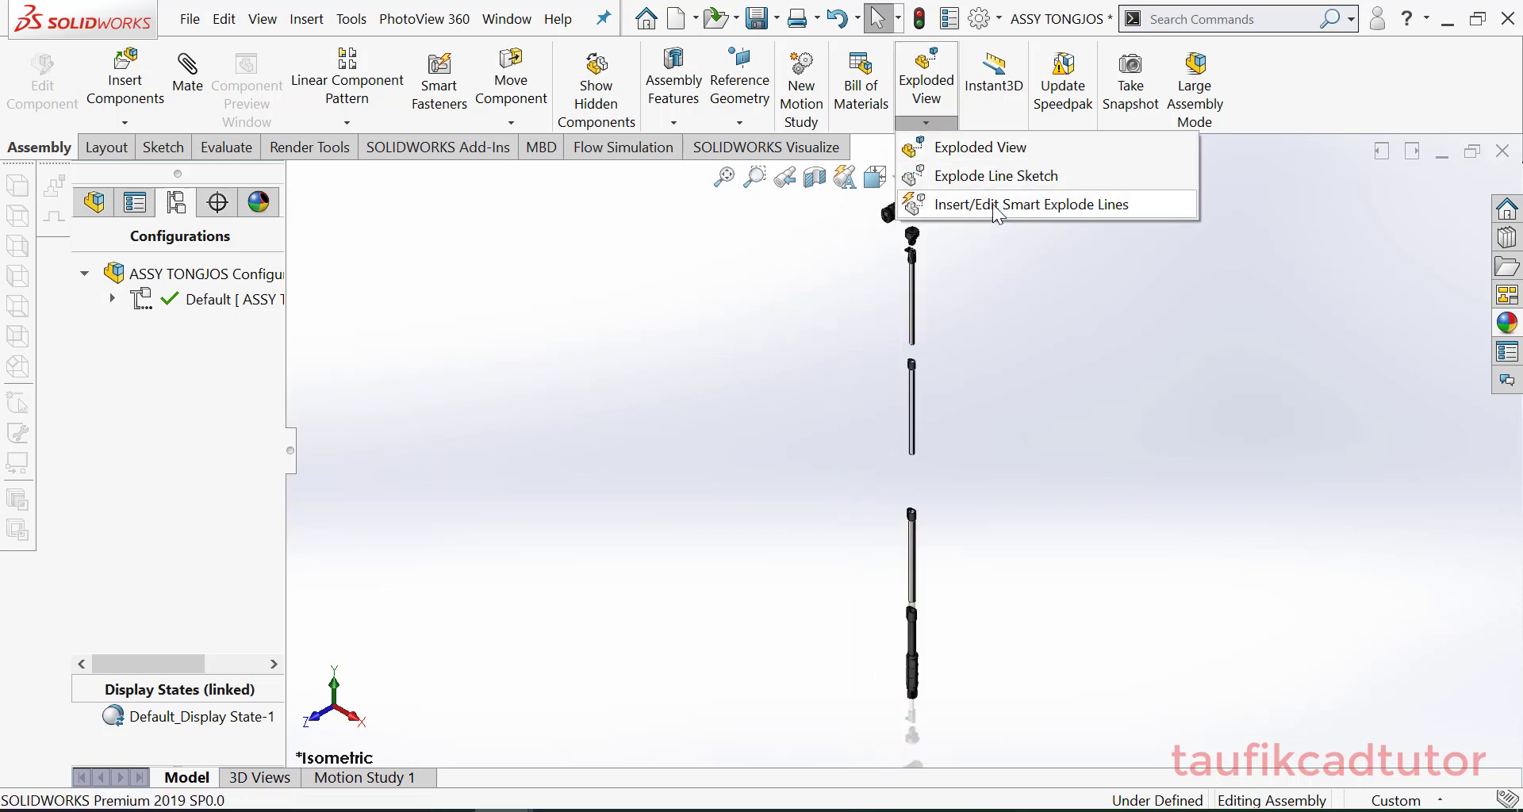
# Insert smart explode lines between the separated parts
pyautogui.click(1048, 204)
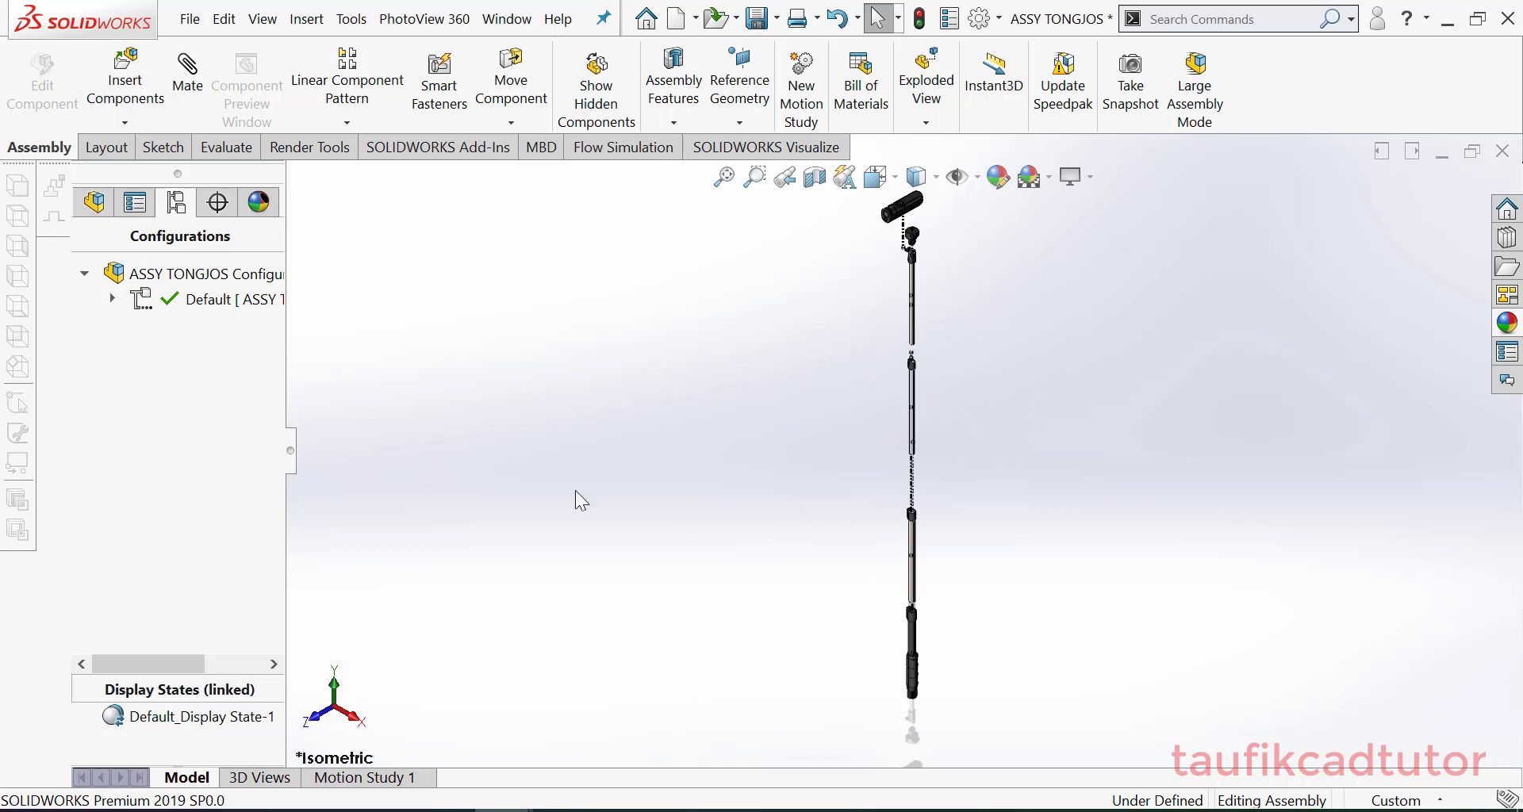
# Run Animate collapse on the top-level assembly
pyautogui.click(94, 202)
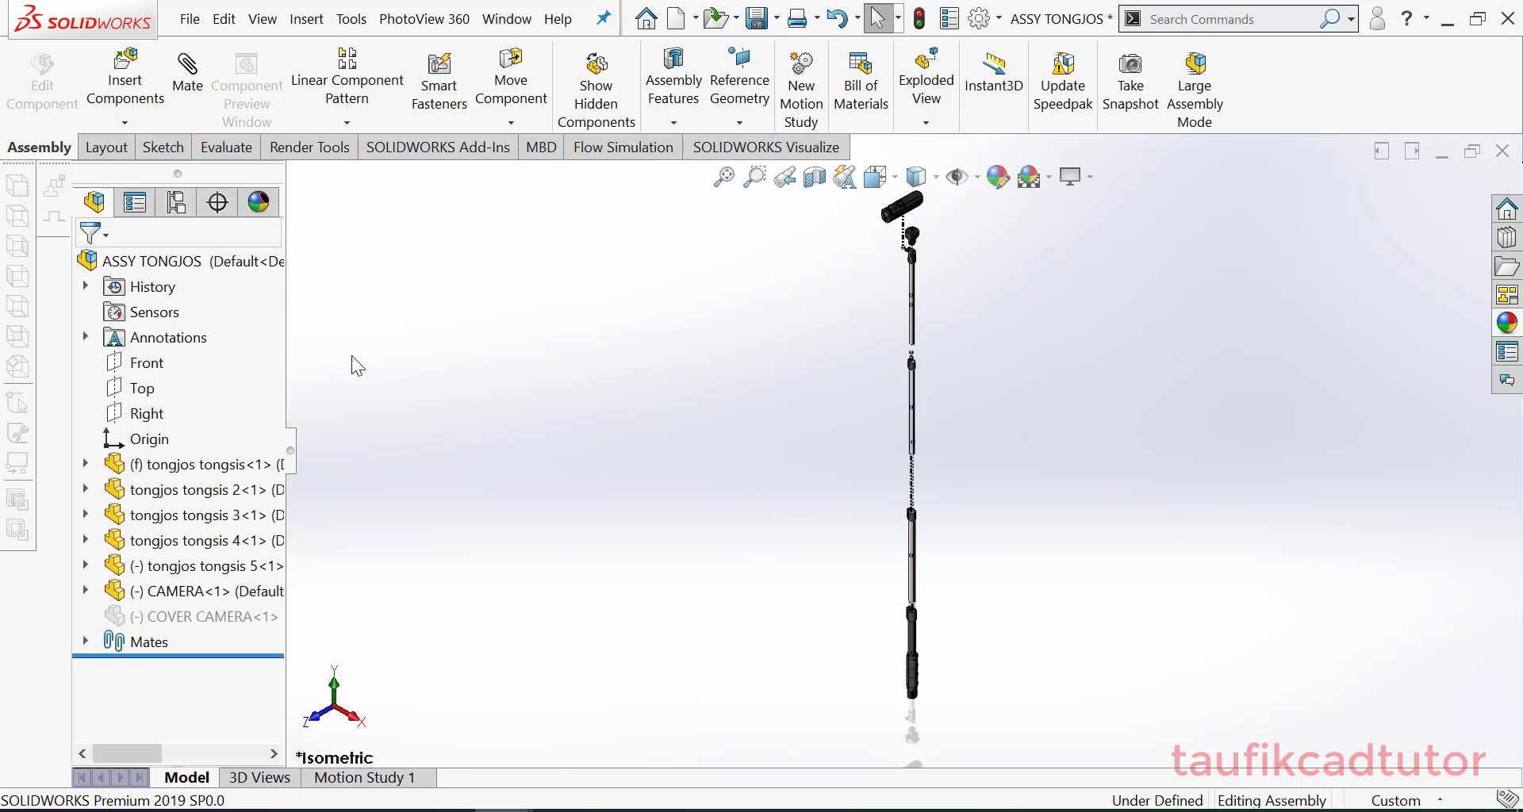
pyautogui.rightClick(151, 260)
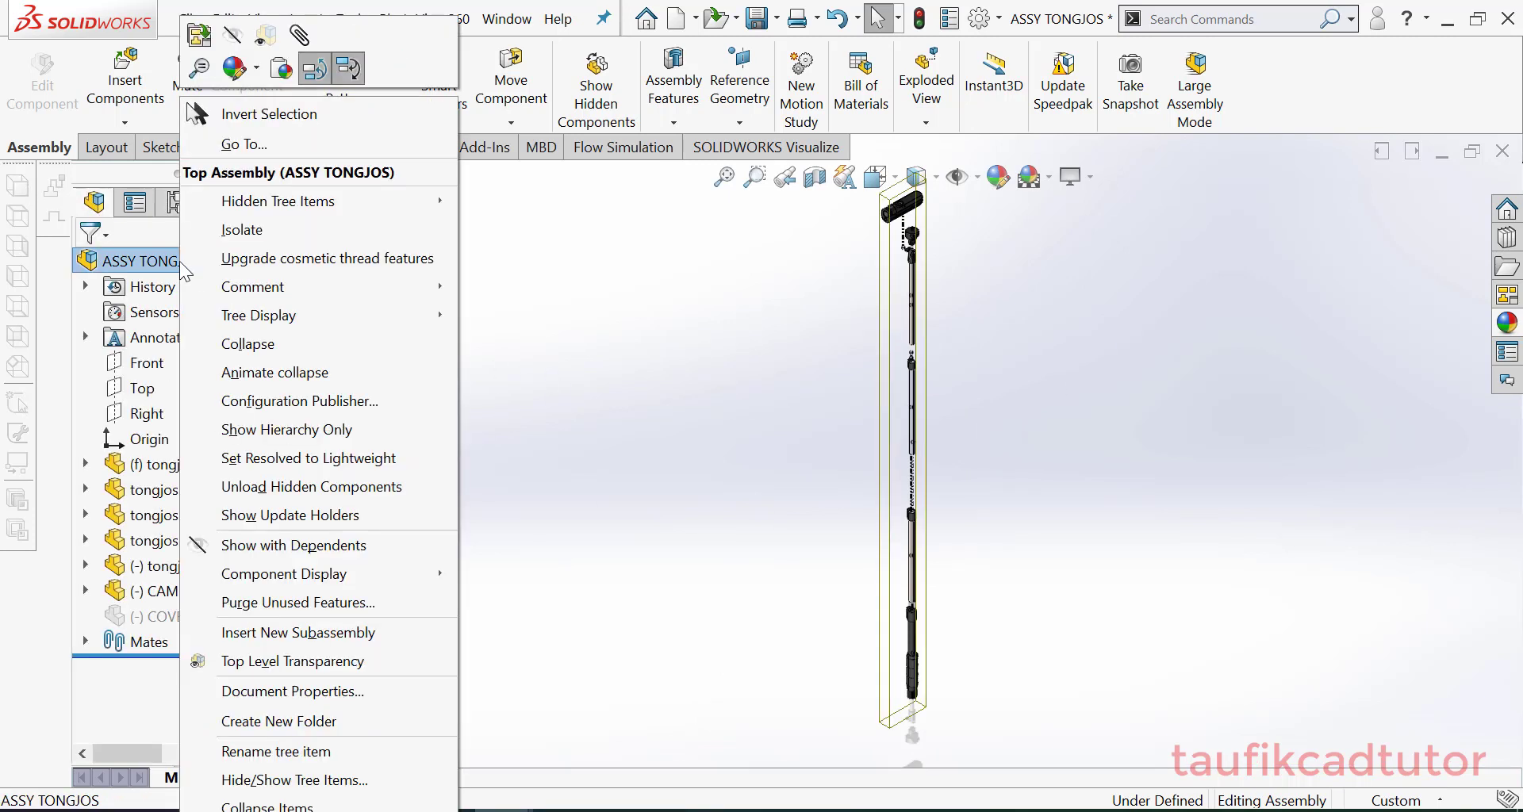
pyautogui.moveTo(275, 372)
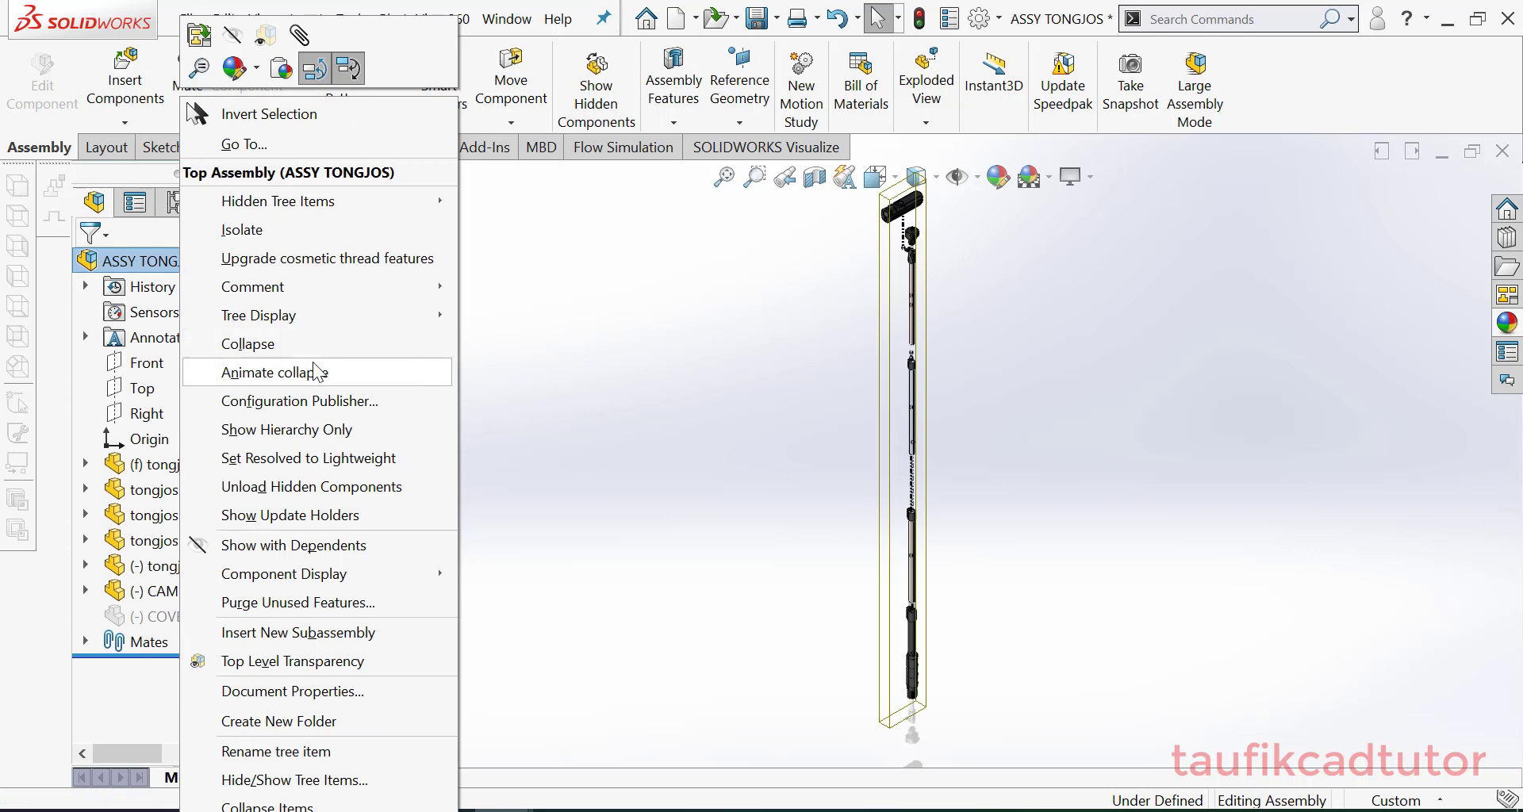
pyautogui.click(282, 372)
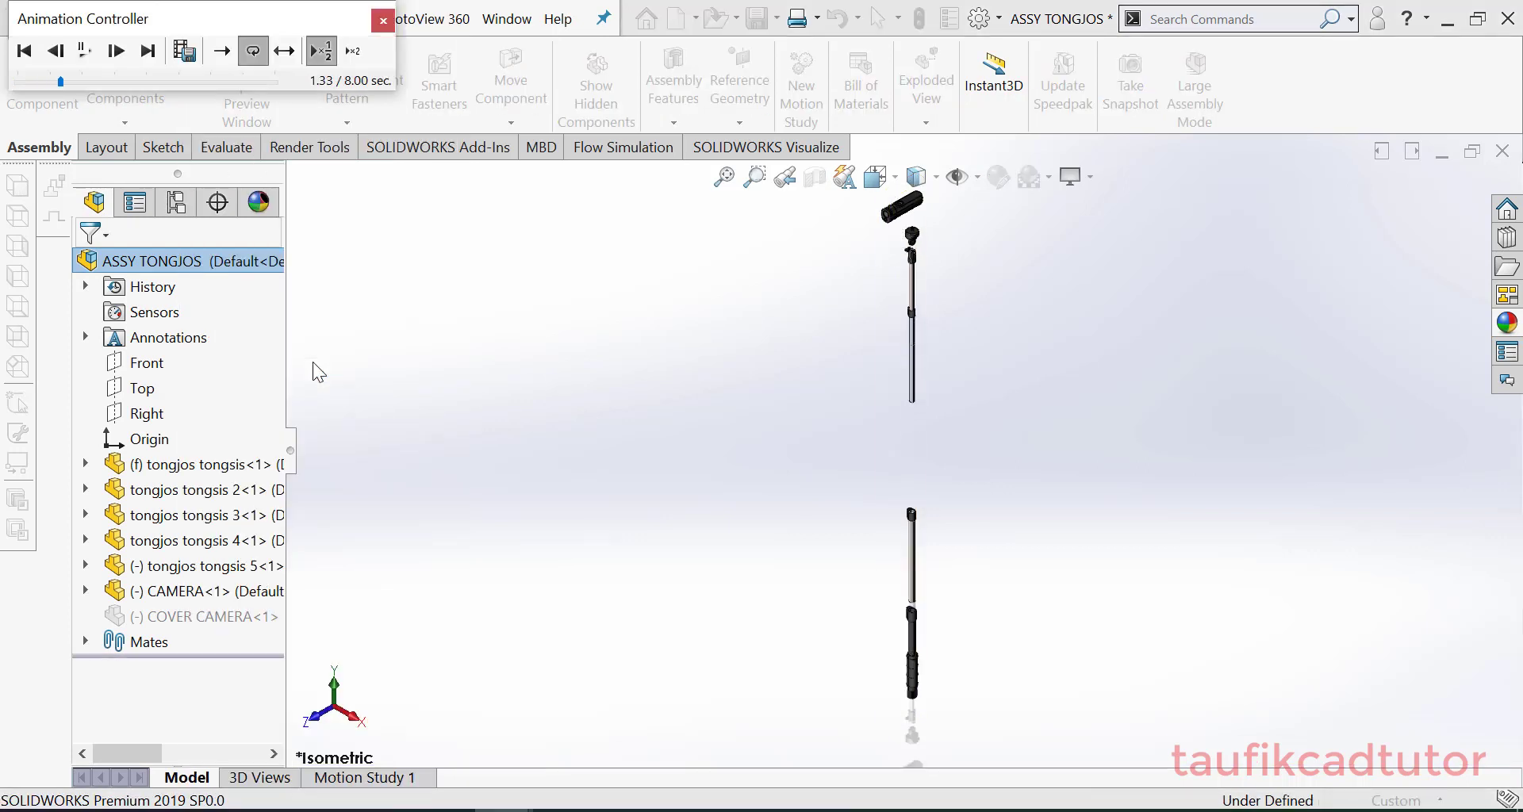
# Play back the collapse in the Animation Controller, then close the controller
pyautogui.click(114, 51)
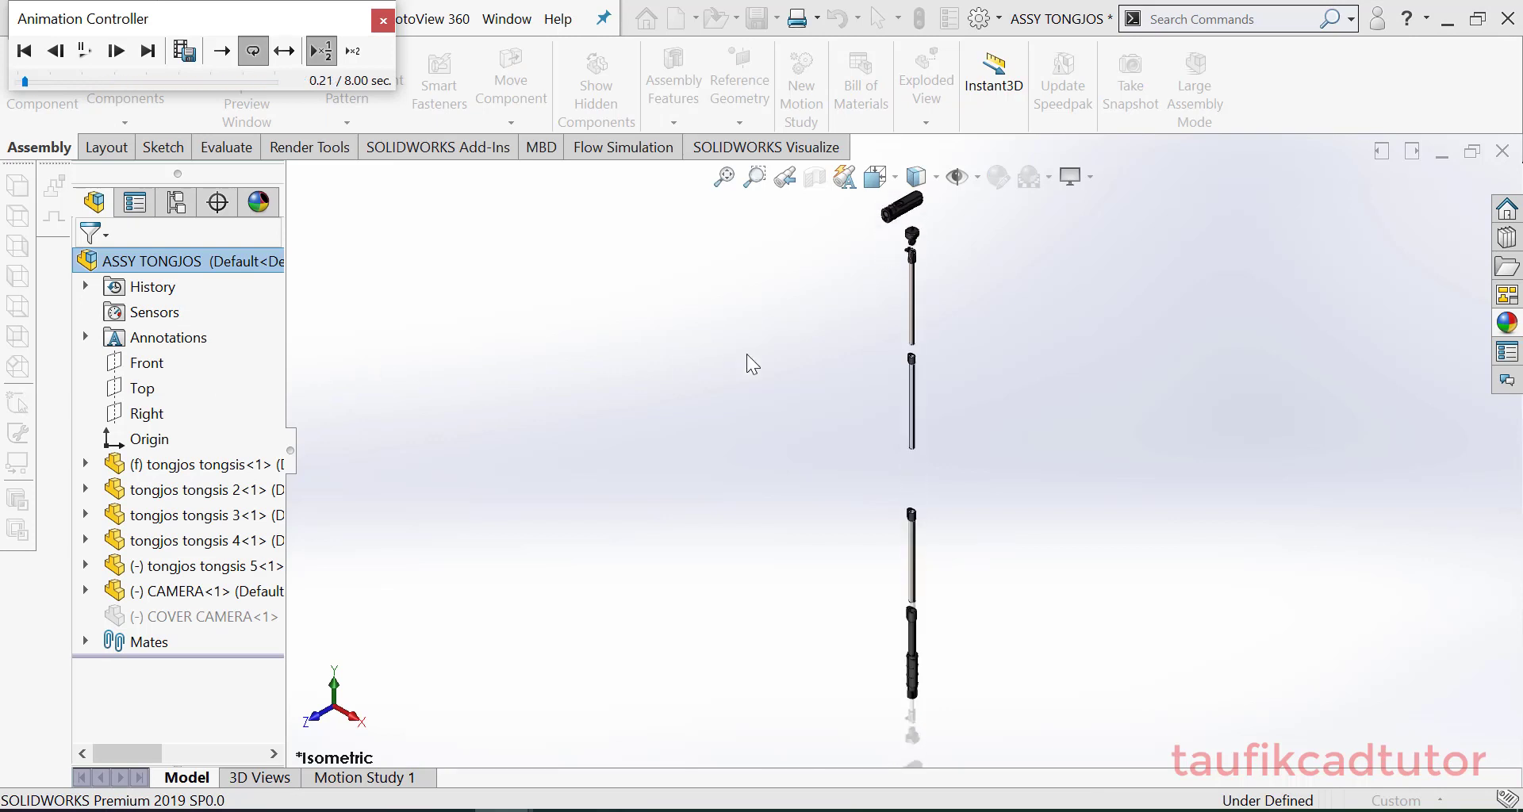
pyautogui.click(116, 51)
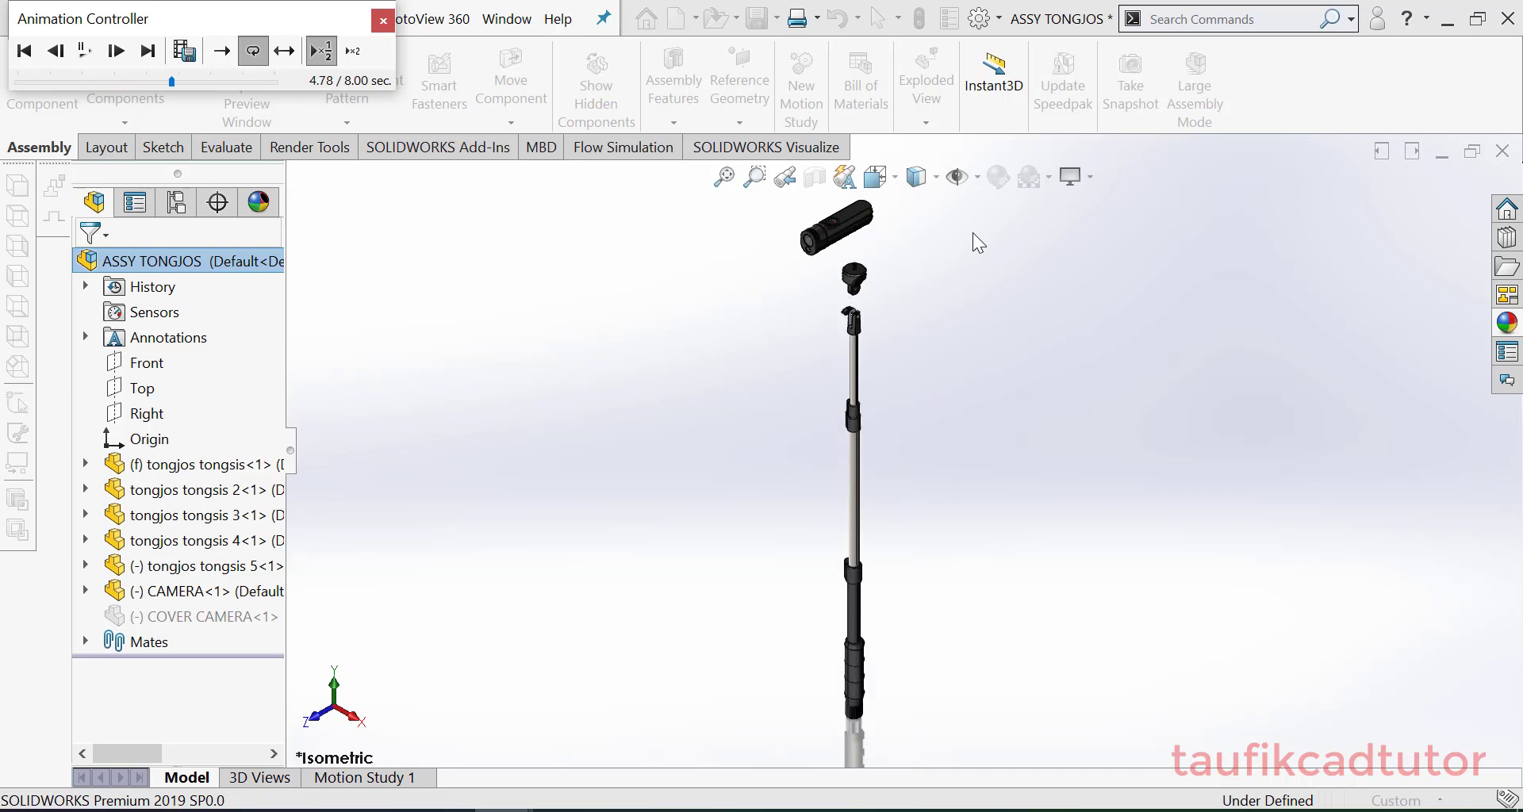
pyautogui.click(116, 51)
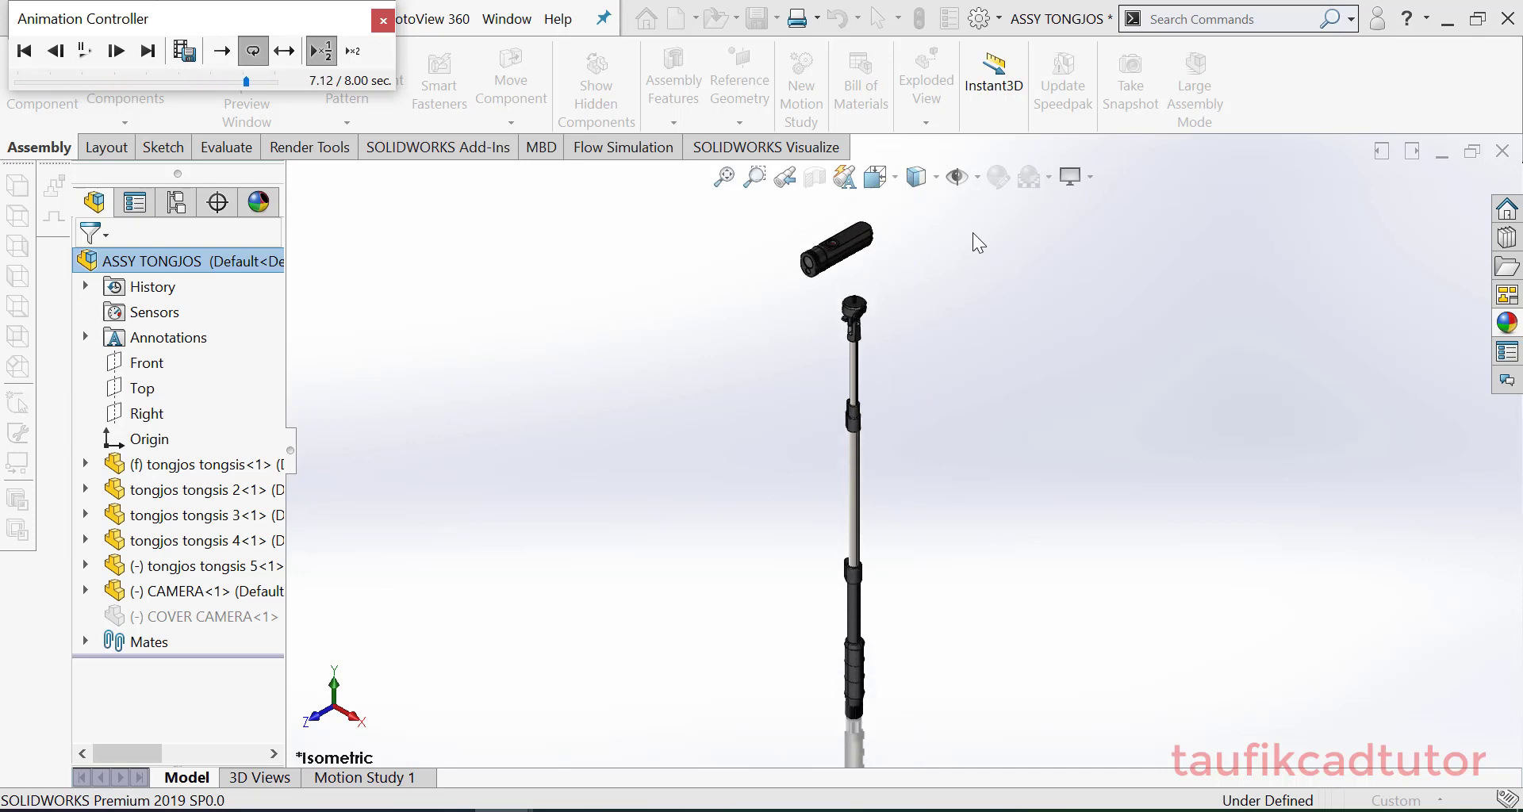
pyautogui.click(285, 50)
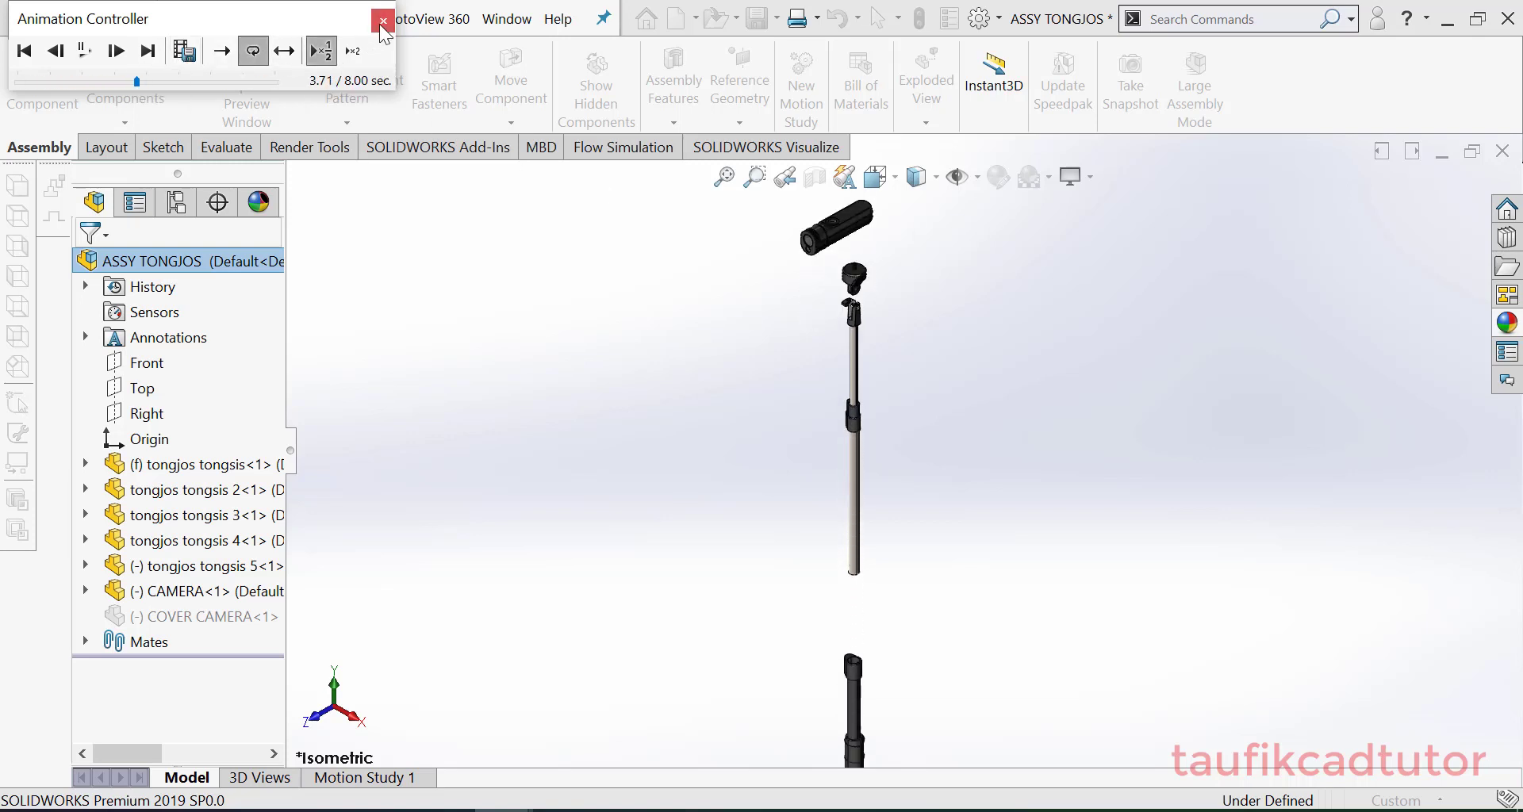
pyautogui.click(381, 21)
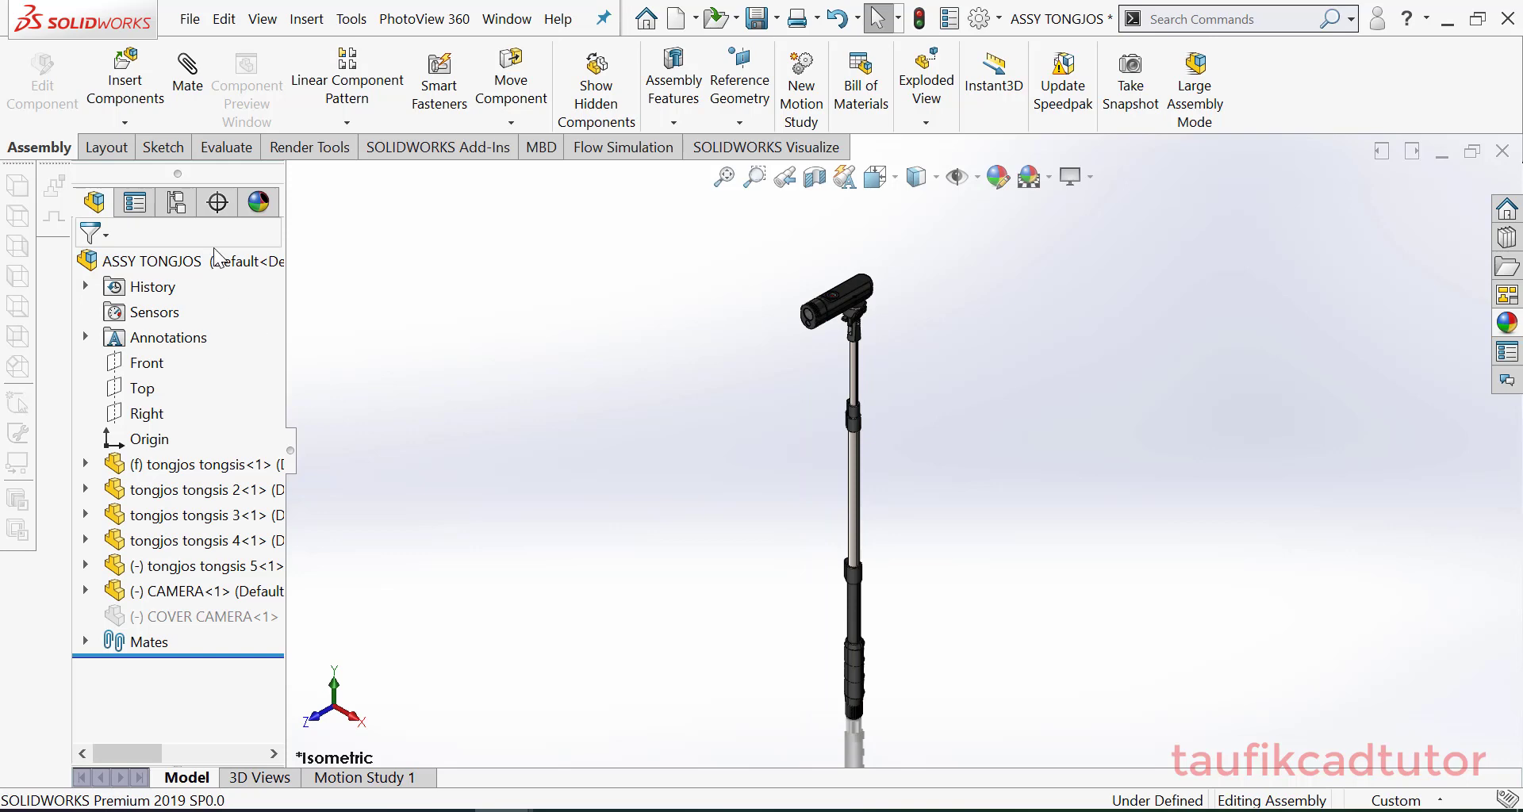
pyautogui.click(152, 260)
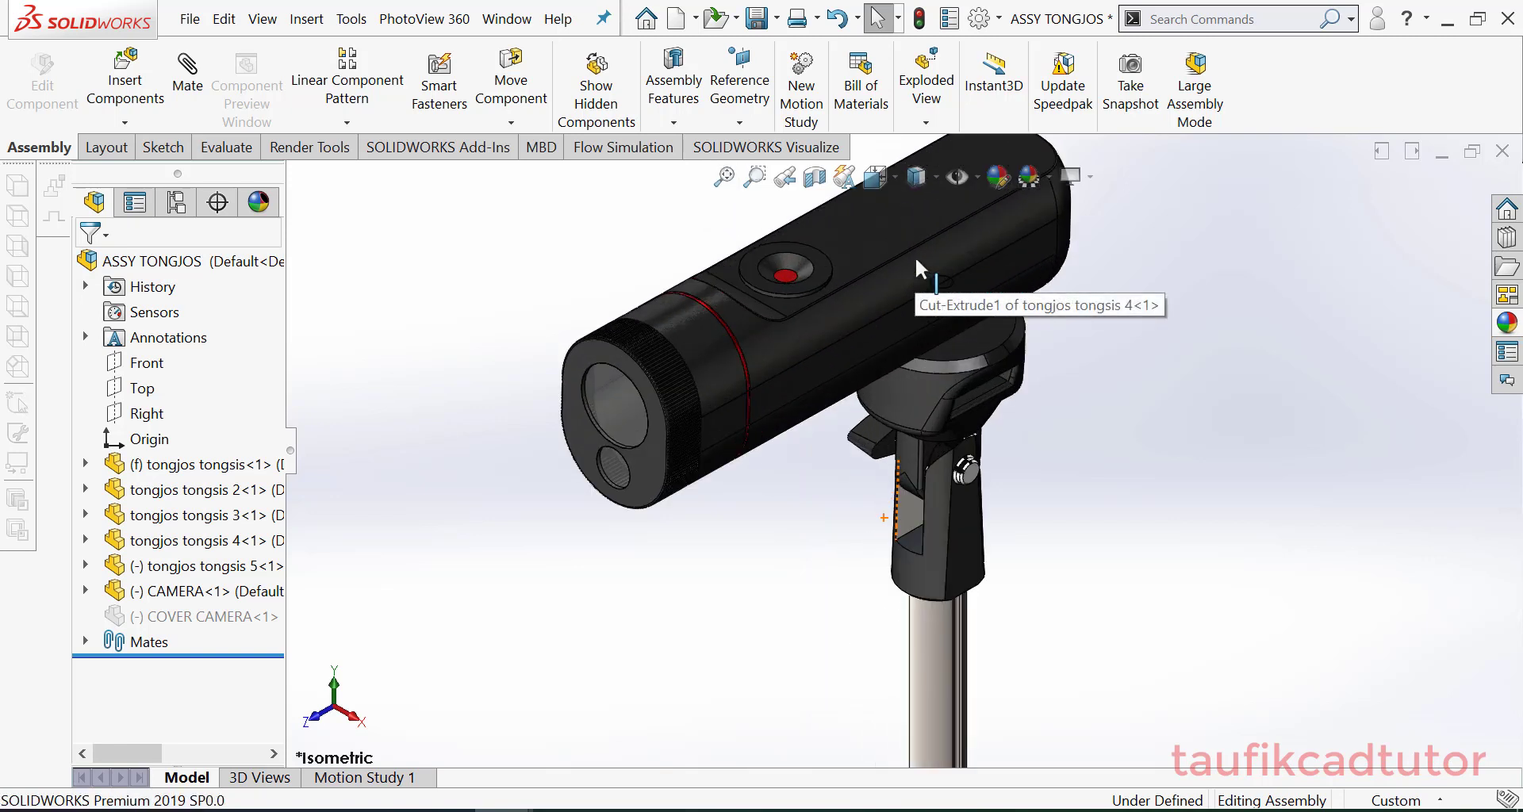
pyautogui.moveTo(1142, 512)
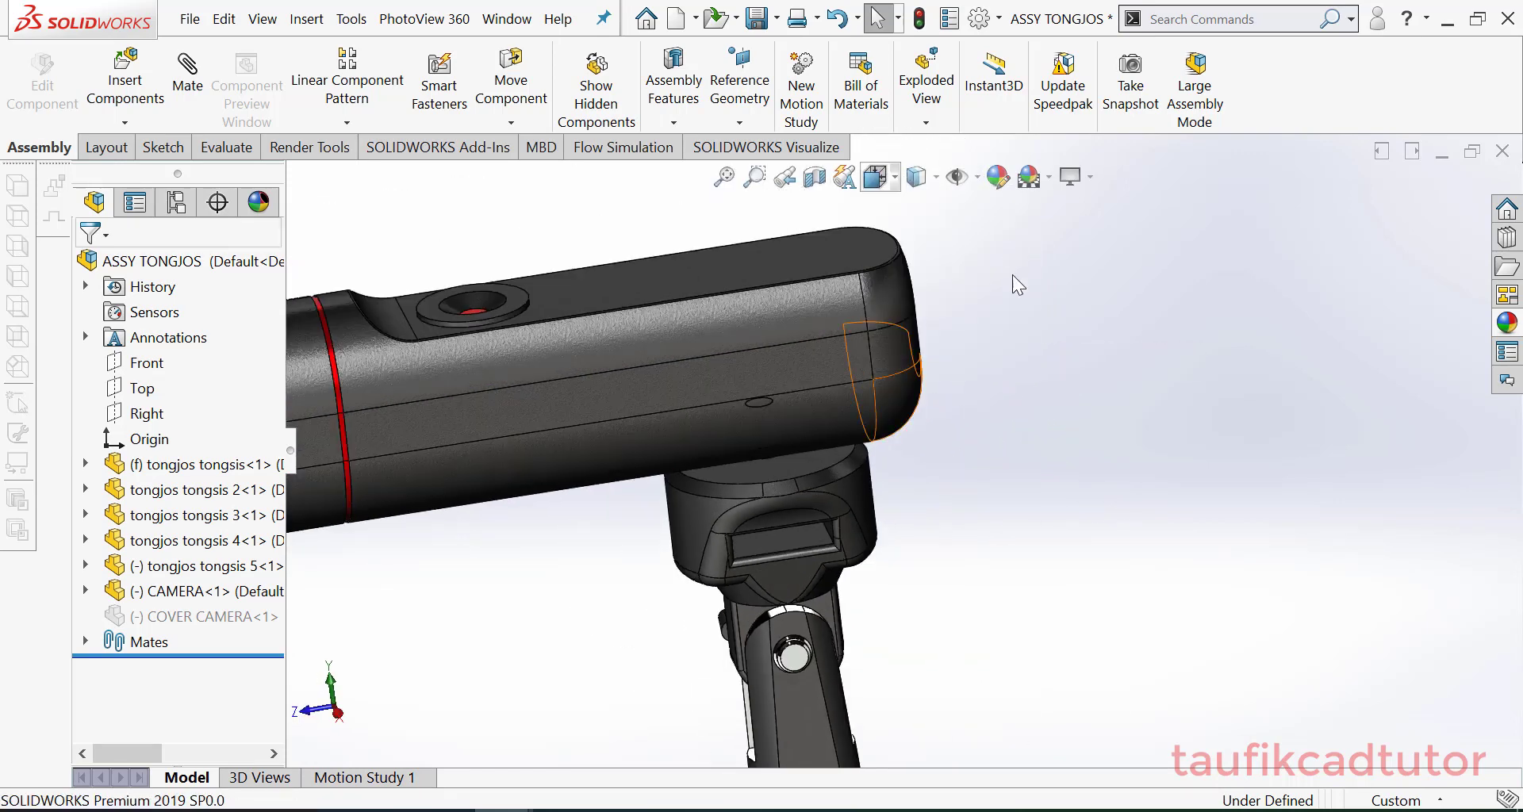
pyautogui.click(911, 176)
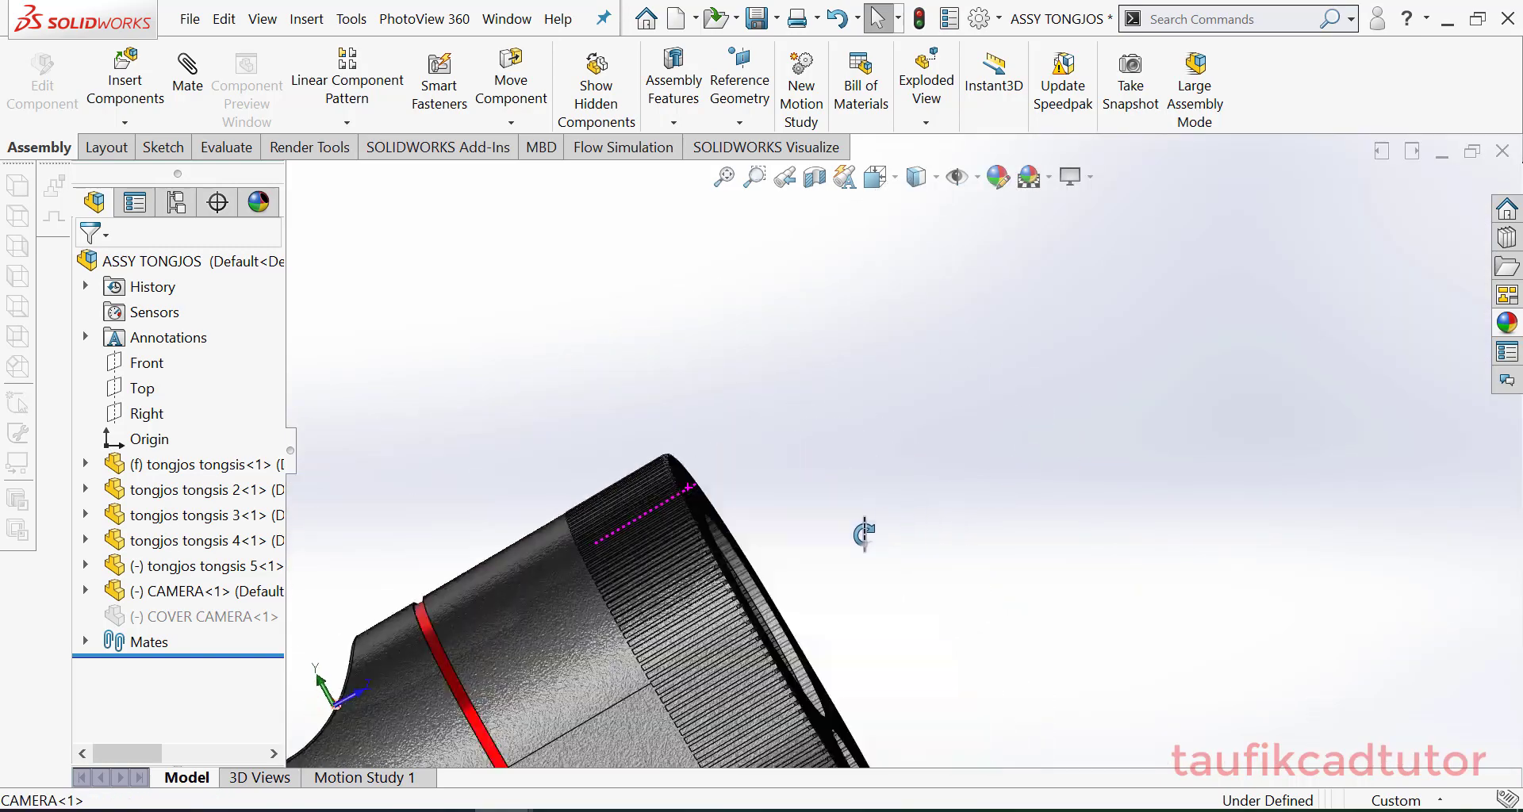
pyautogui.click(873, 176)
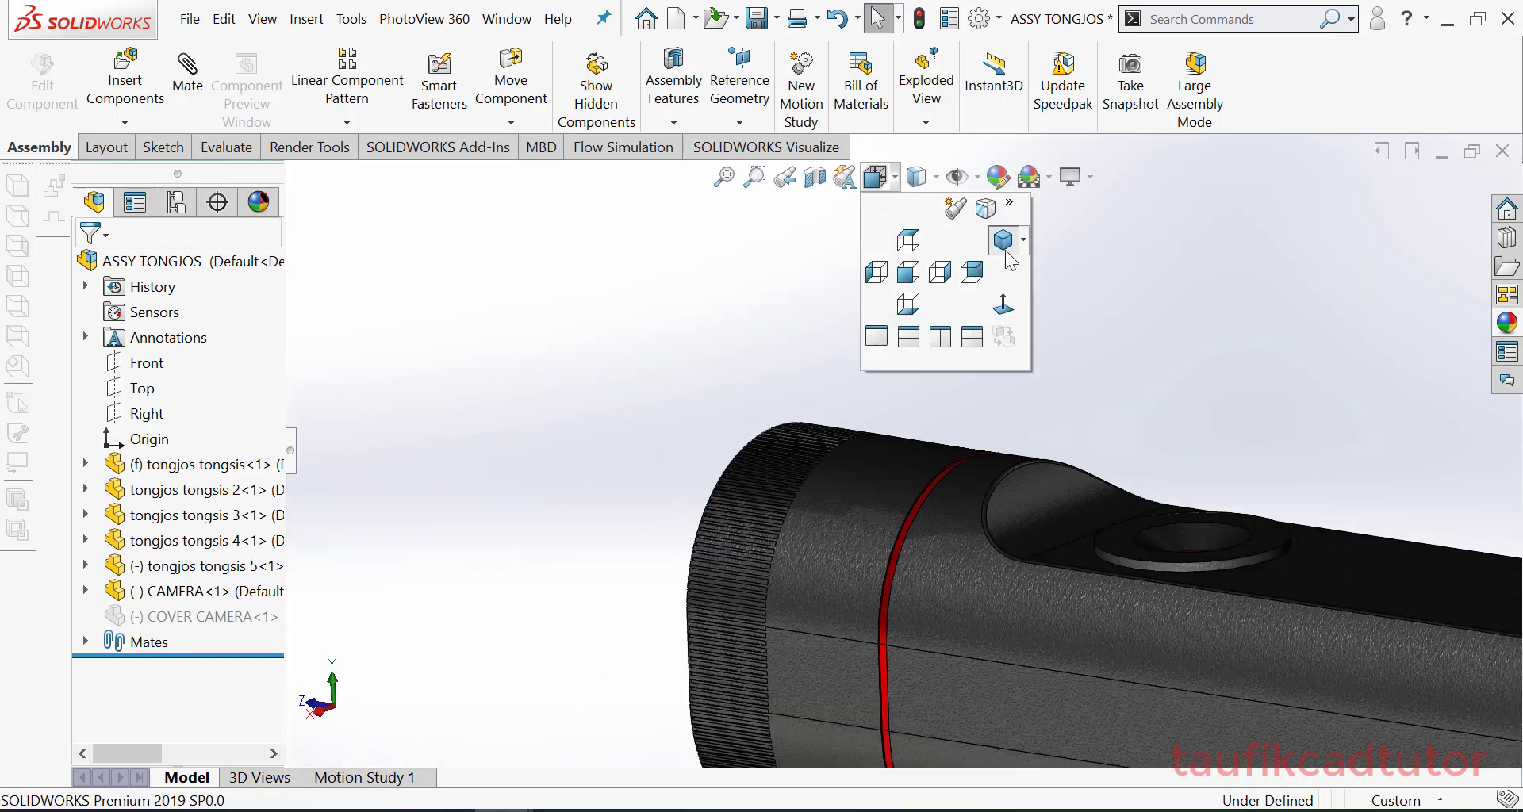
pyautogui.click(1000, 240)
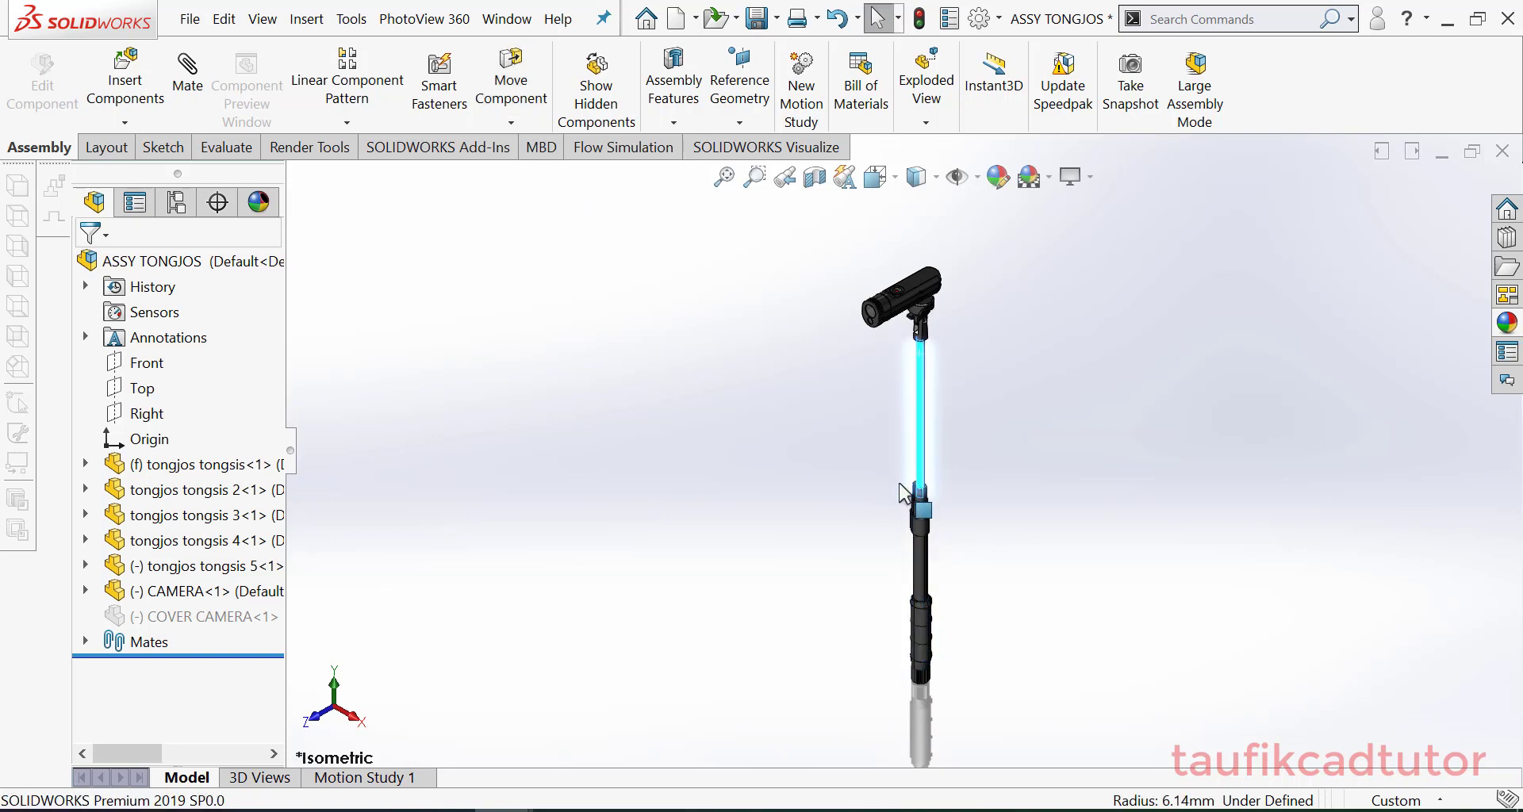
# Rotate toward the camera lens and select the suppressed COVER CAMERA component
pyautogui.moveTo(916, 491); pyautogui.dragTo(838, 461)
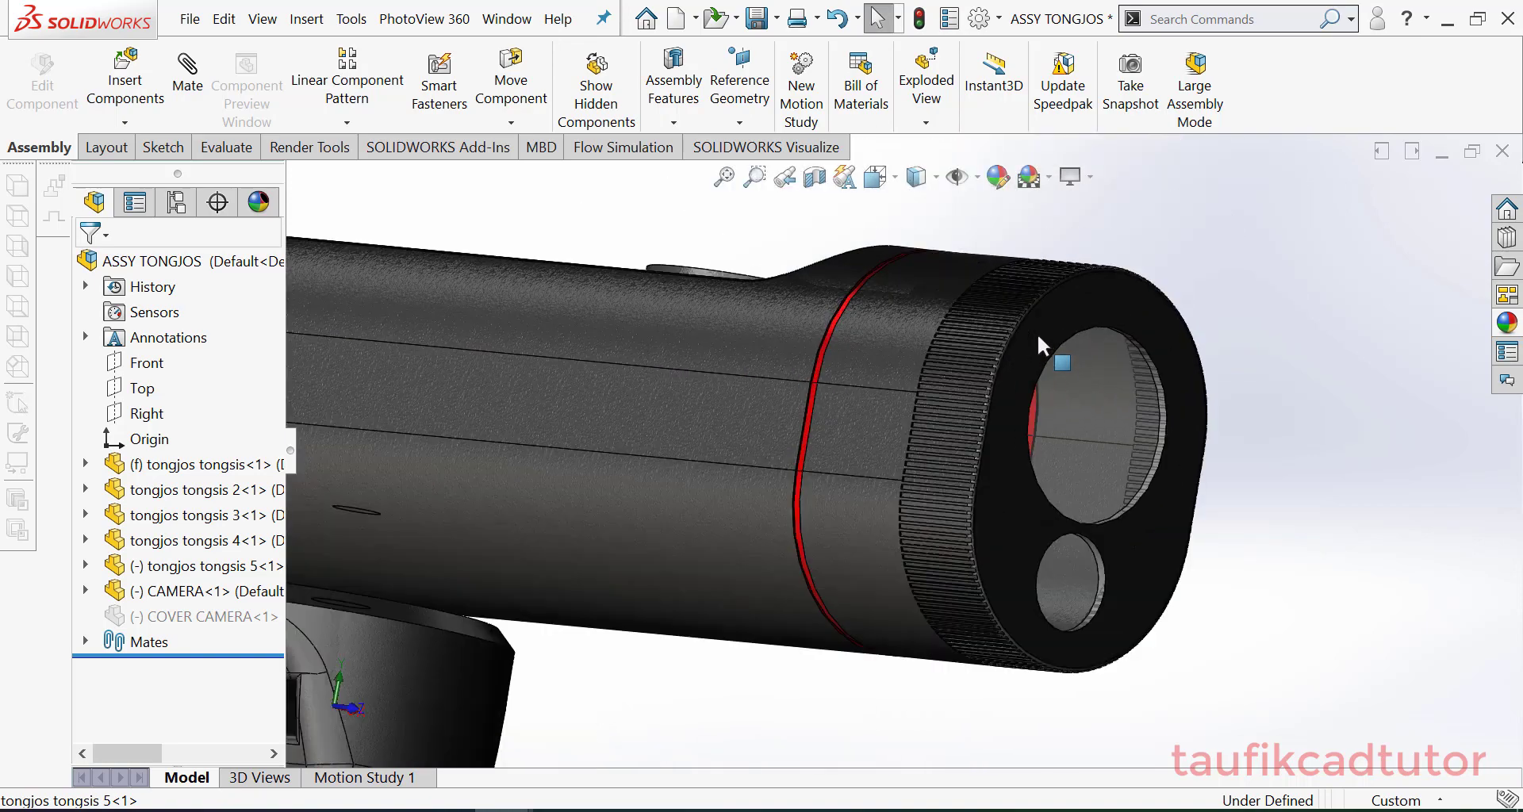
pyautogui.click(894, 176)
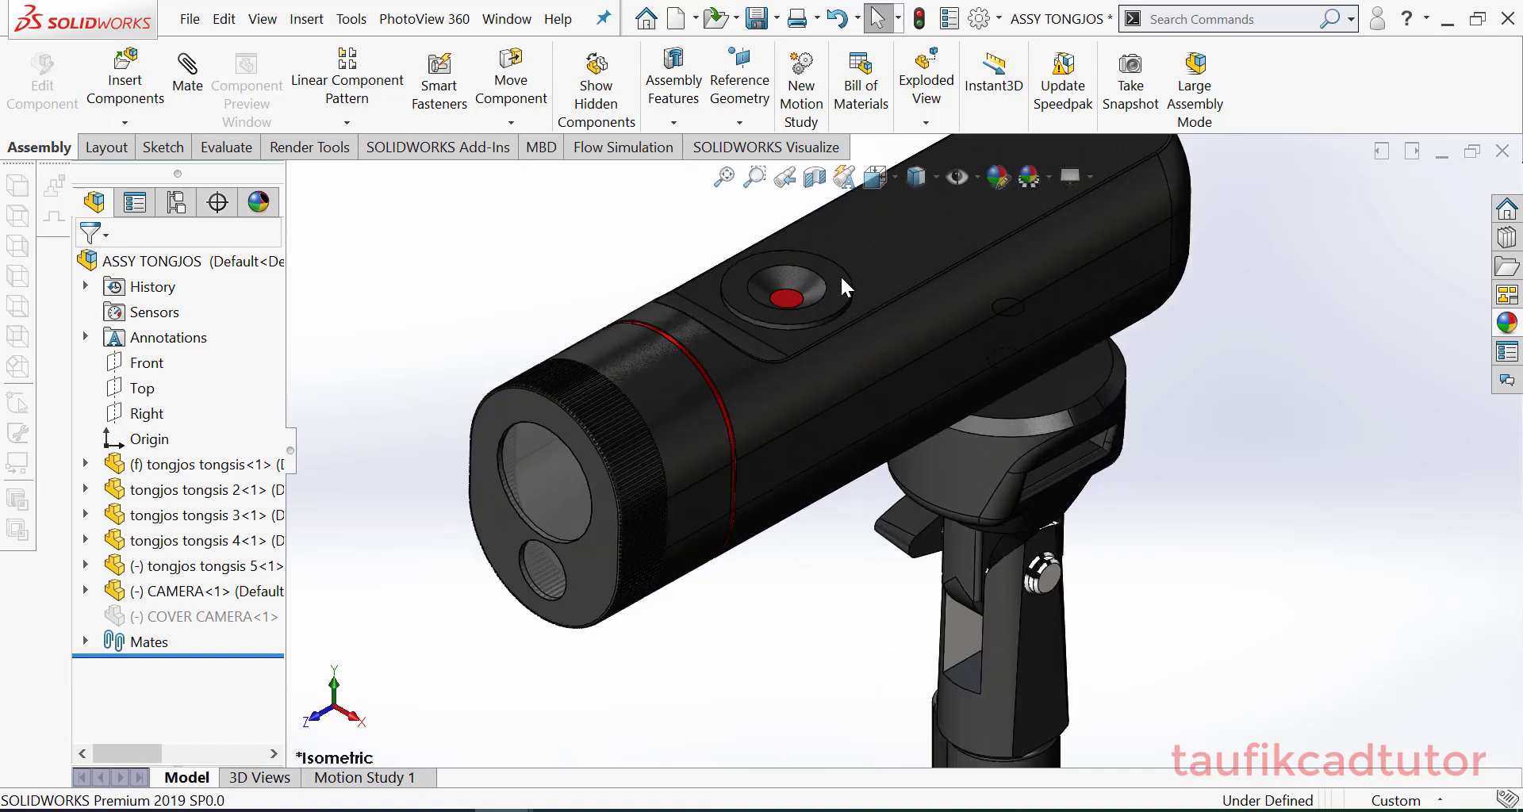
pyautogui.click(723, 446)
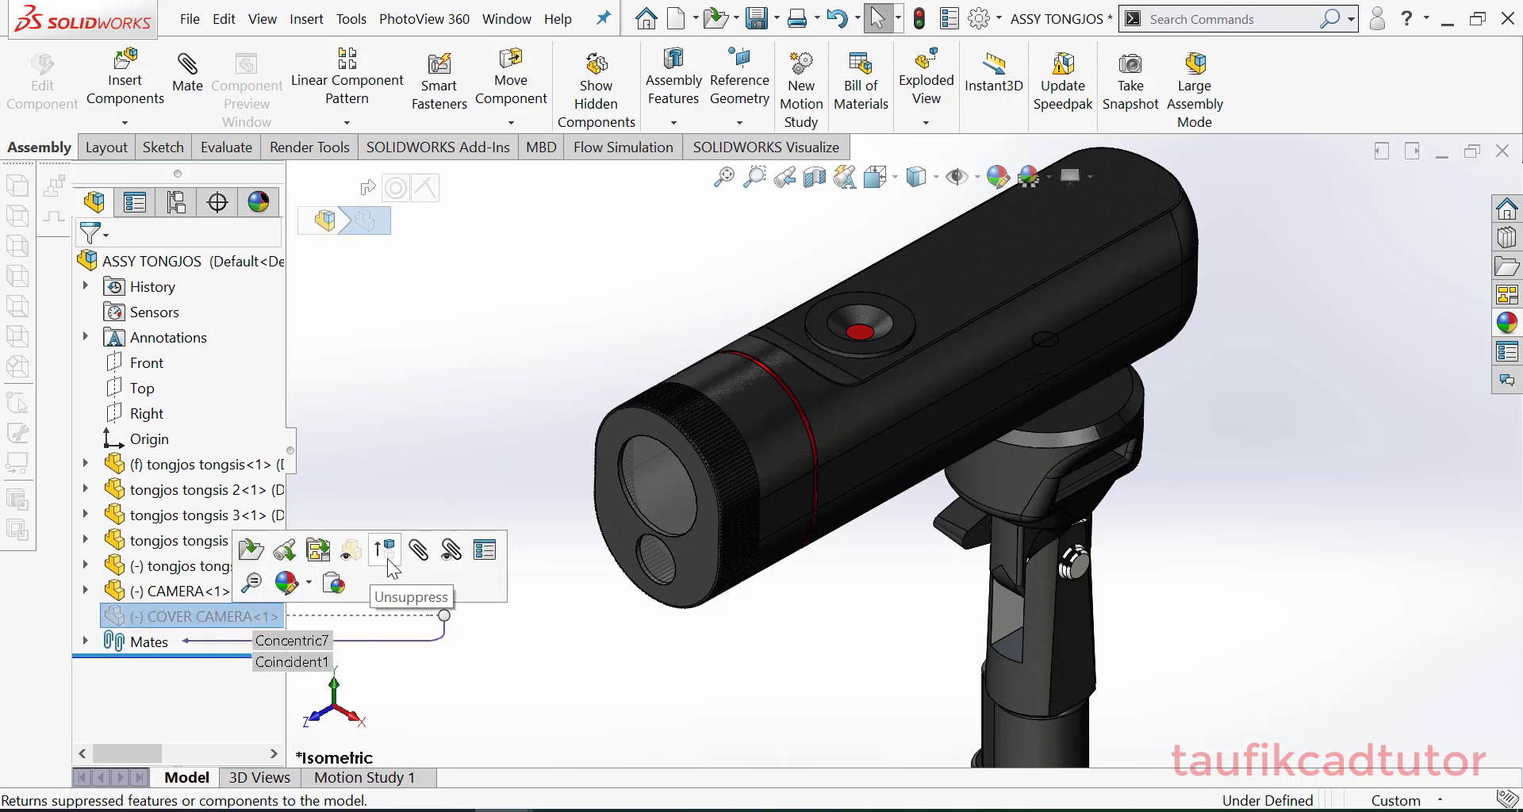
# Dismiss the COVER CAMERA toolbar, keeping it suppressed, and show the whole assembly
pyautogui.click(384, 550)
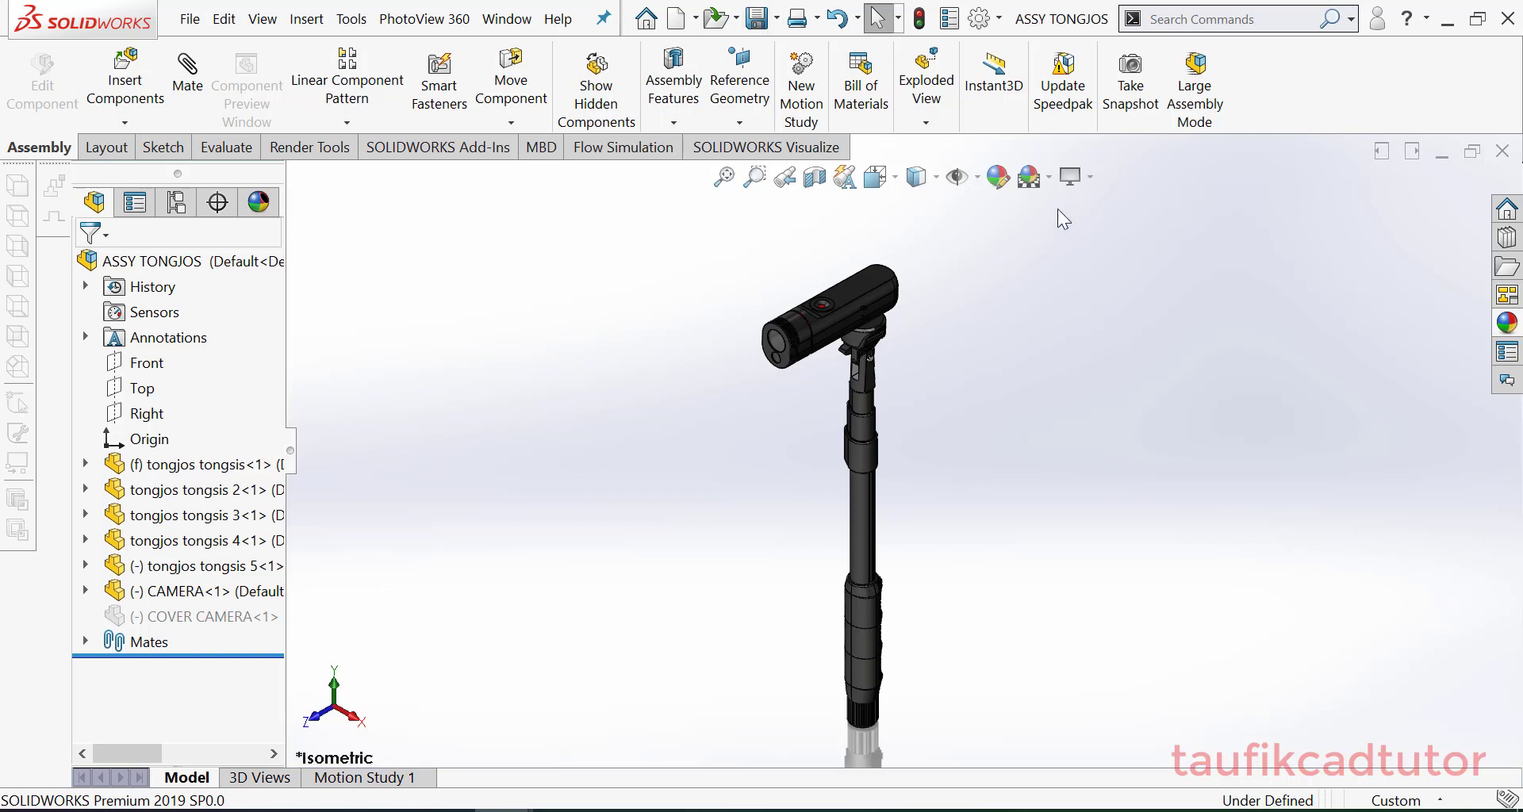
pyautogui.moveTo(1028, 177)
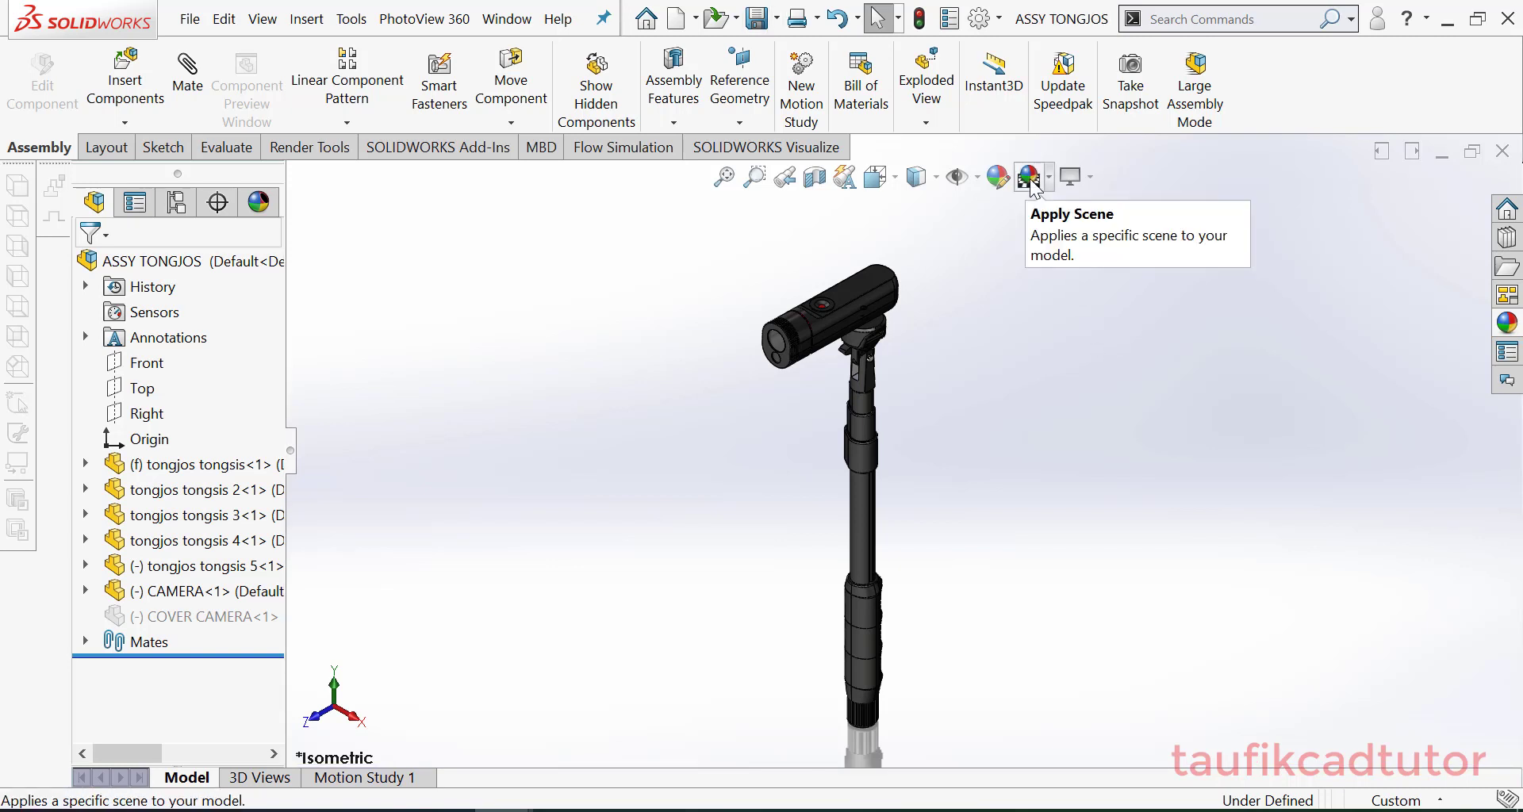
# Cycle through grey, purple and beige scenes, settling on the grey gradient
pyautogui.click(1027, 176)
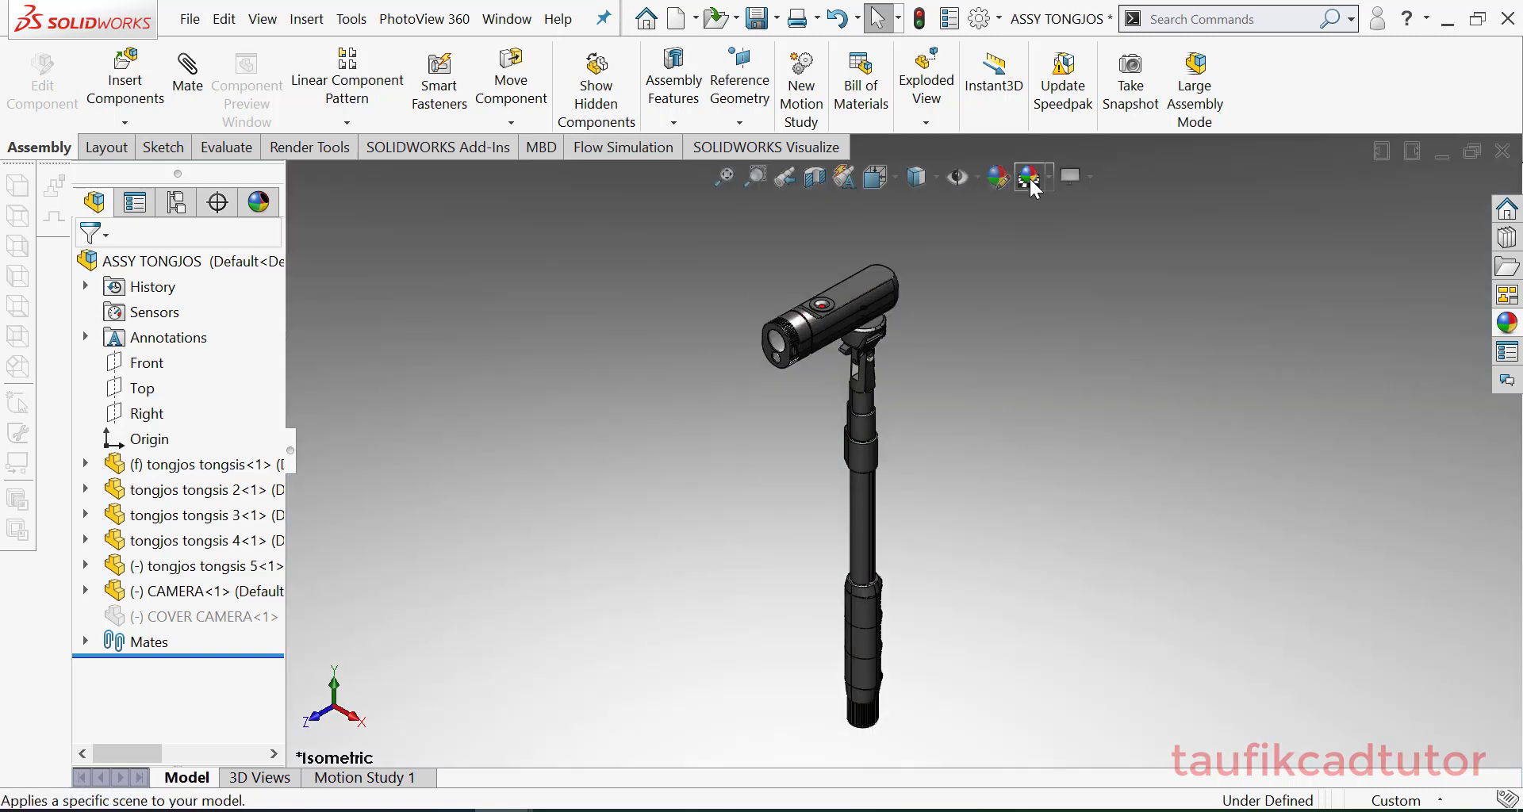
pyautogui.click(1026, 176)
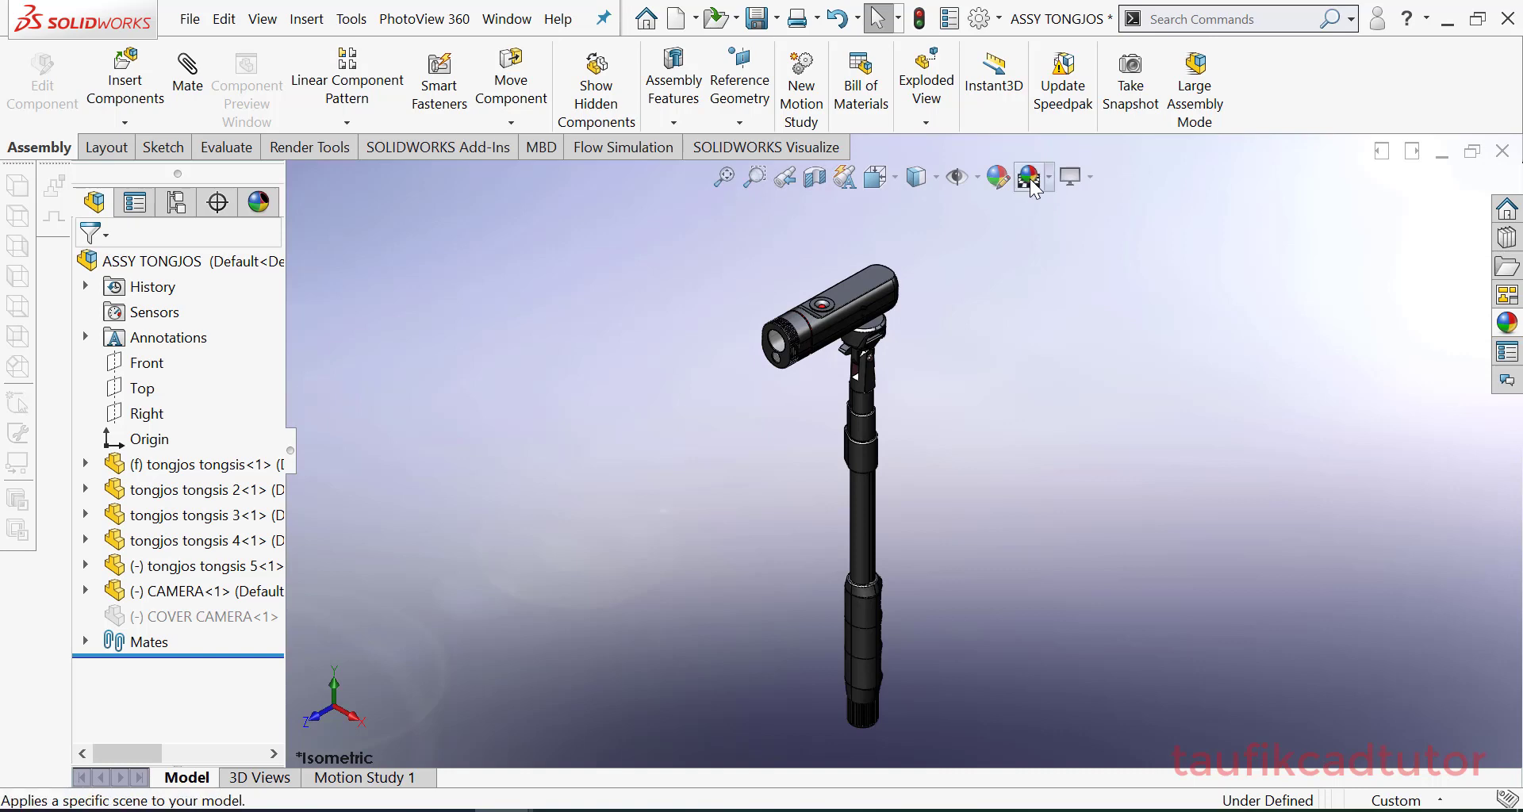
pyautogui.click(1028, 176)
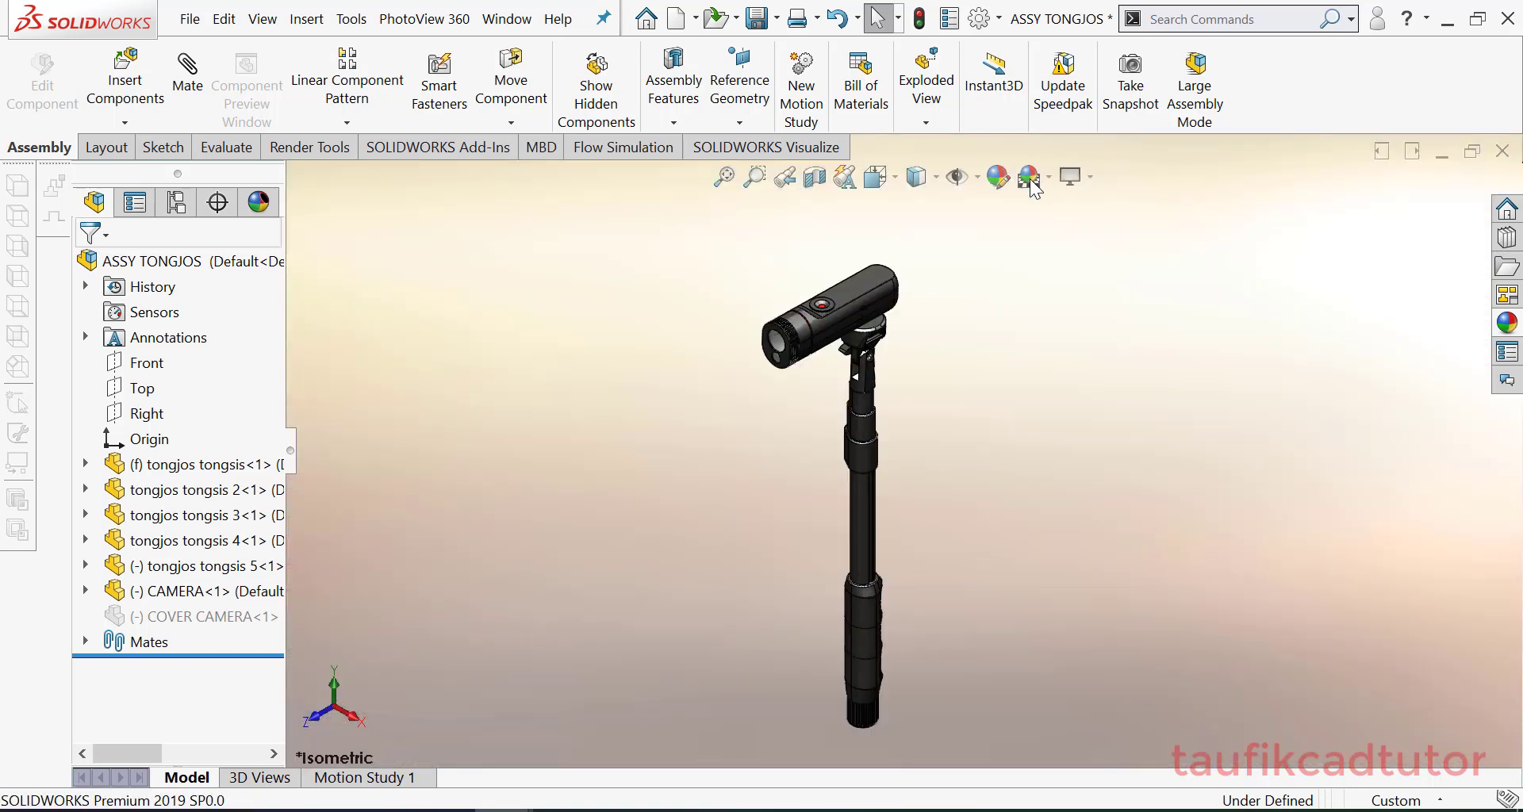
pyautogui.click(1026, 176)
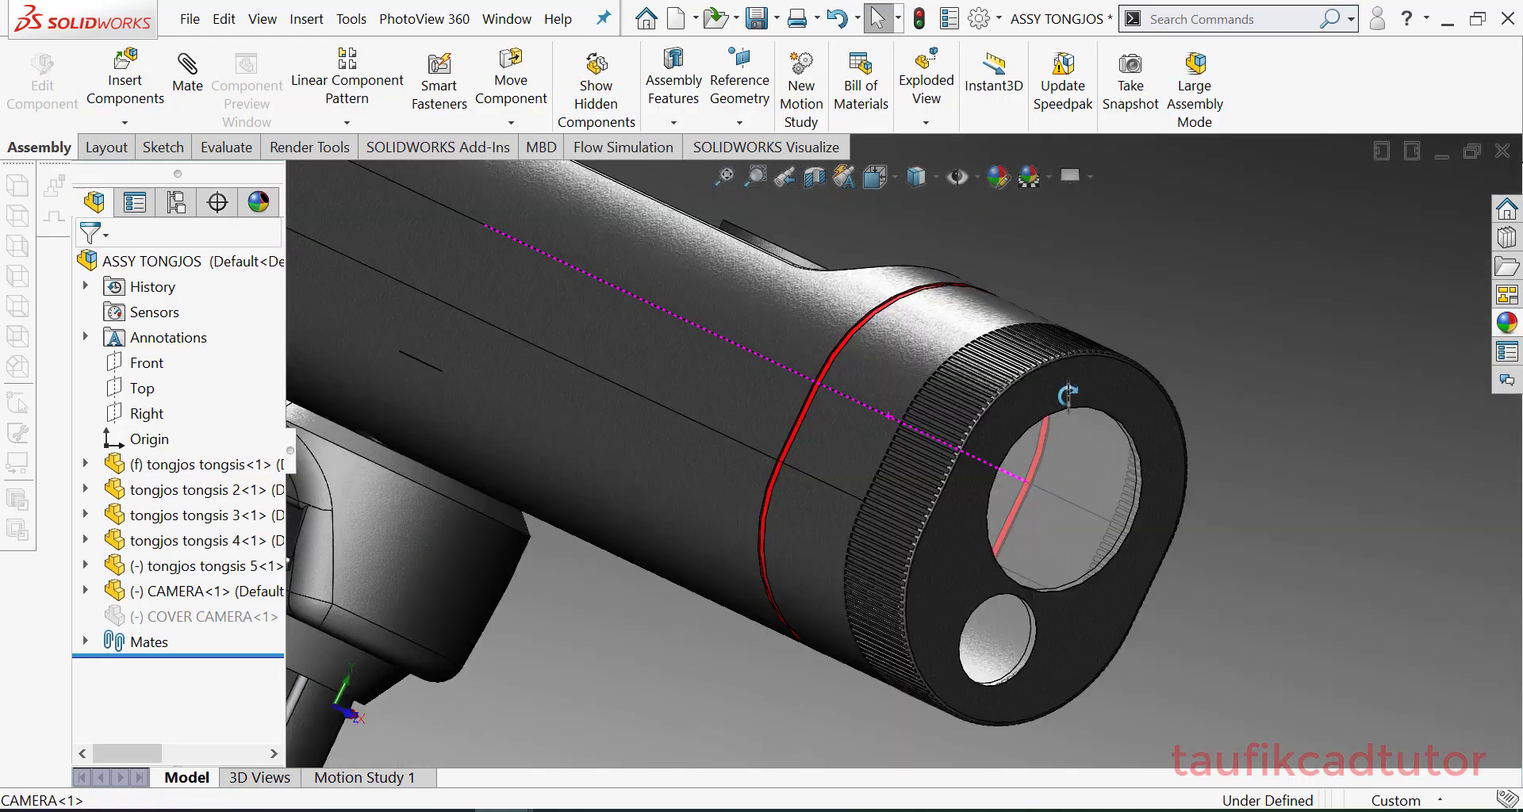
pyautogui.click(872, 176)
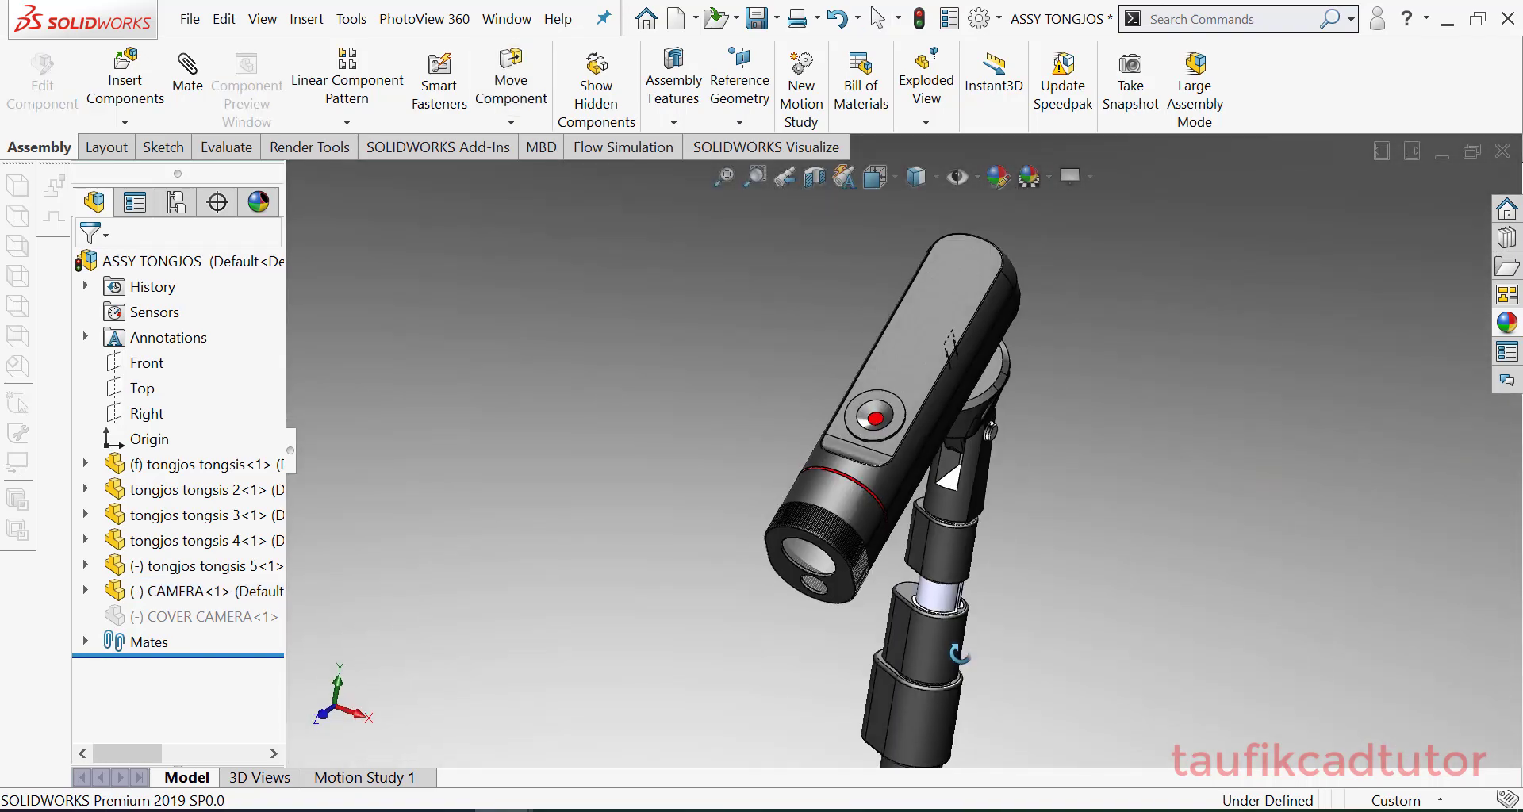
pyautogui.click(878, 176)
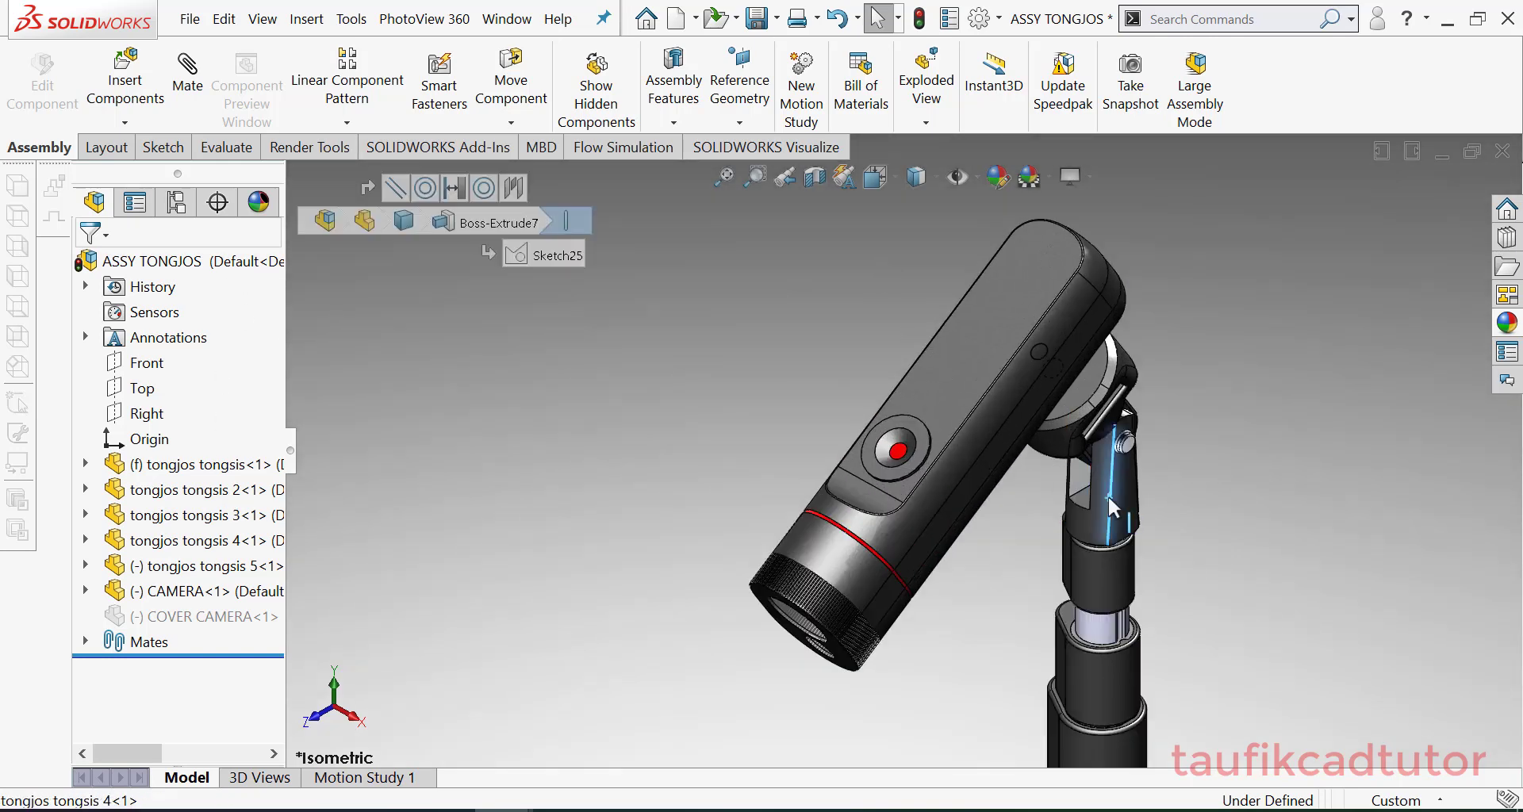
pyautogui.rightClick(1111, 505)
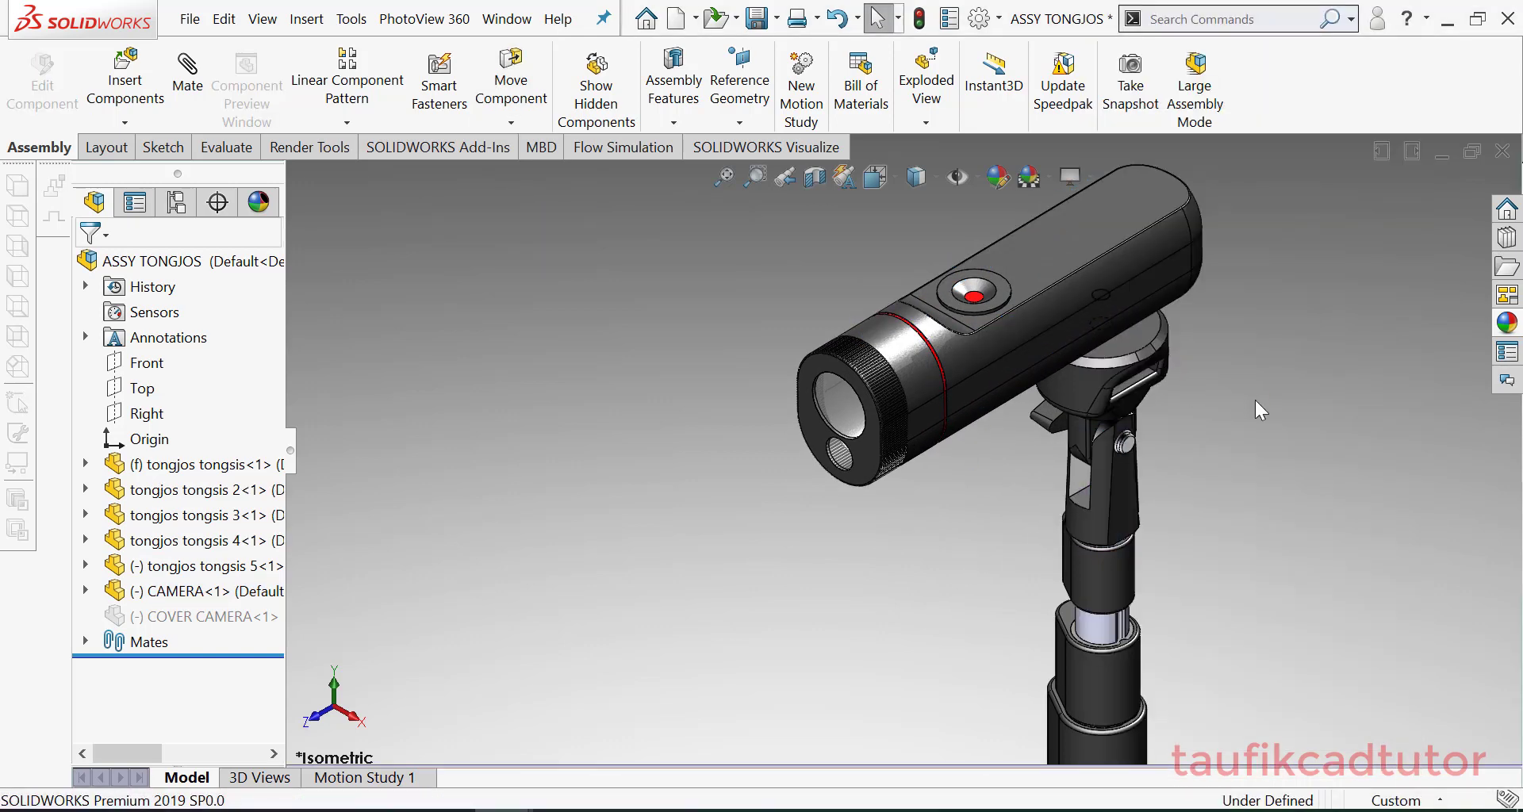
pyautogui.click(723, 176)
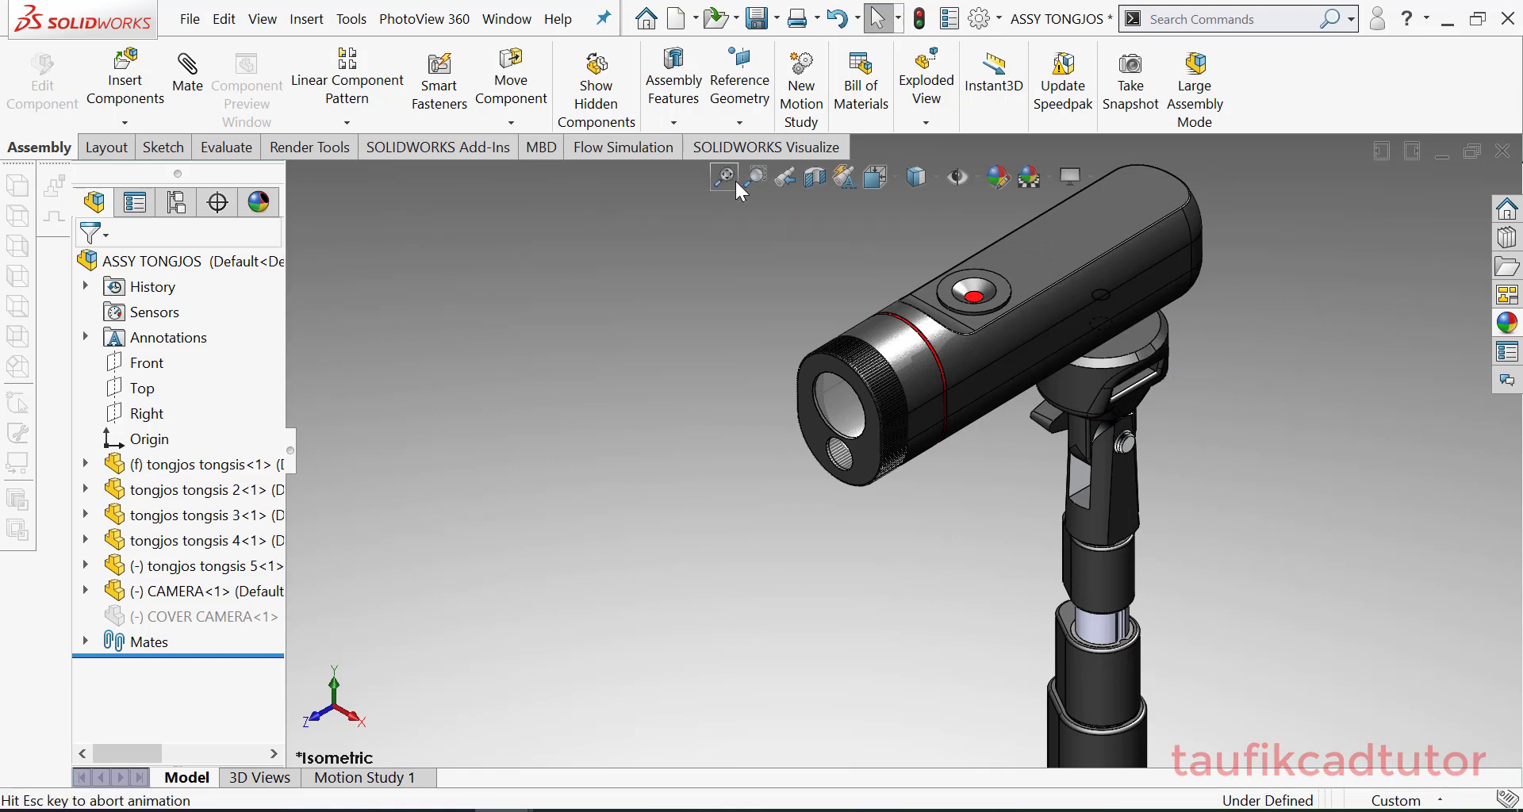